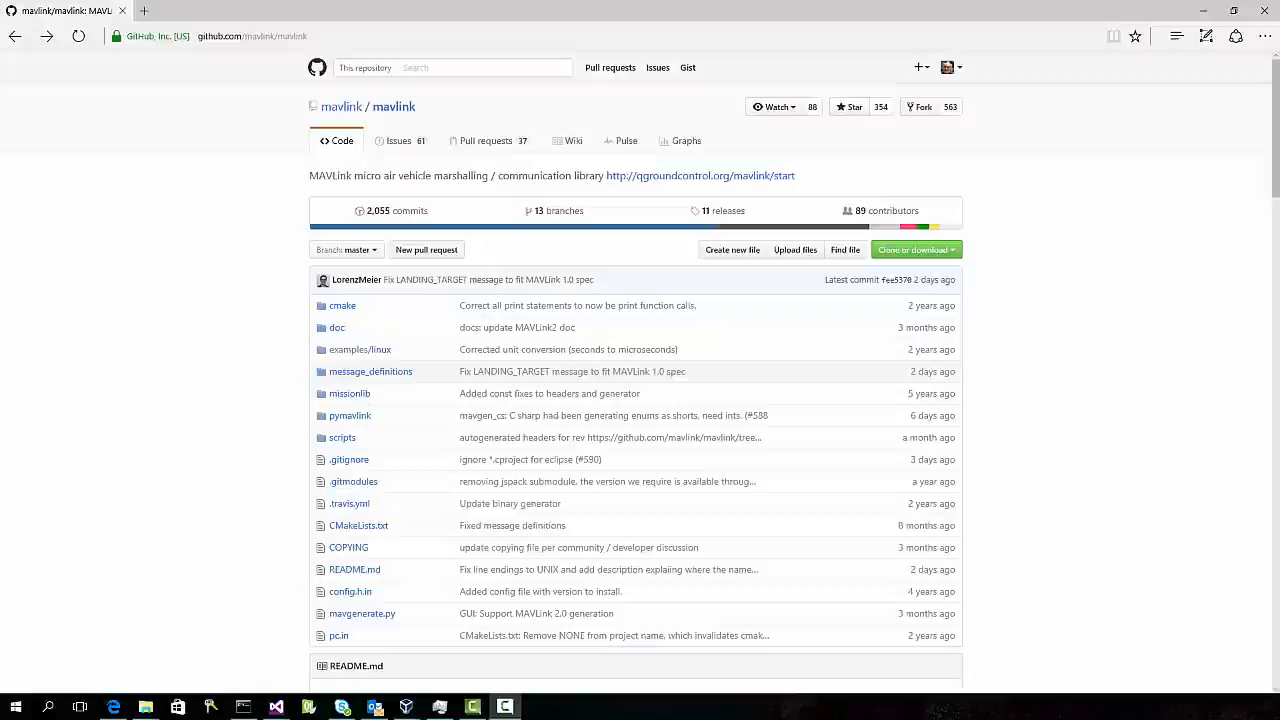
mouse_move(394, 106)
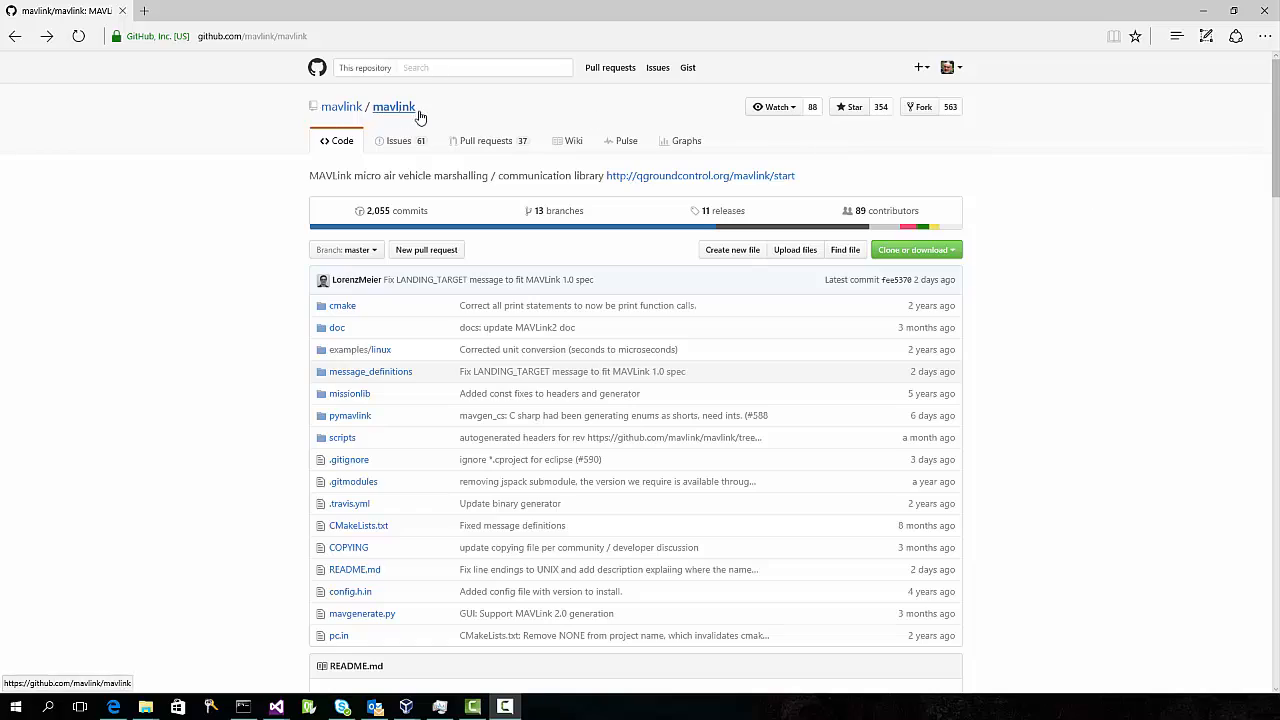
Navigate mavlink/mavlink into message_definitions/v1.0 and view the common.xml MAVLink message definitions.
scroll(down, 3)
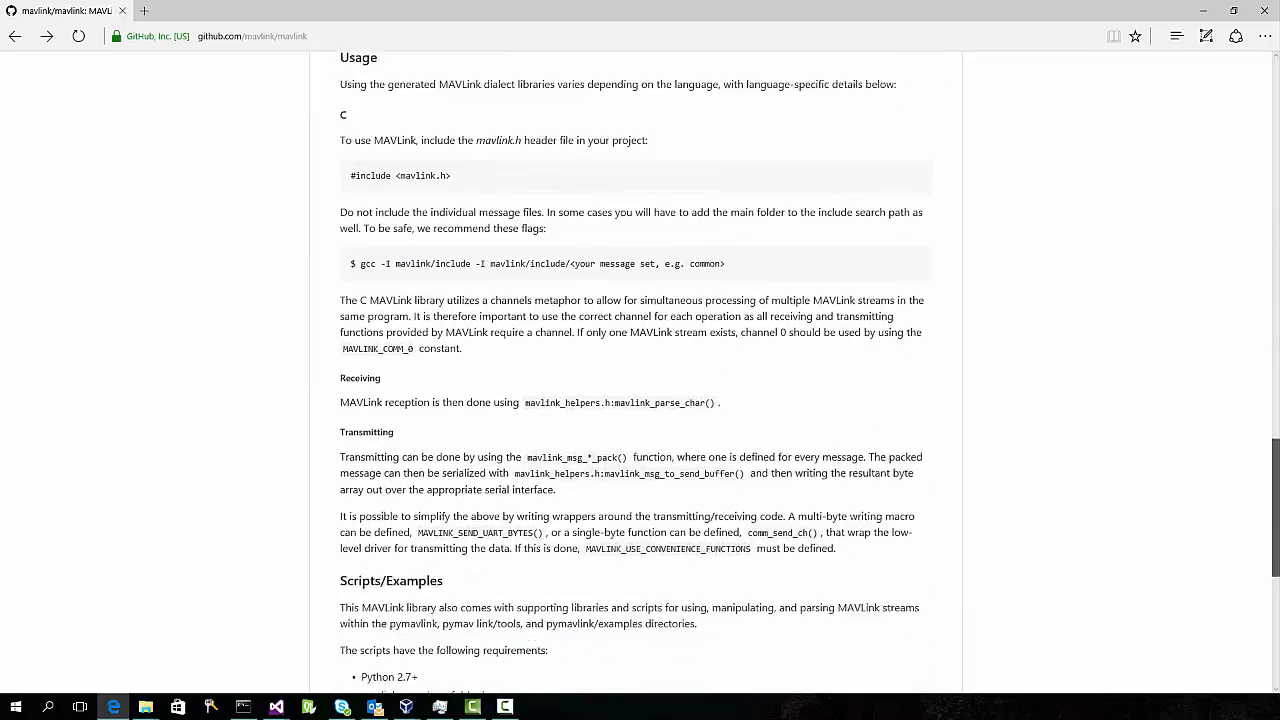
scroll(up, 3)
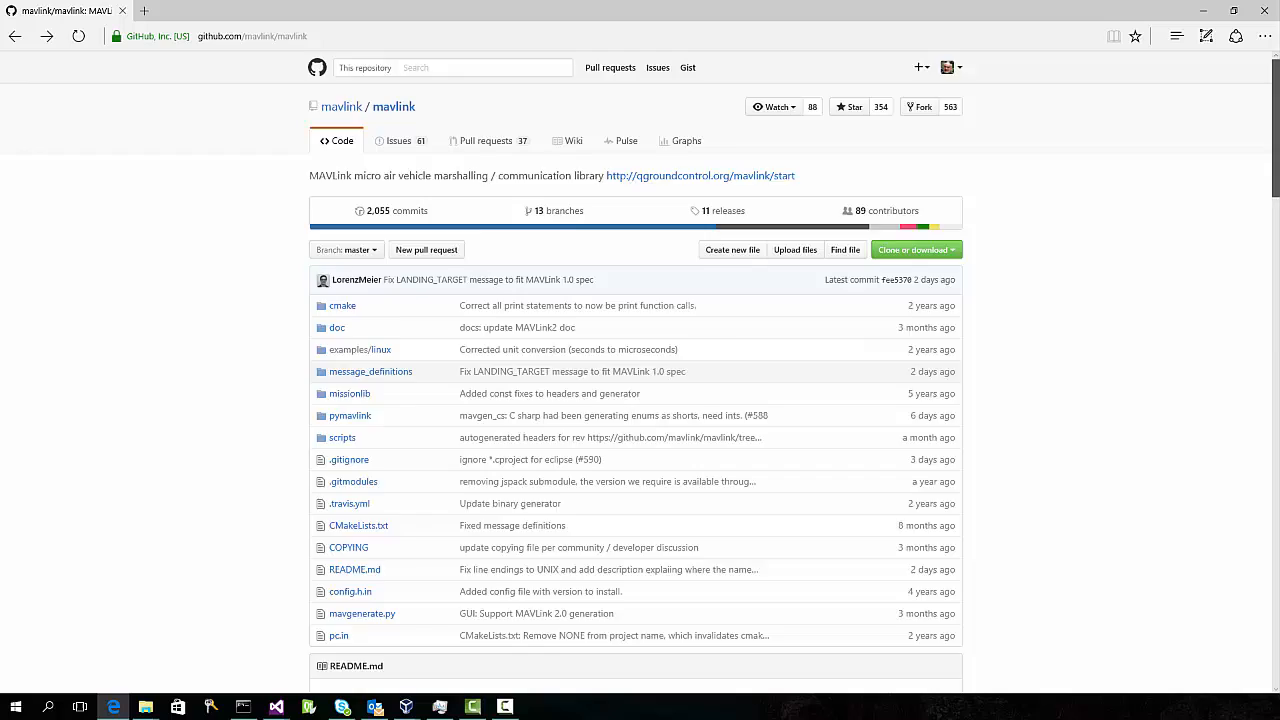
scroll(down, 3)
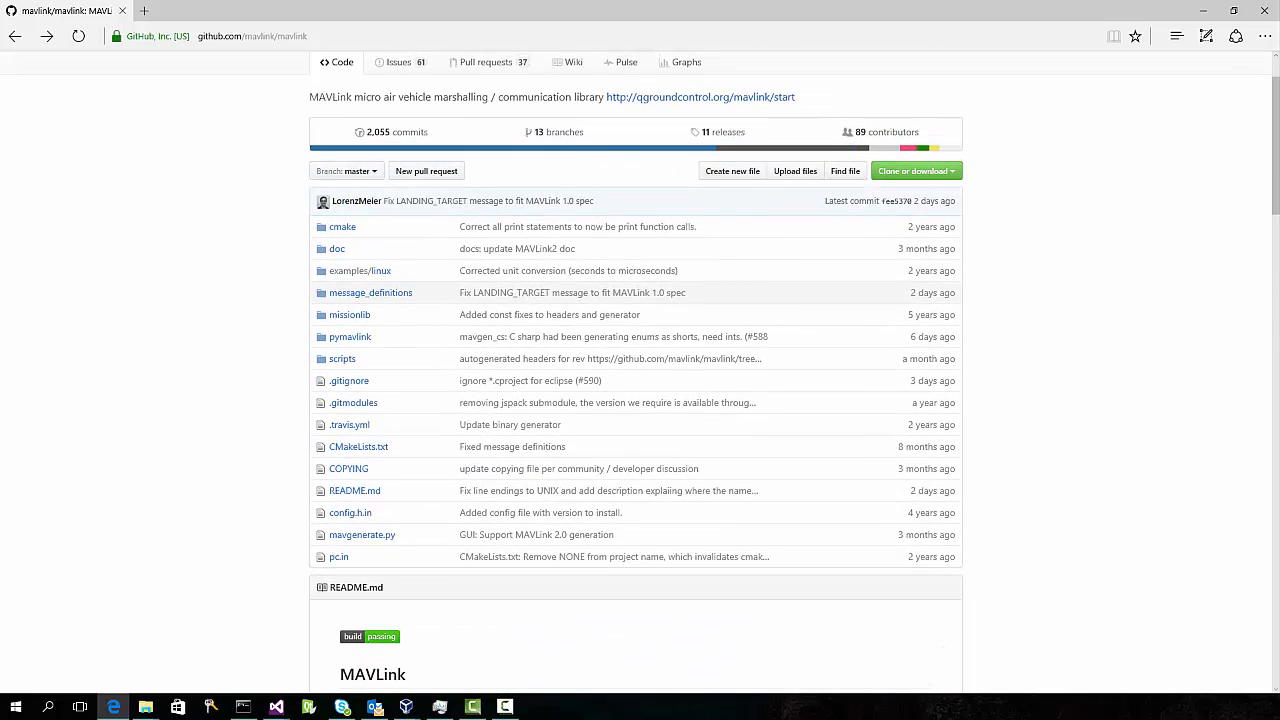
click(370, 292)
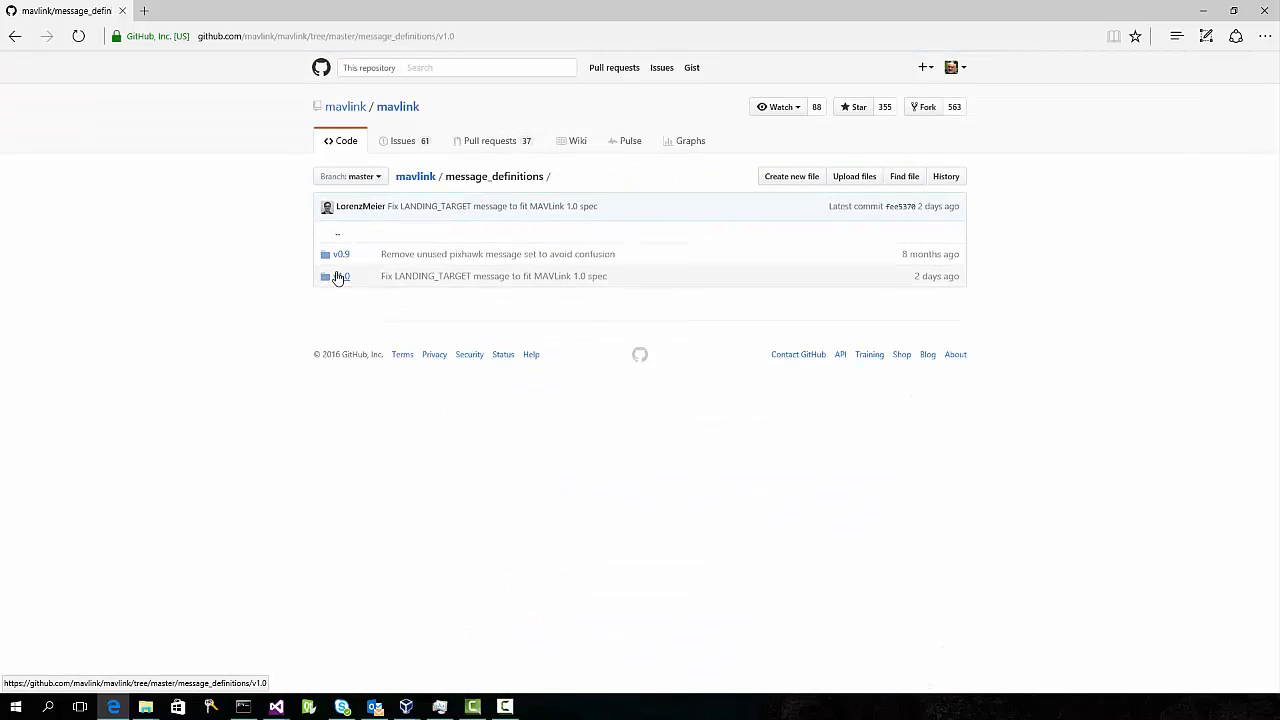
click(340, 276)
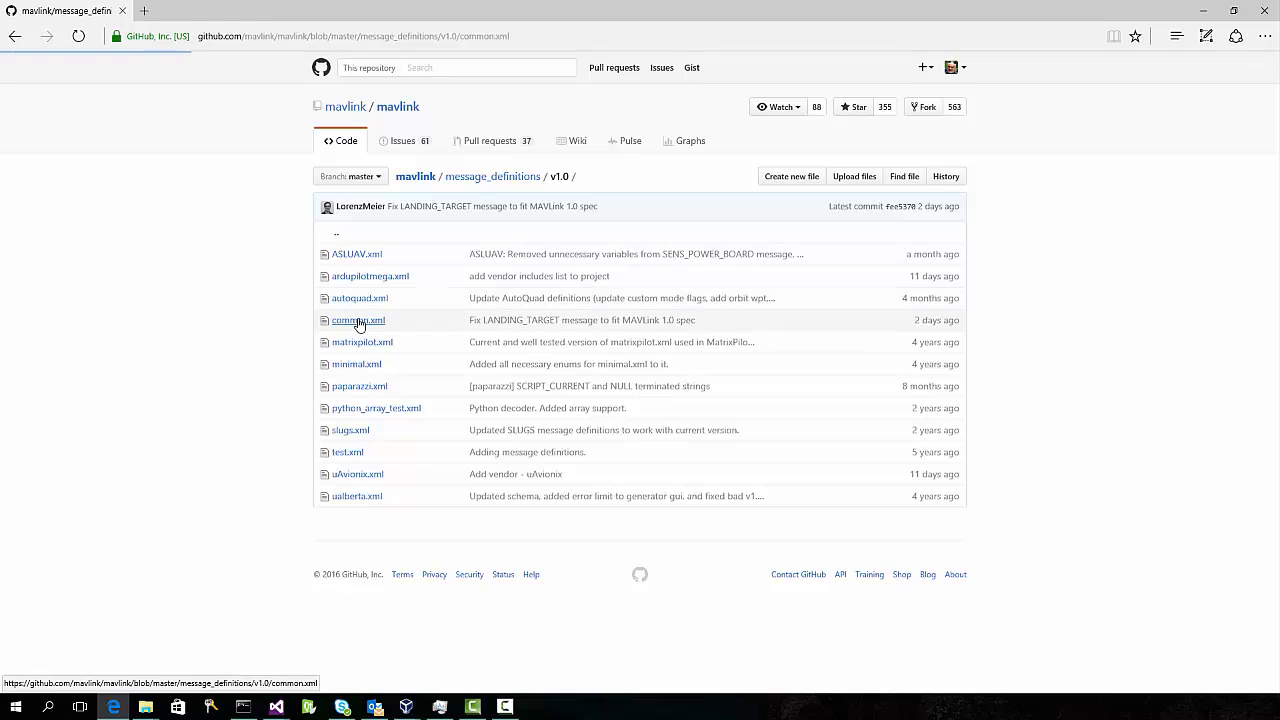
mouse_move(1164, 412)
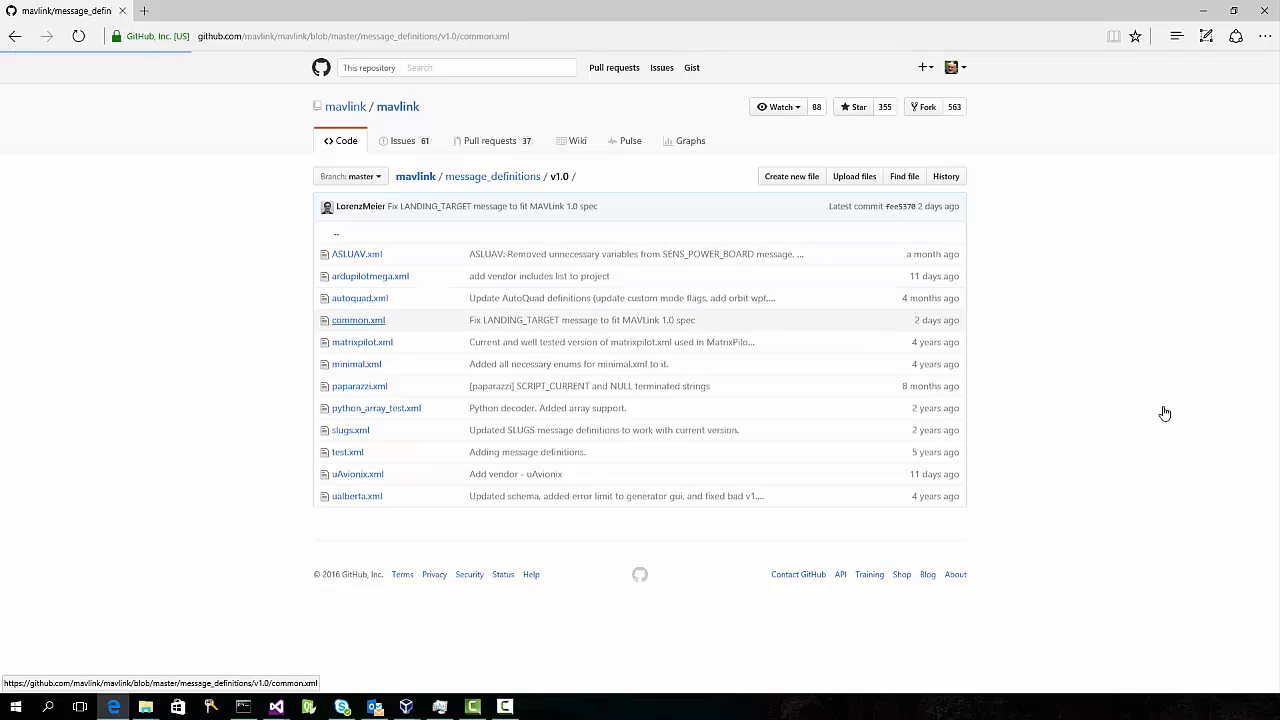
click(358, 320)
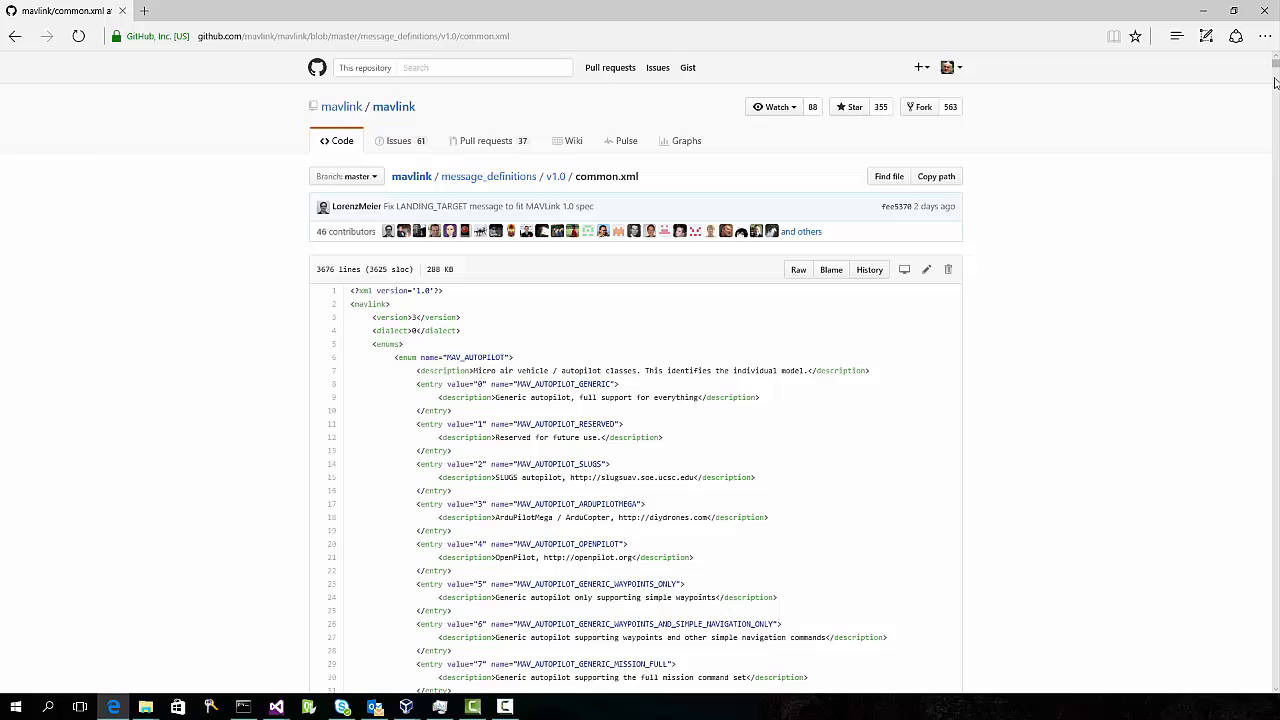
scroll(down, 3)
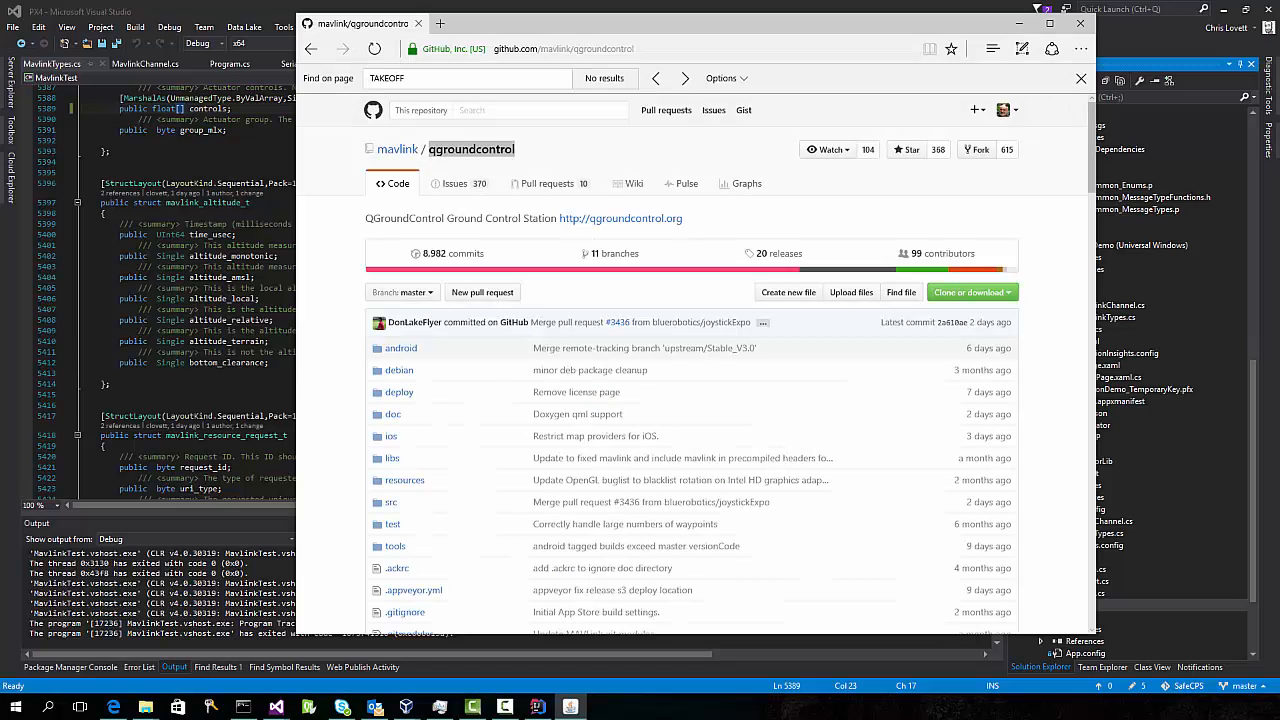
mouse_move(696, 238)
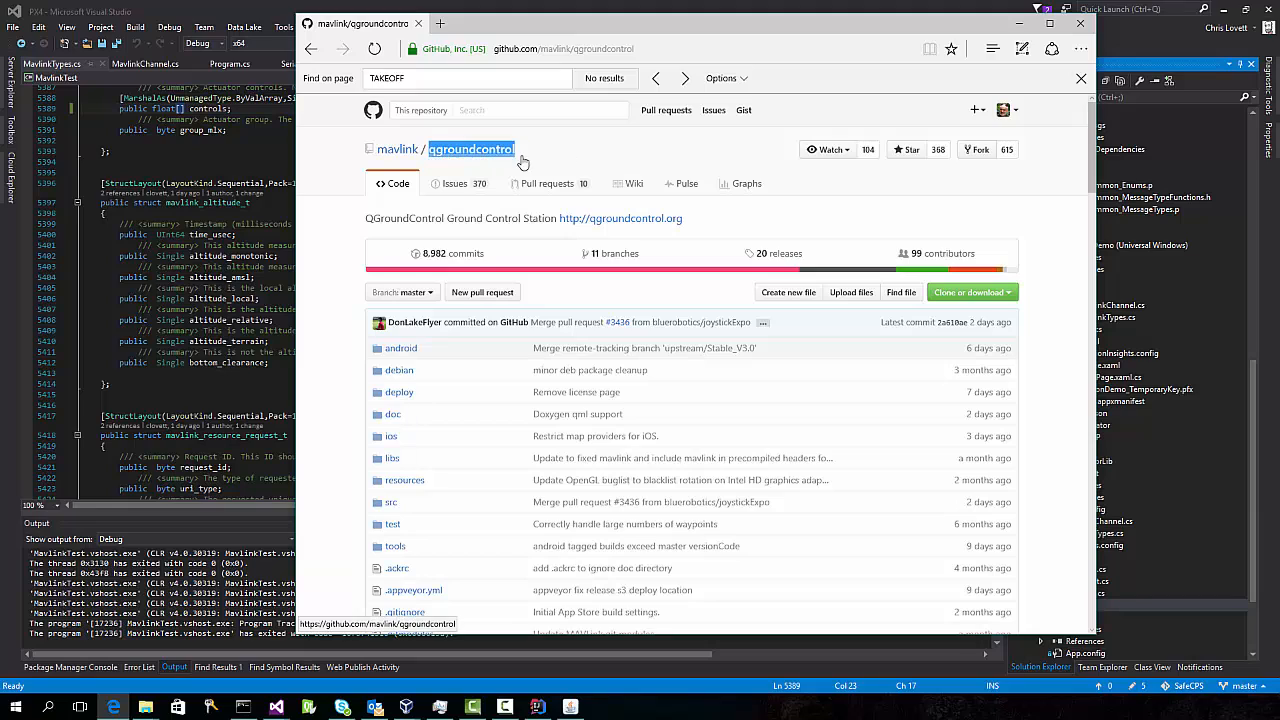
mouse_move(636, 160)
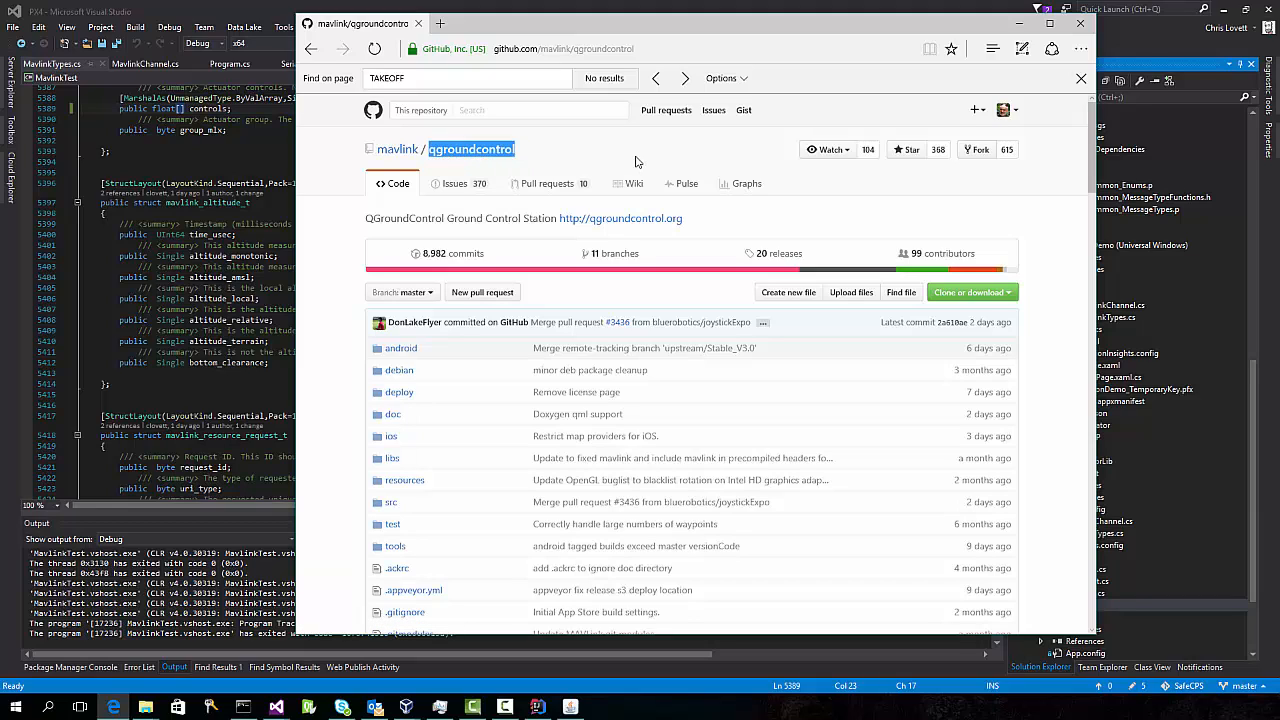
Command the simulated vehicle on the map to take off, changing its mode from Hold to Takeoff.
click(640, 160)
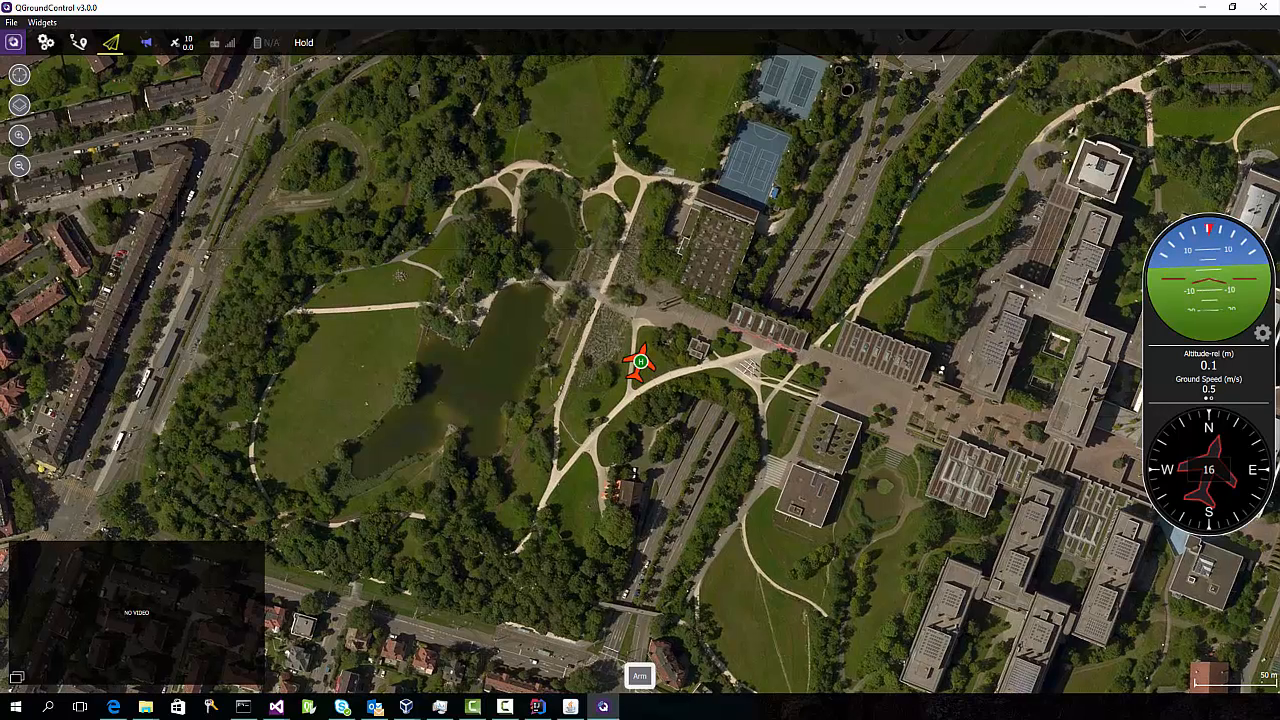
mouse_move(80, 176)
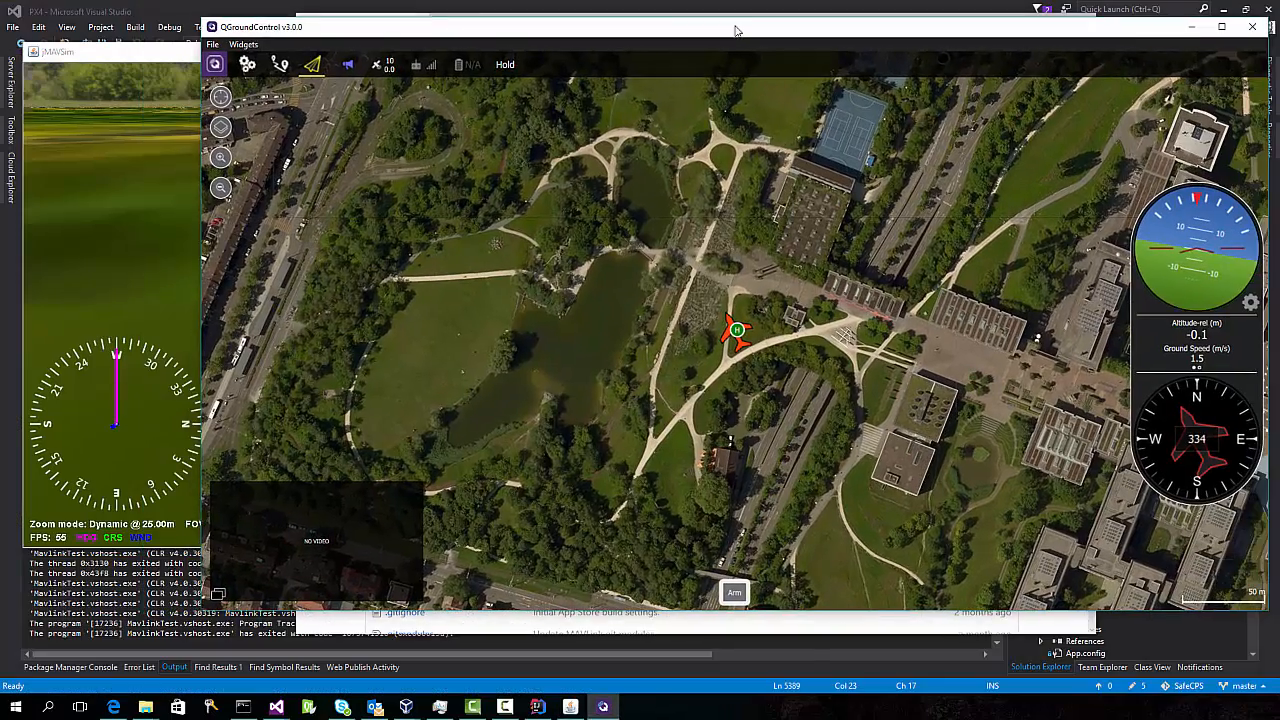
click(736, 592)
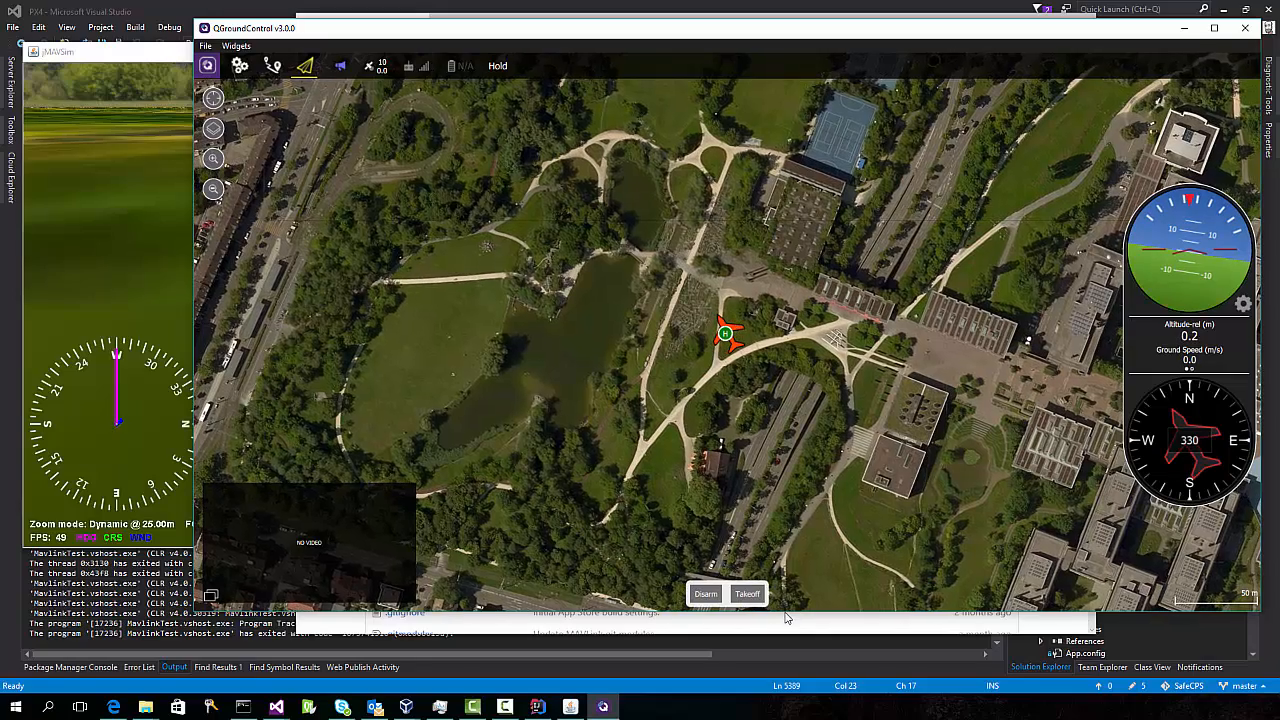
click(748, 592)
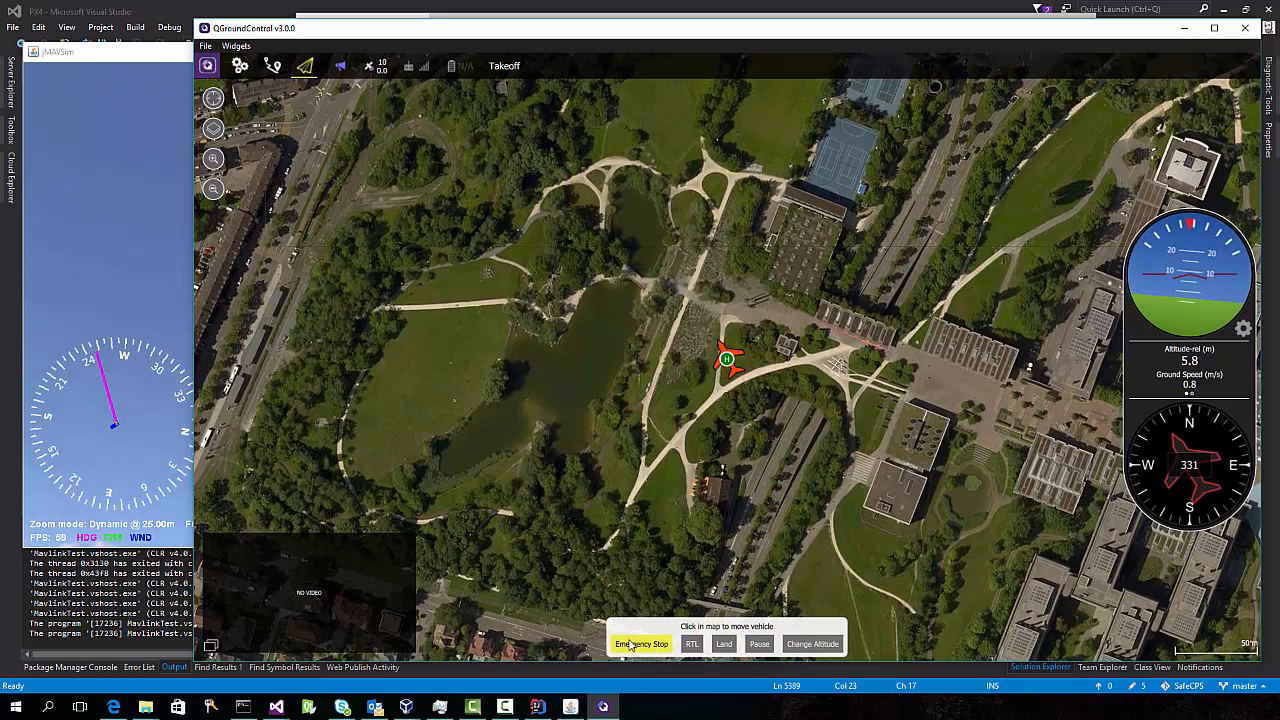
mouse_move(812, 644)
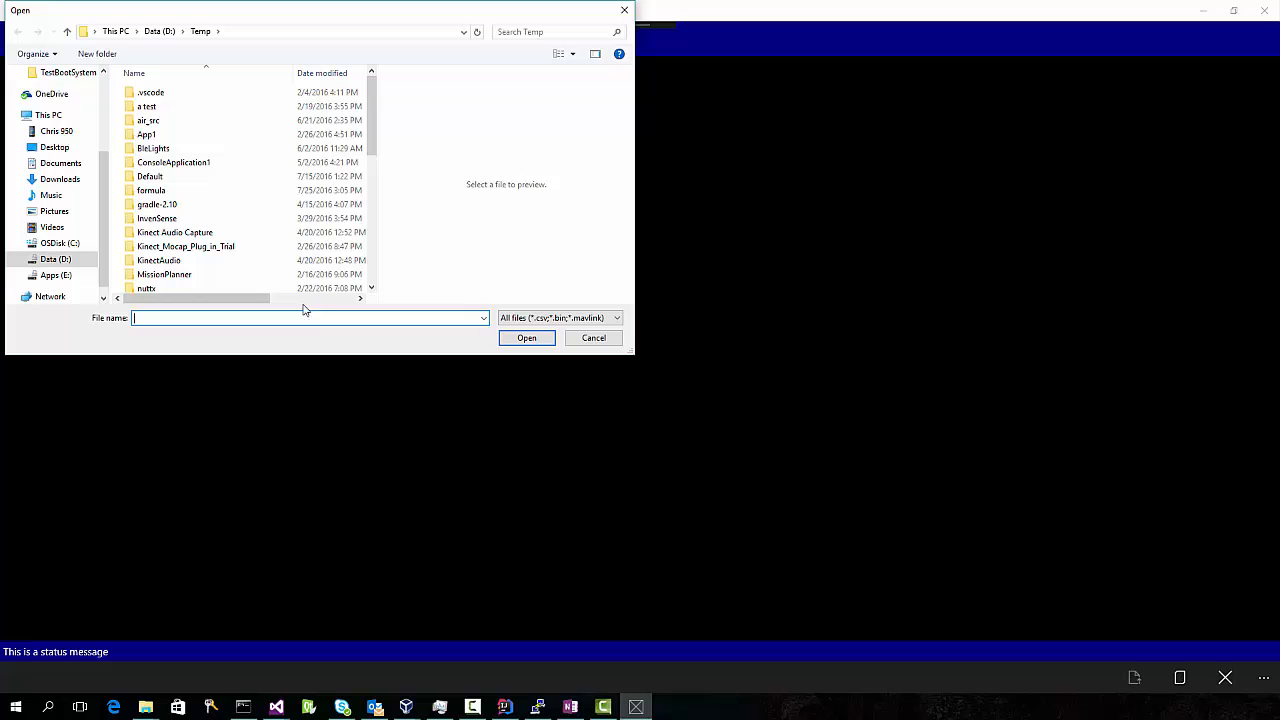
Load D:\Temp\flight.mavlink so its MAVLink message types are listed.
text(D:\Temp\flight.mavlink)
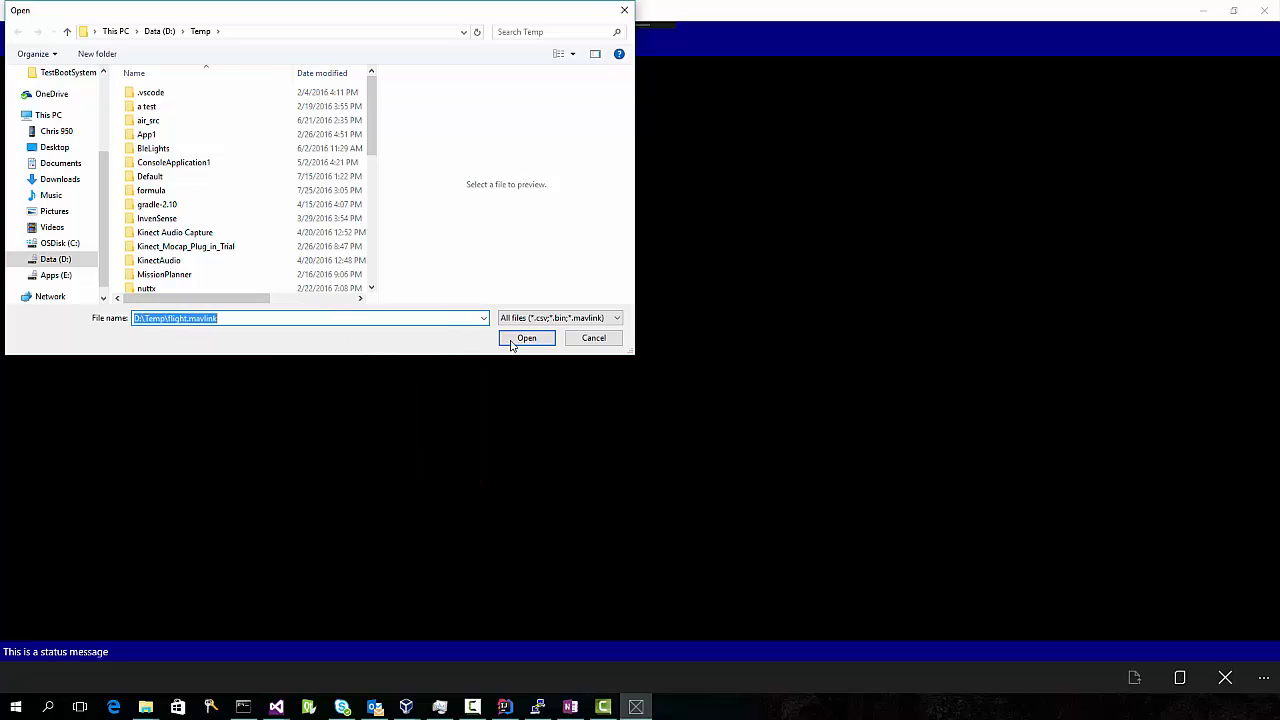
click(526, 336)
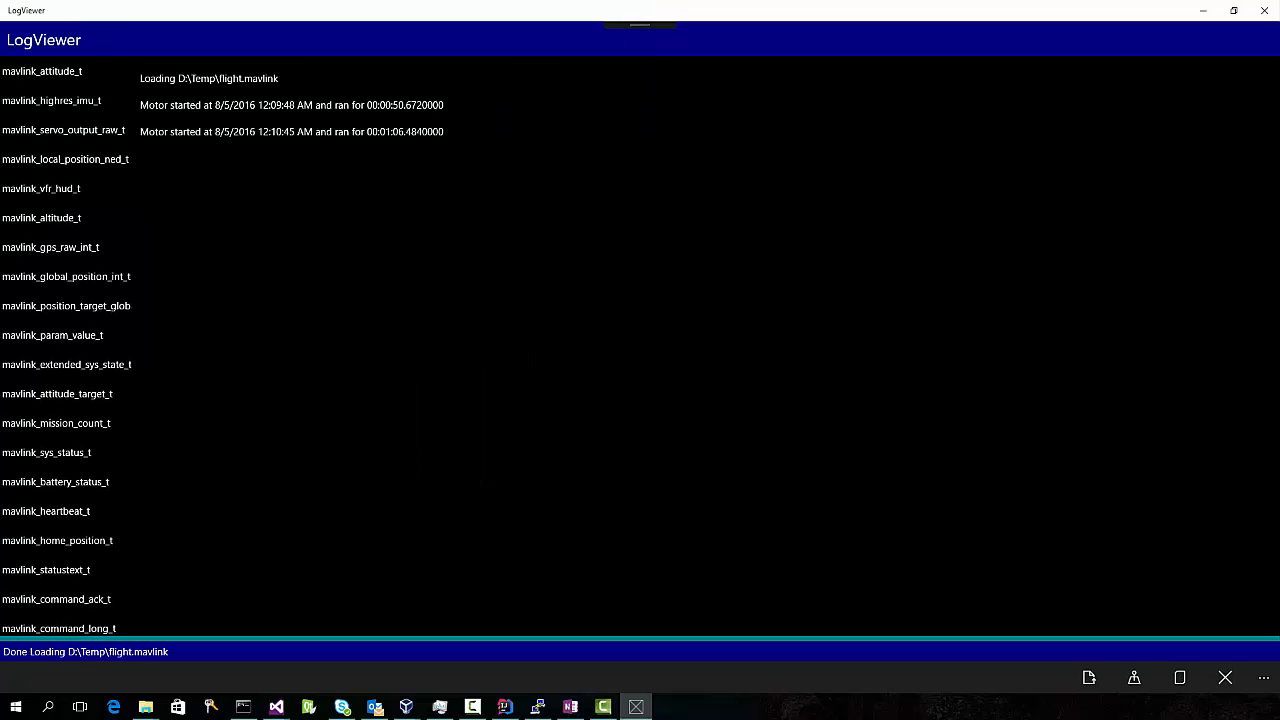
click(42, 72)
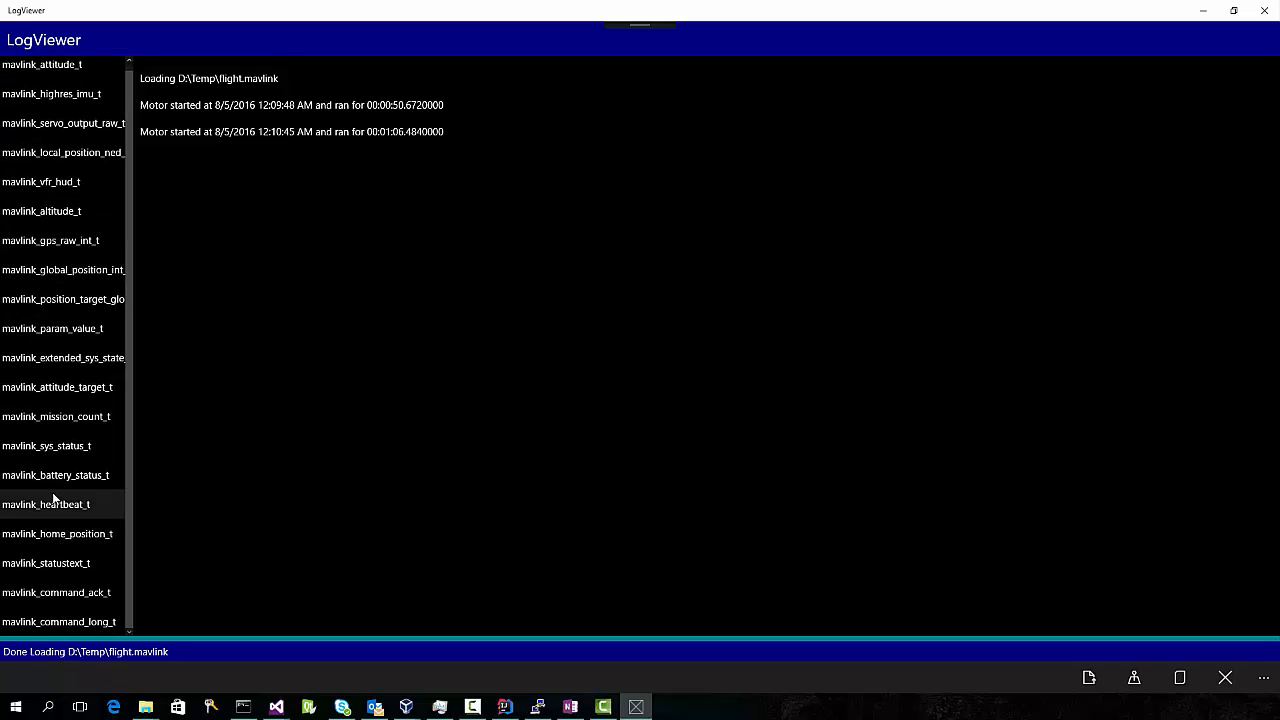
mouse_move(60, 620)
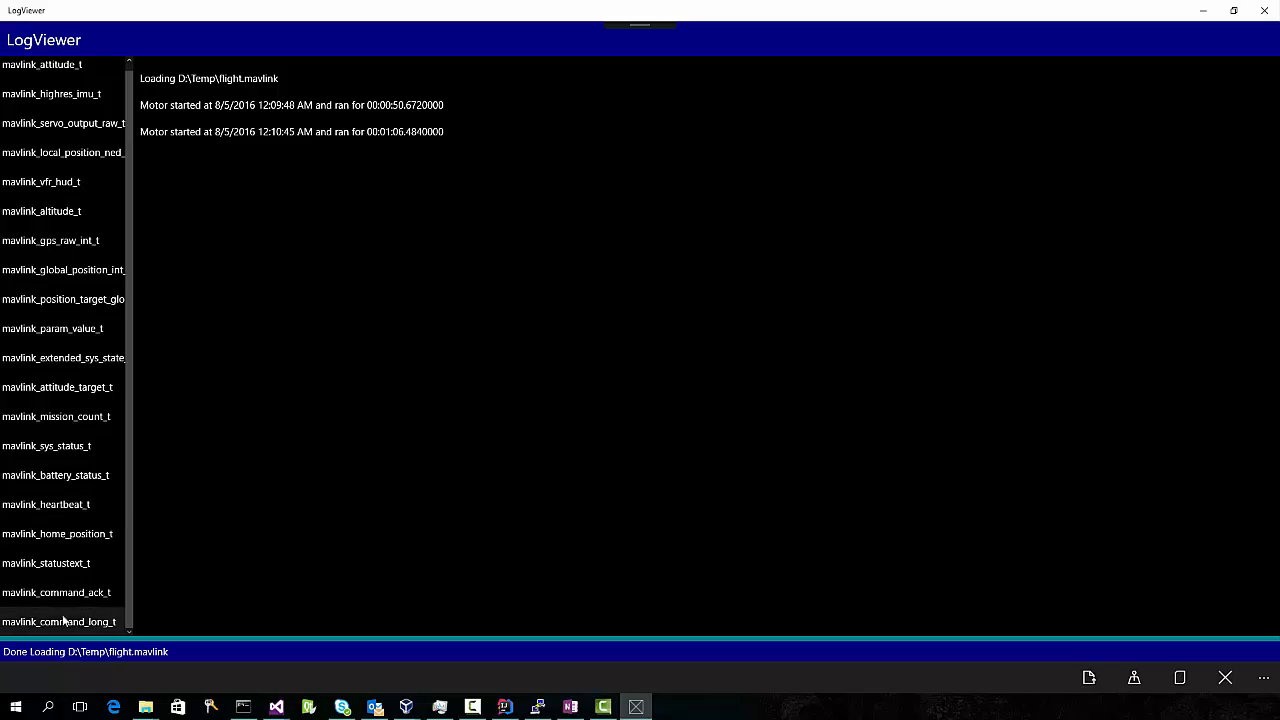
mouse_move(1134, 676)
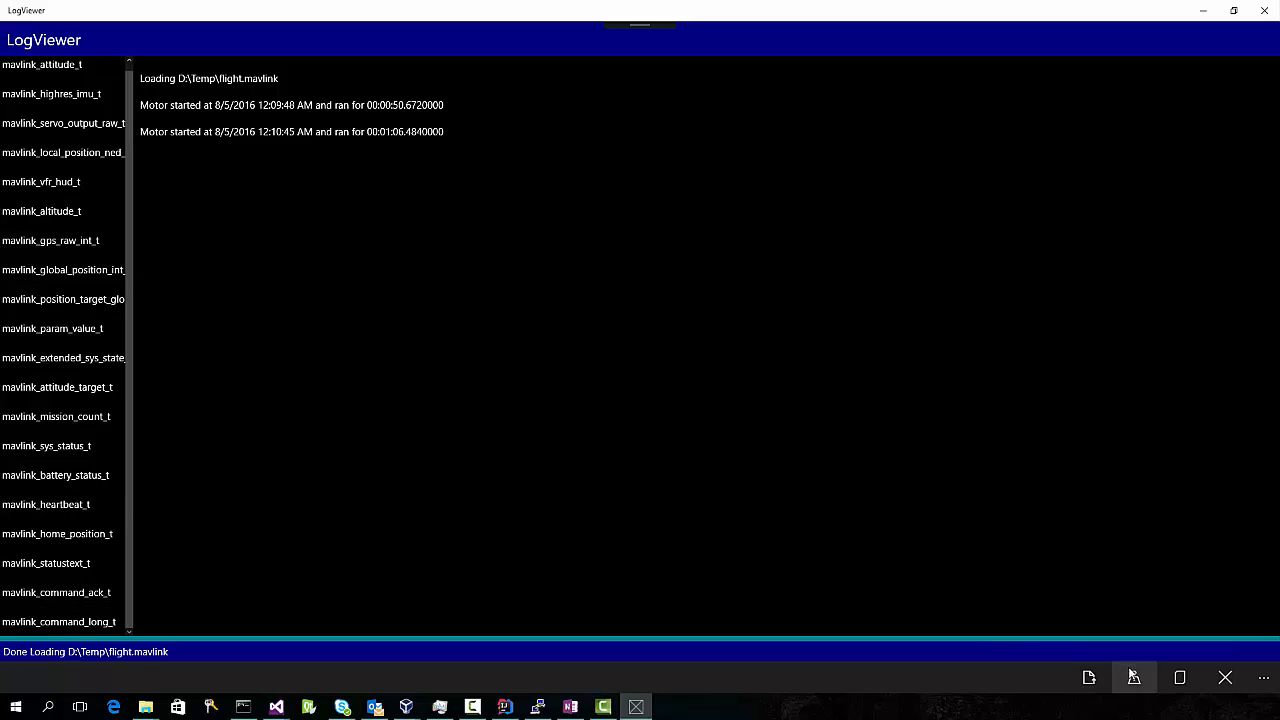
Show the flight path on the map, then plot the alt field of mavlink_global_position_int_t.
click(1134, 676)
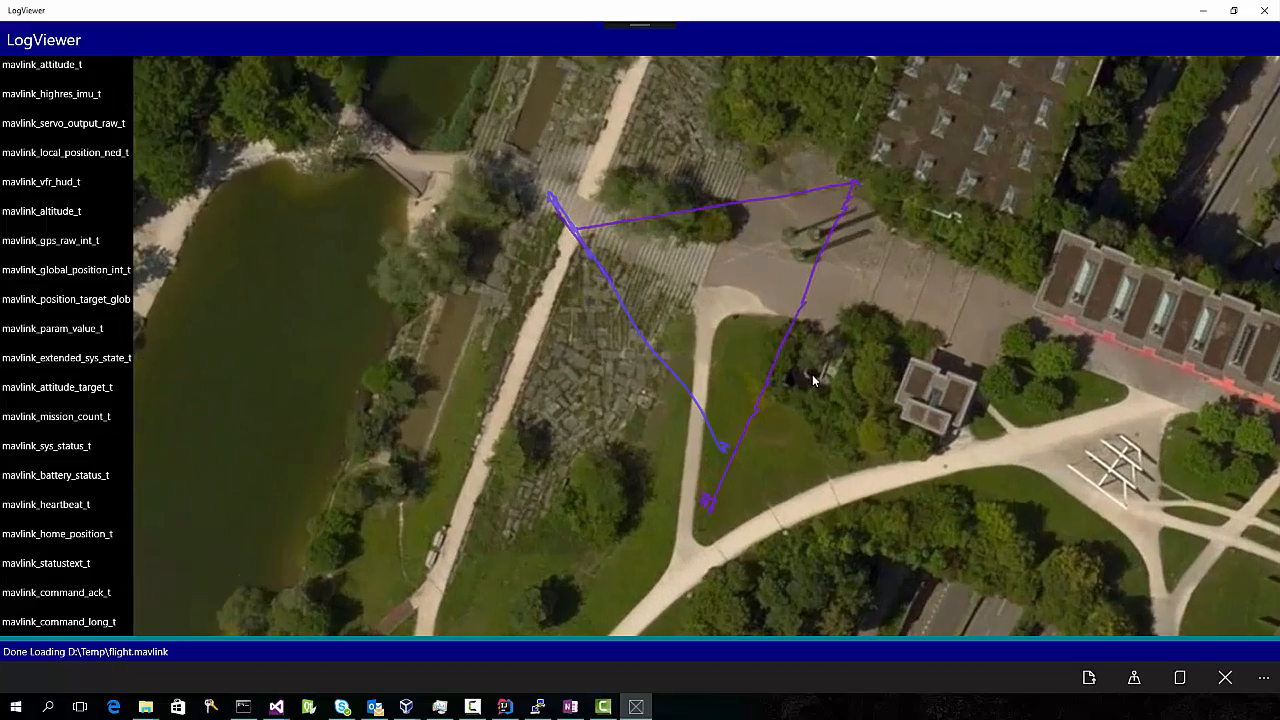
mouse_move(1134, 676)
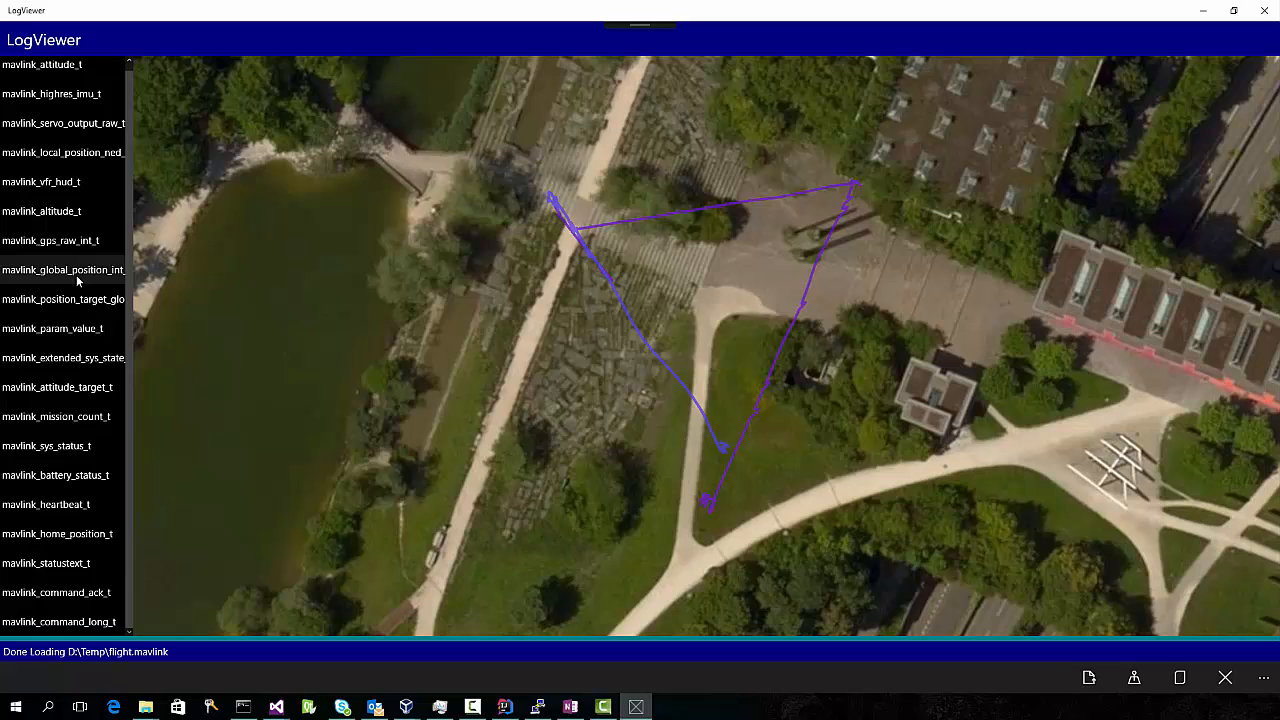
click(64, 268)
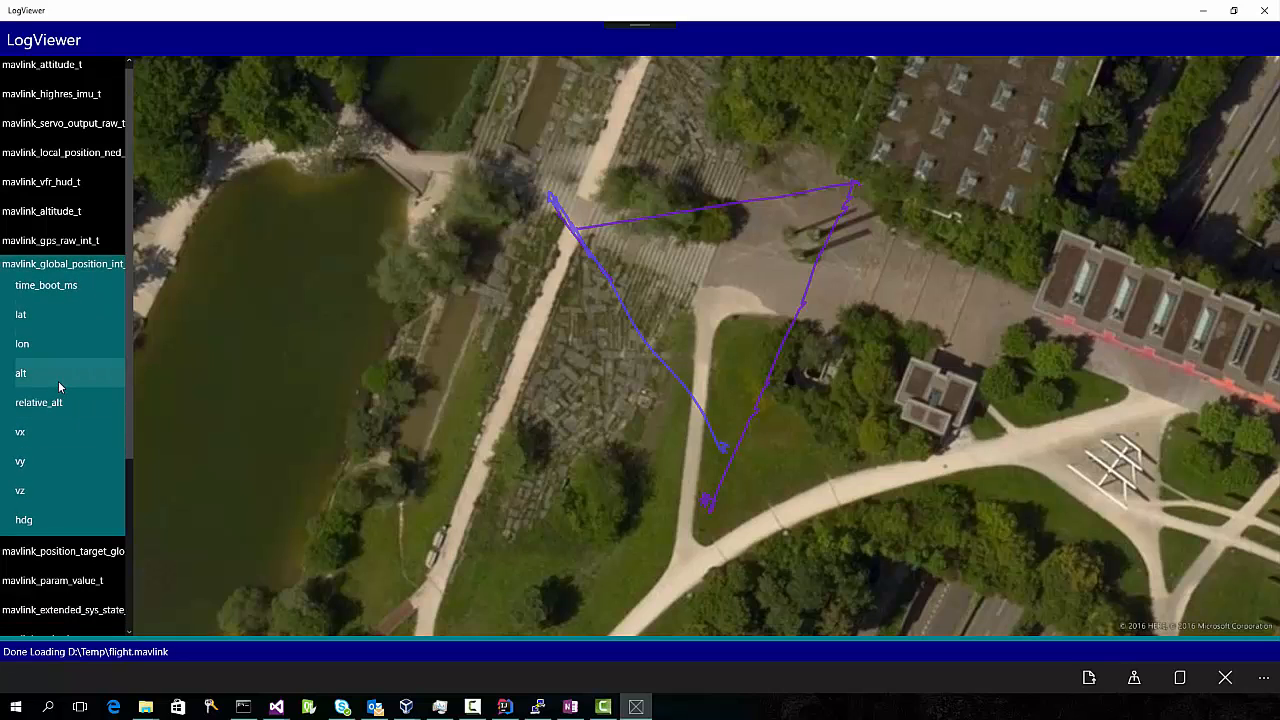
click(20, 372)
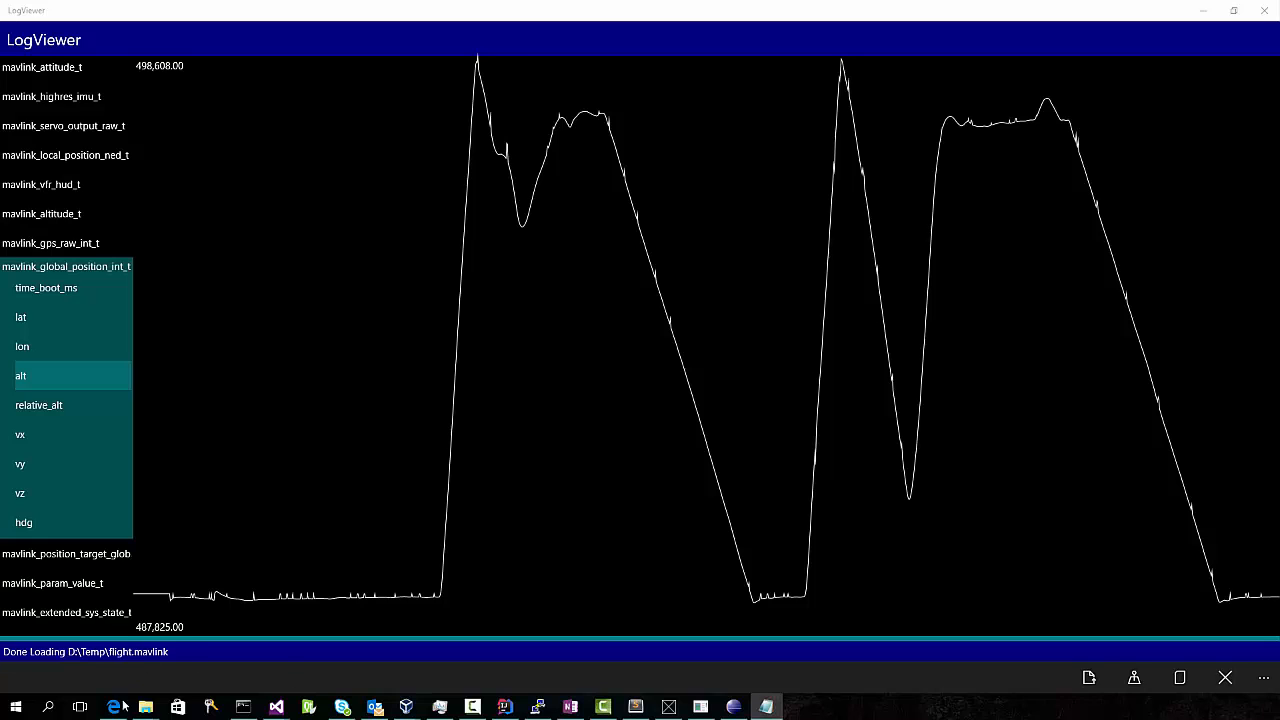
Bring up the PX4/Firmware GitHub repository page.
click(112, 708)
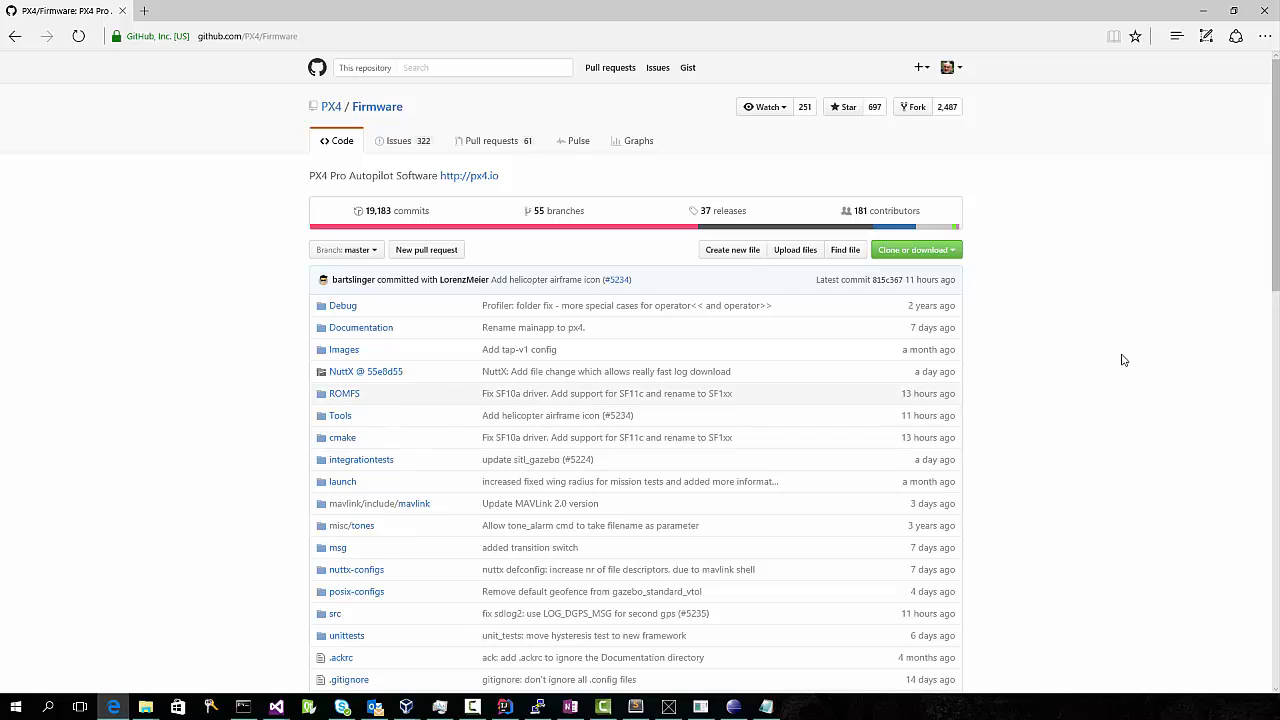
mouse_move(1100, 368)
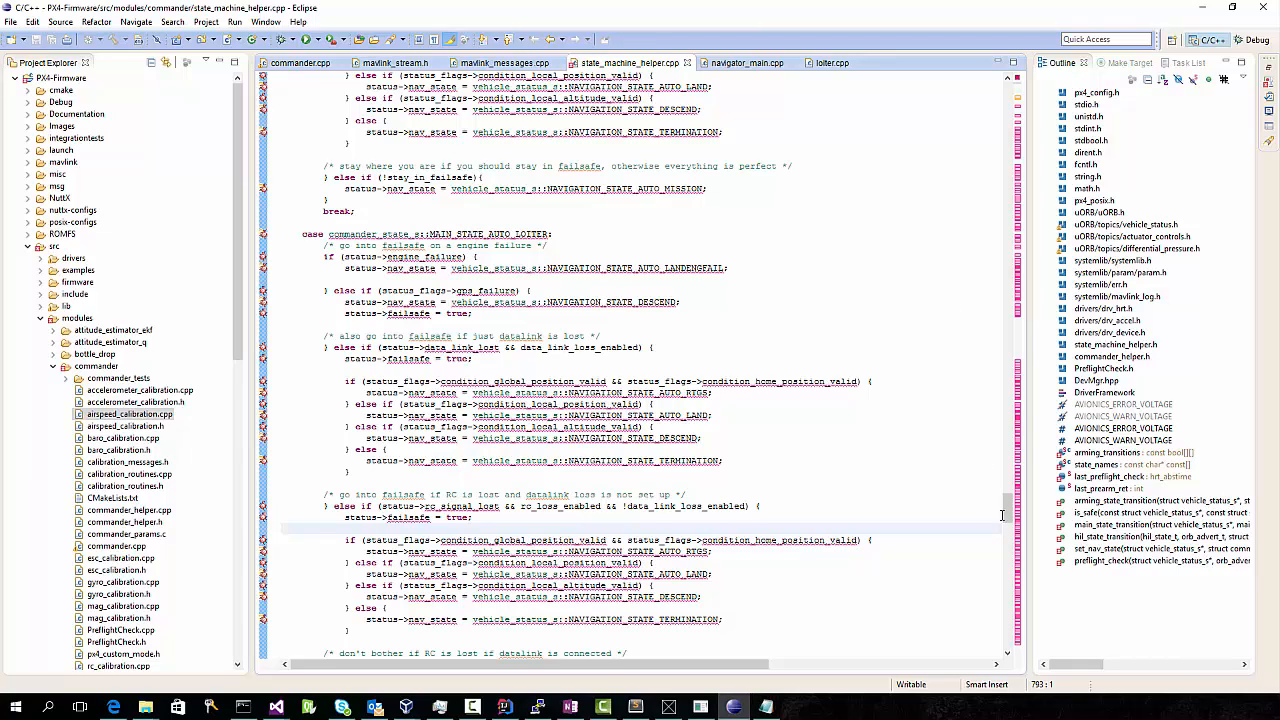
scroll(up, 3)
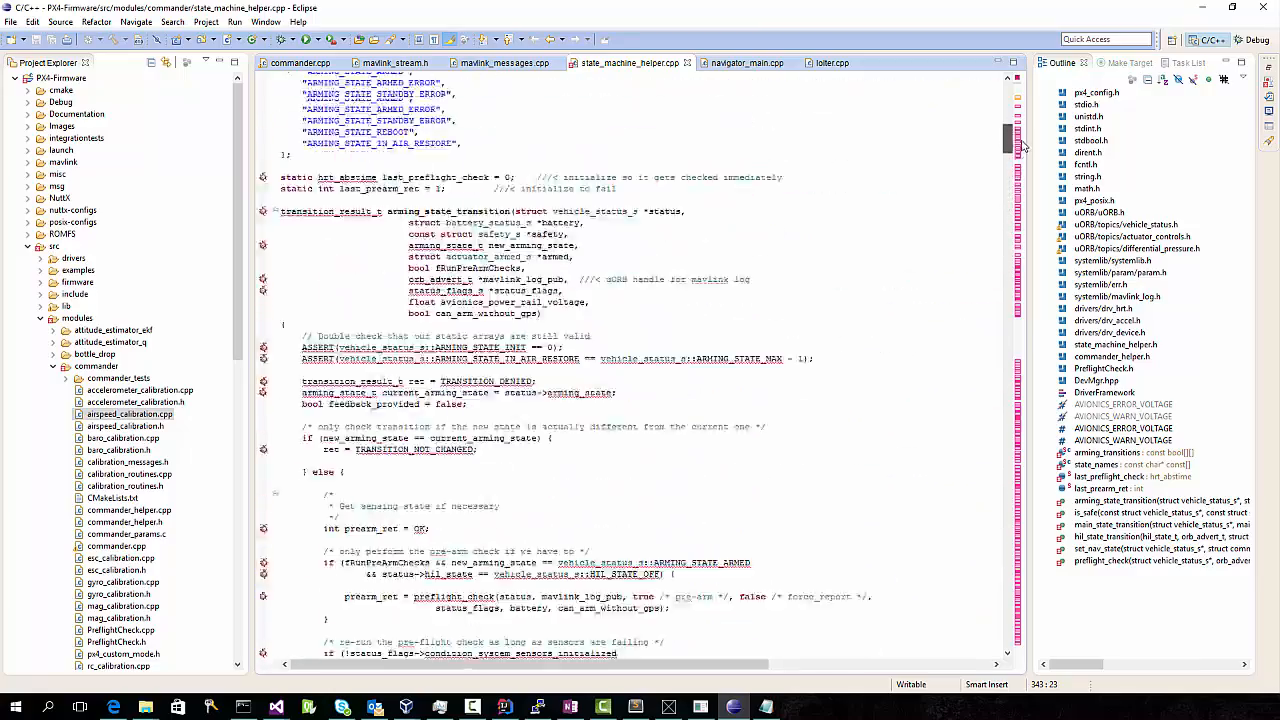
scroll(up, 3)
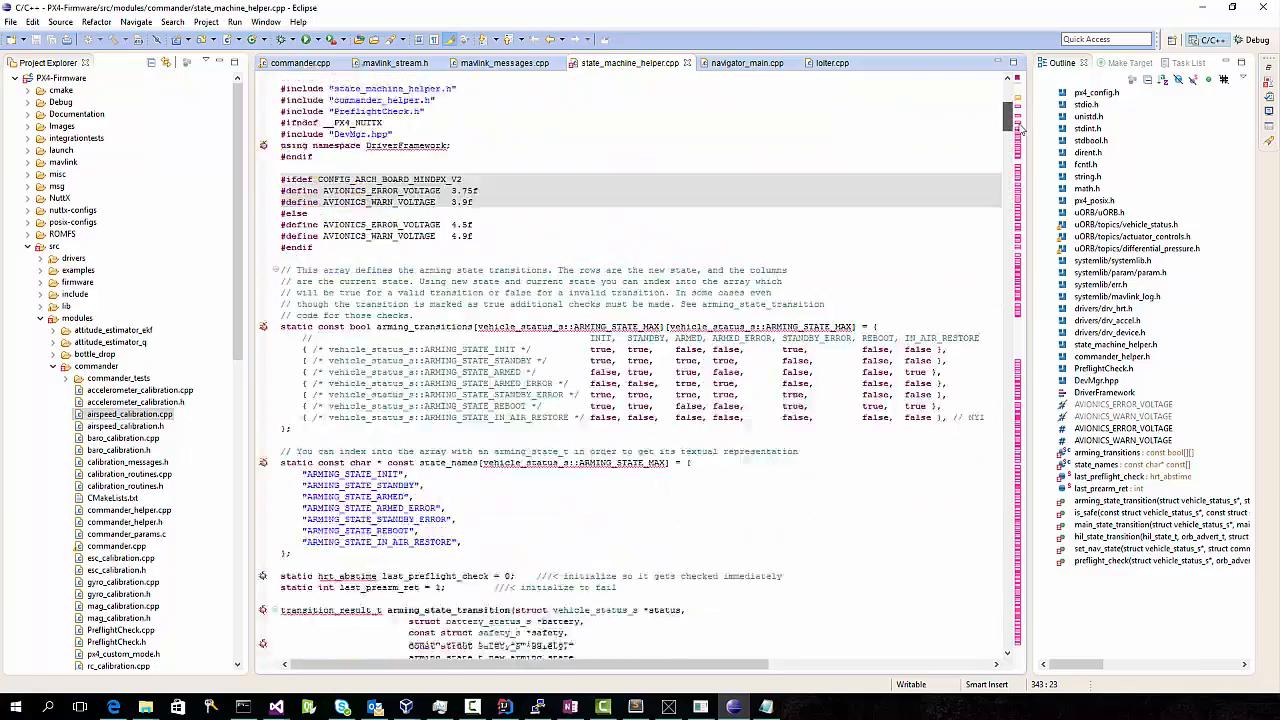
scroll(down, 3)
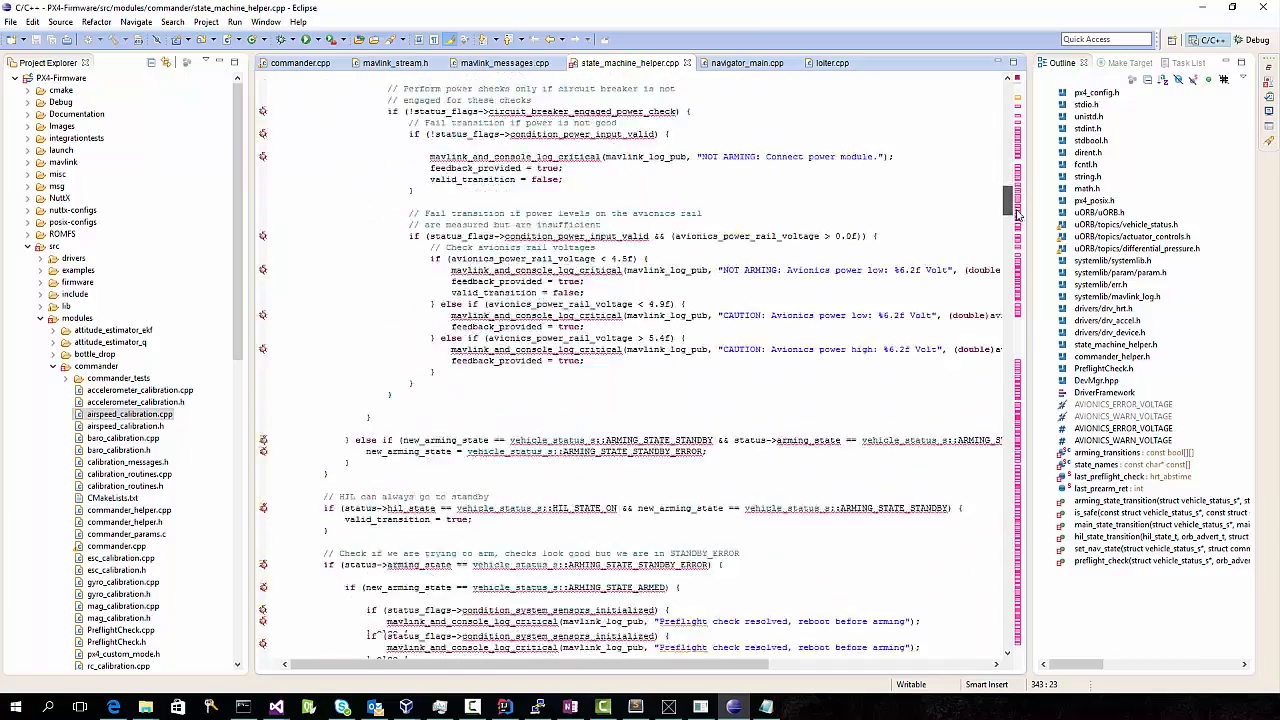
scroll(up, 3)
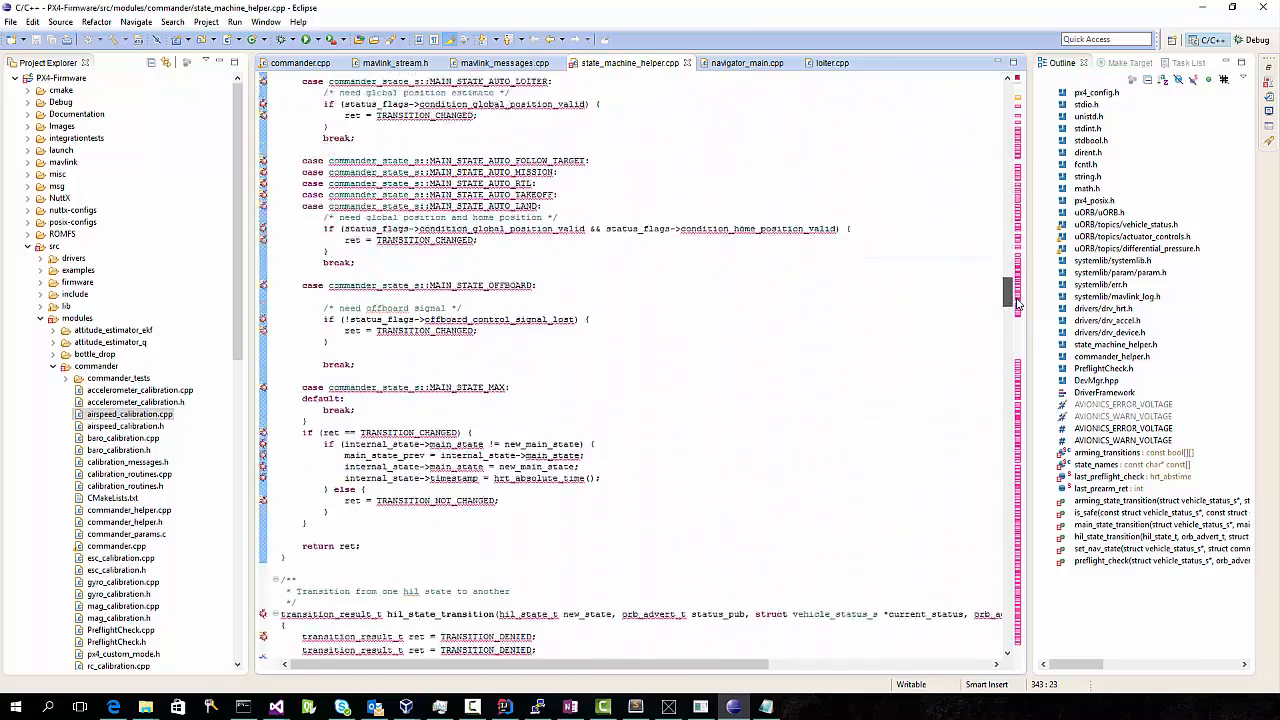
scroll(down, 3)
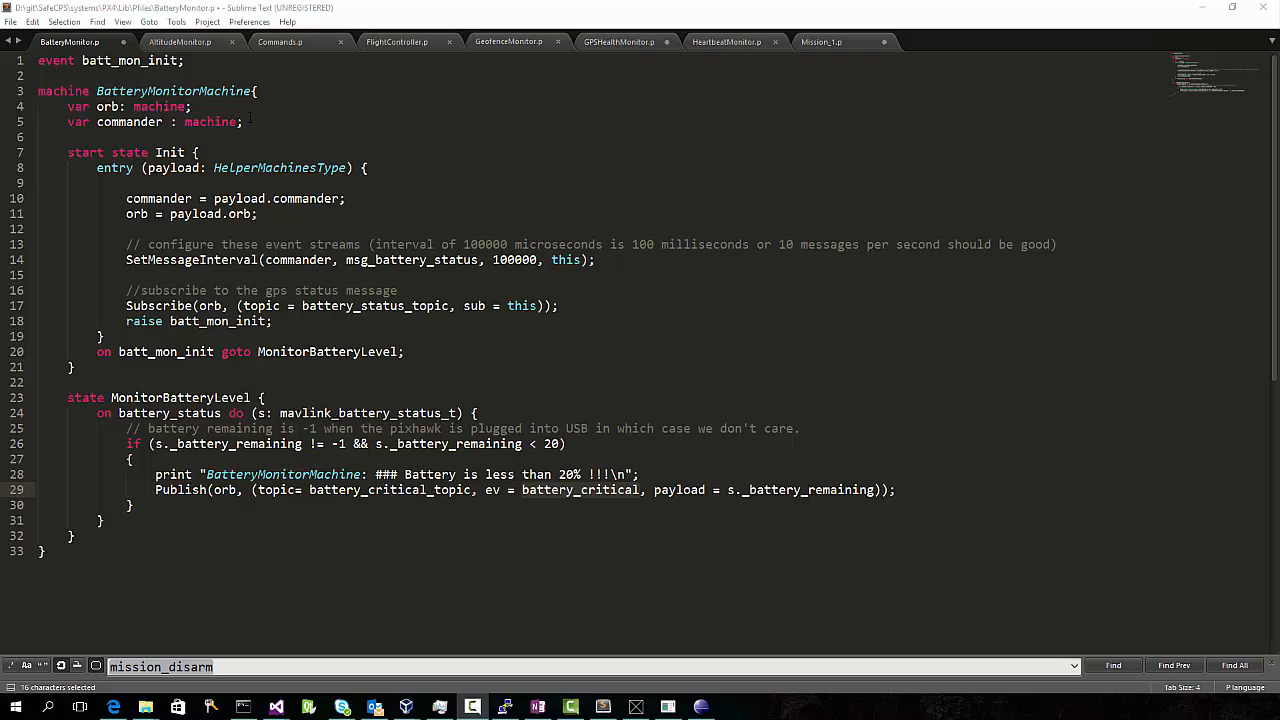
click(132, 152)
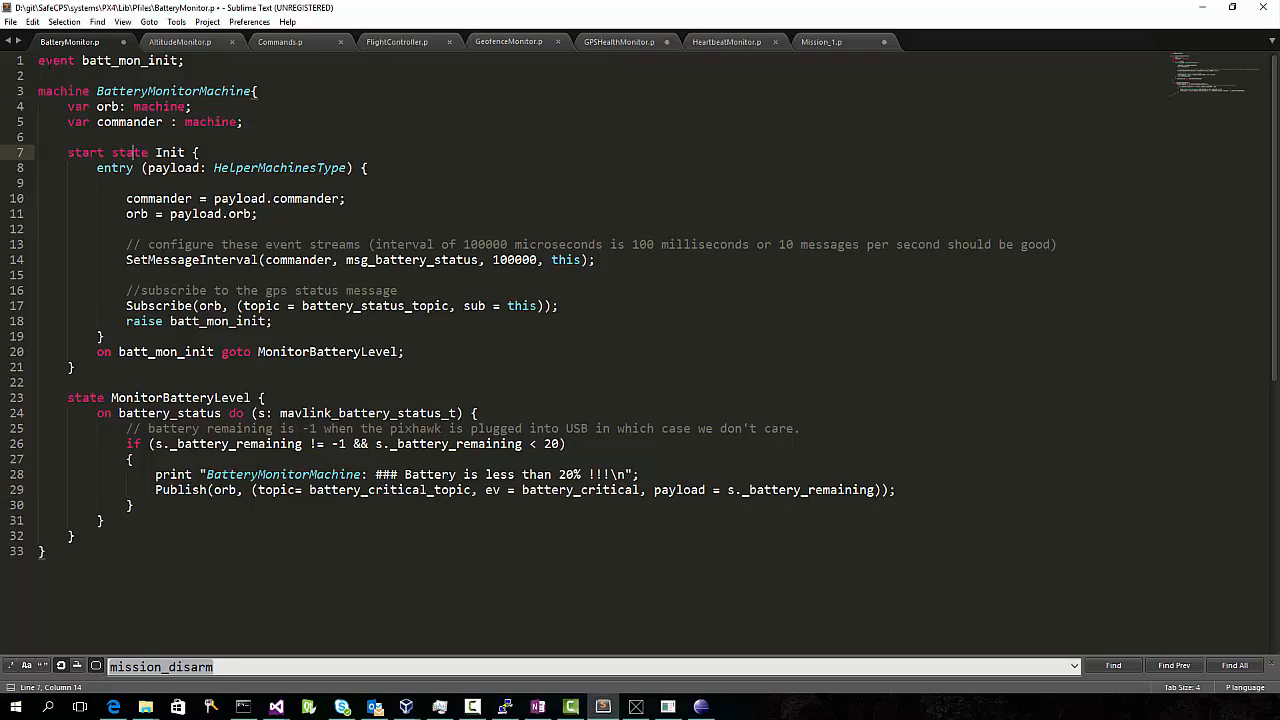
double_click(56, 60)
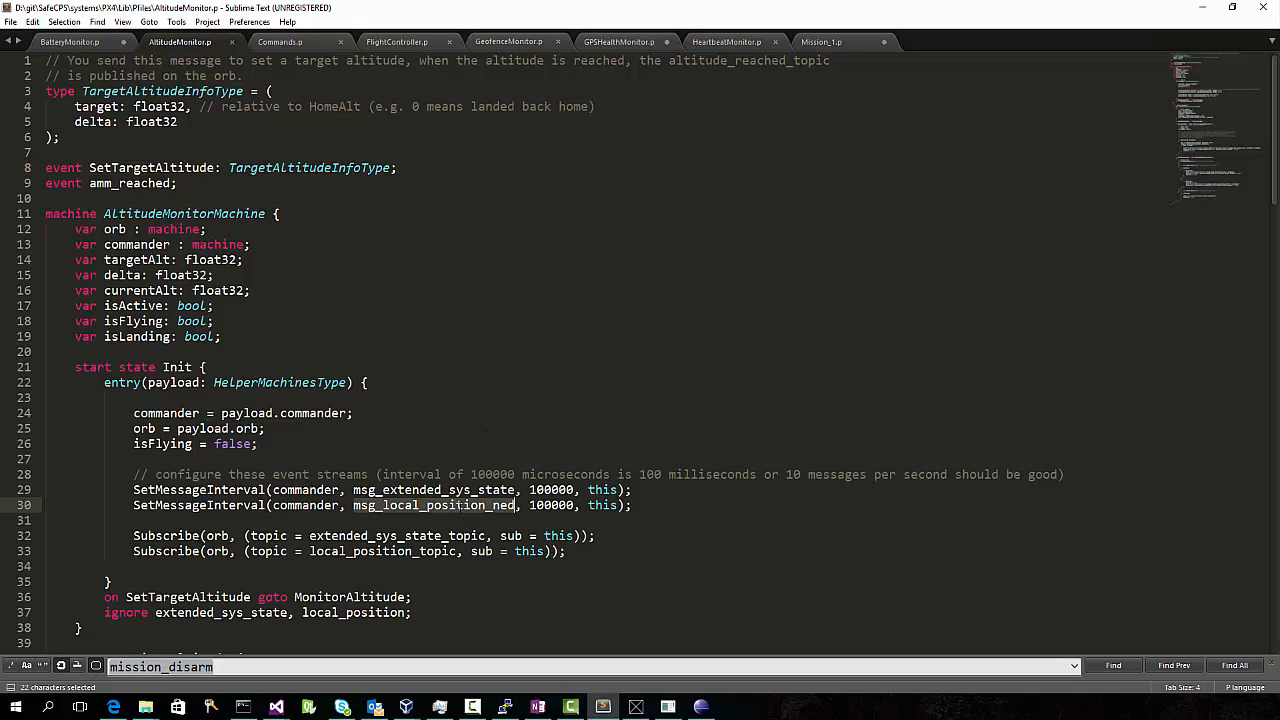
Review AltitudeMonitor.p's altitude_reached event, then view GeofenceMonitor.p's msg_local_position_ned handling in MonitorGeofence.
scroll(down, 3)
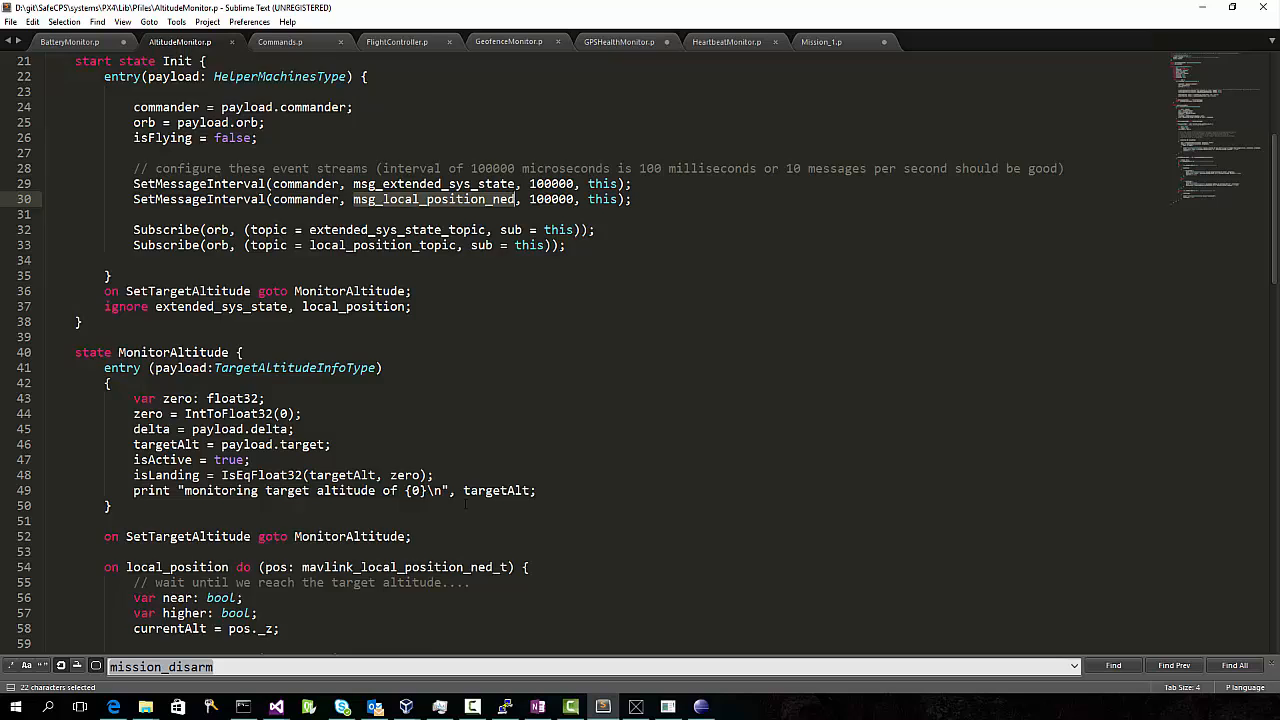
scroll(down, 3)
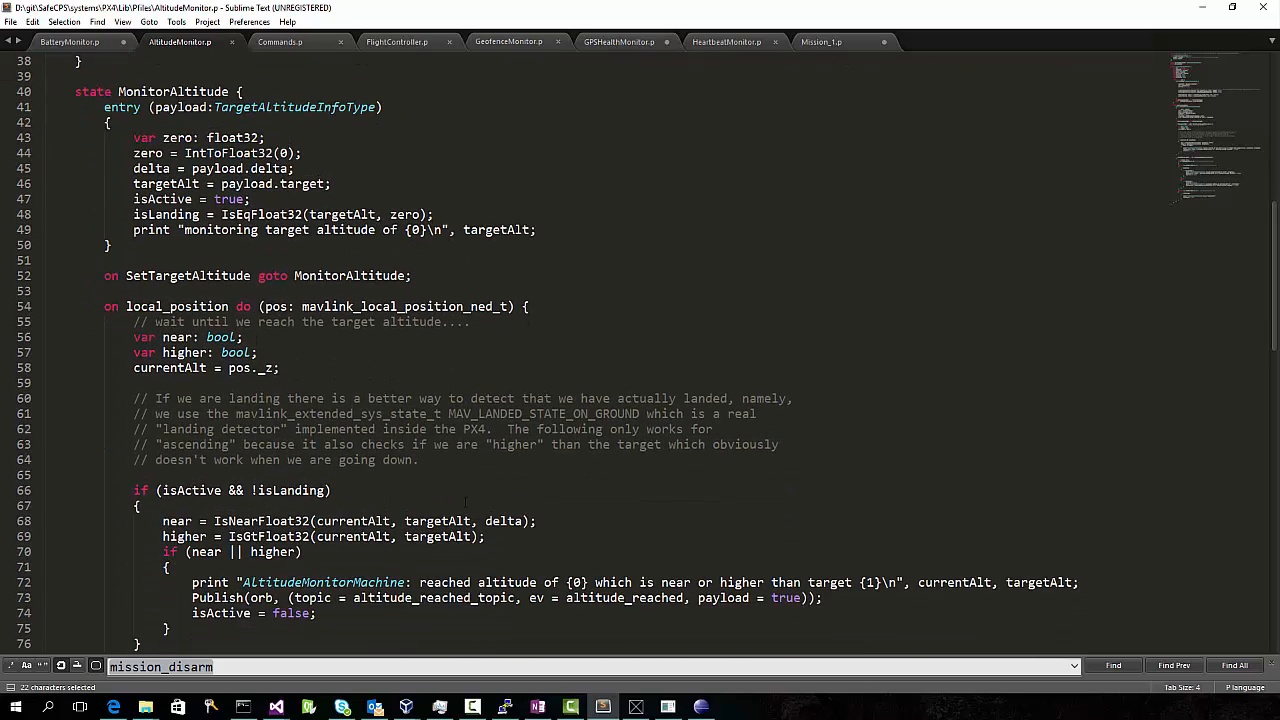
scroll(down, 3)
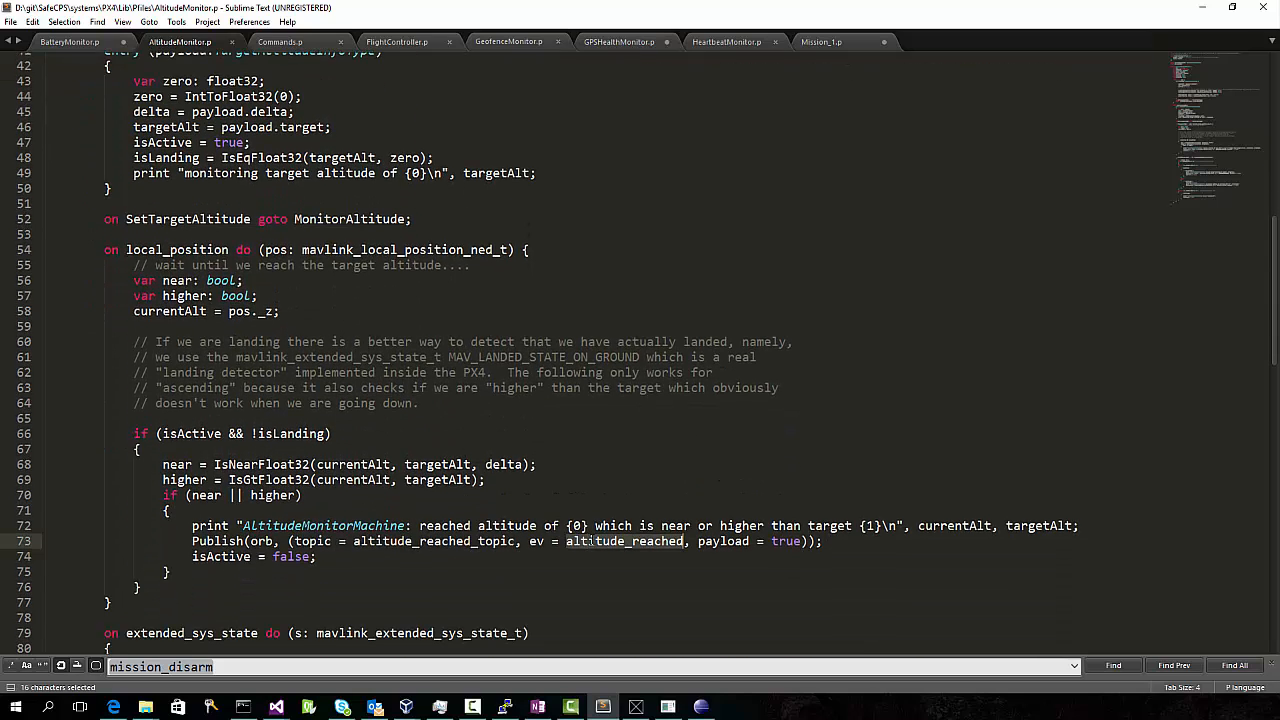
click(508, 42)
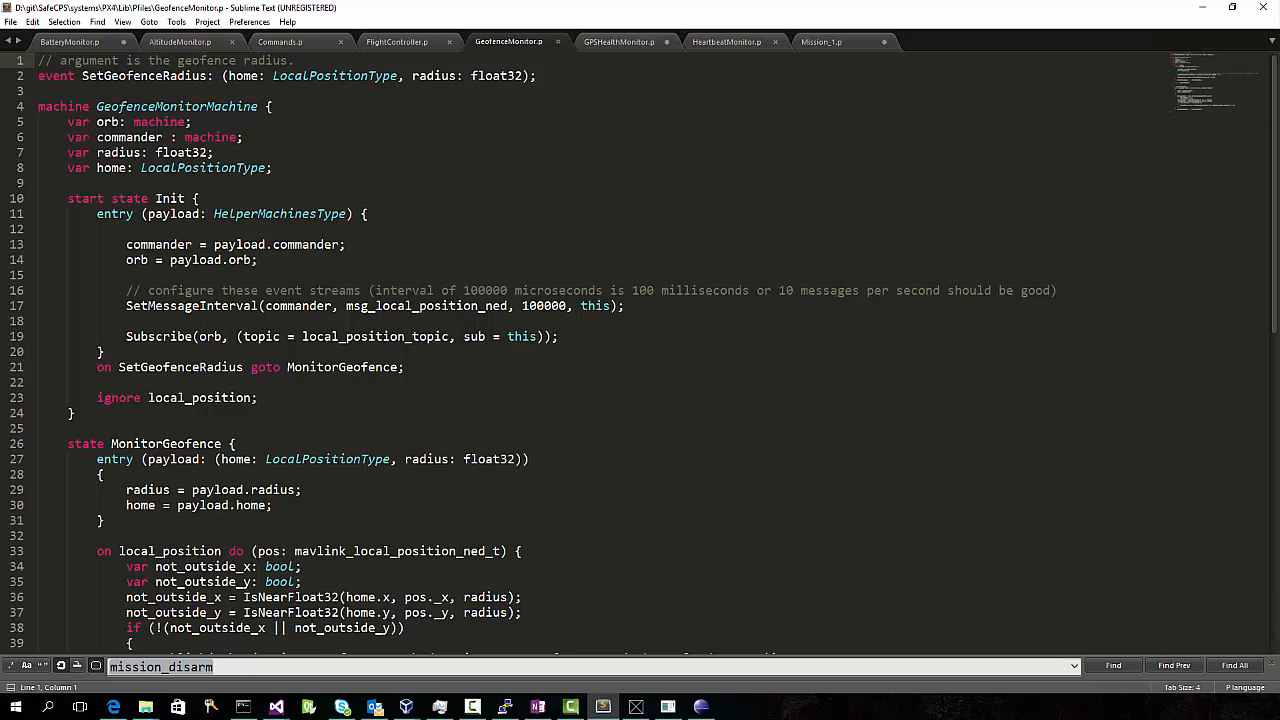
double_click(112, 168)
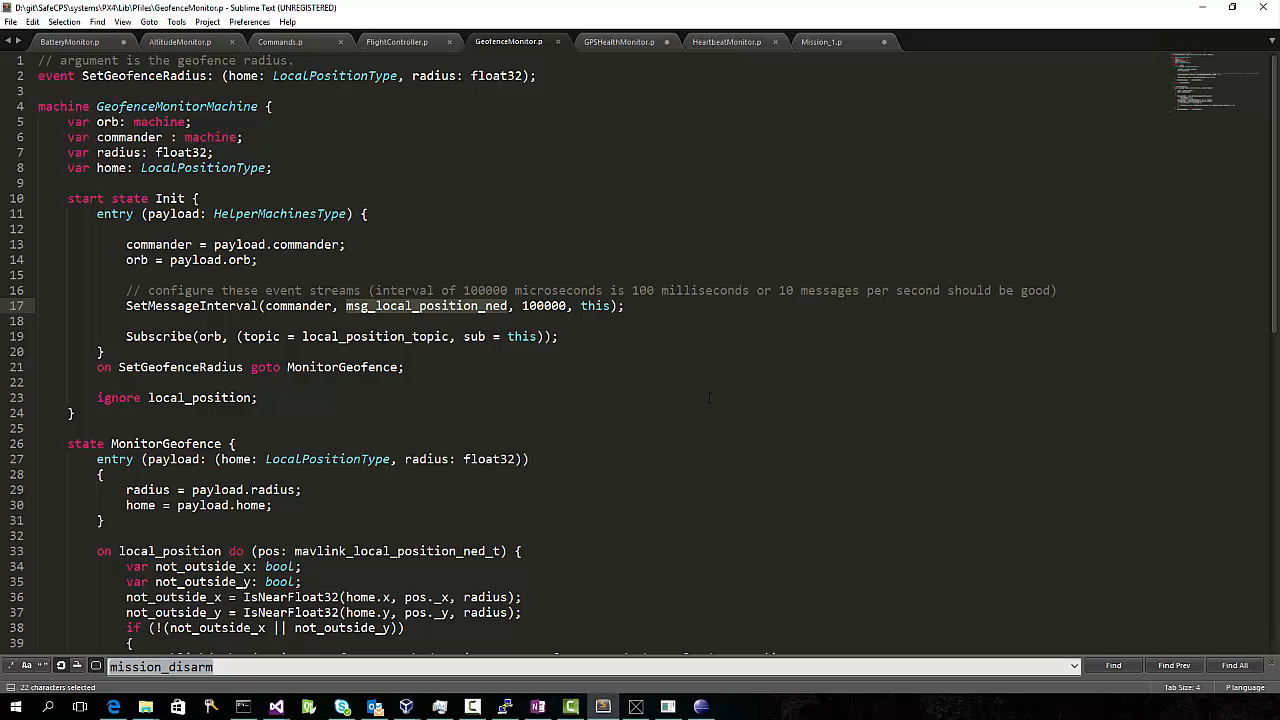
scroll(down, 3)
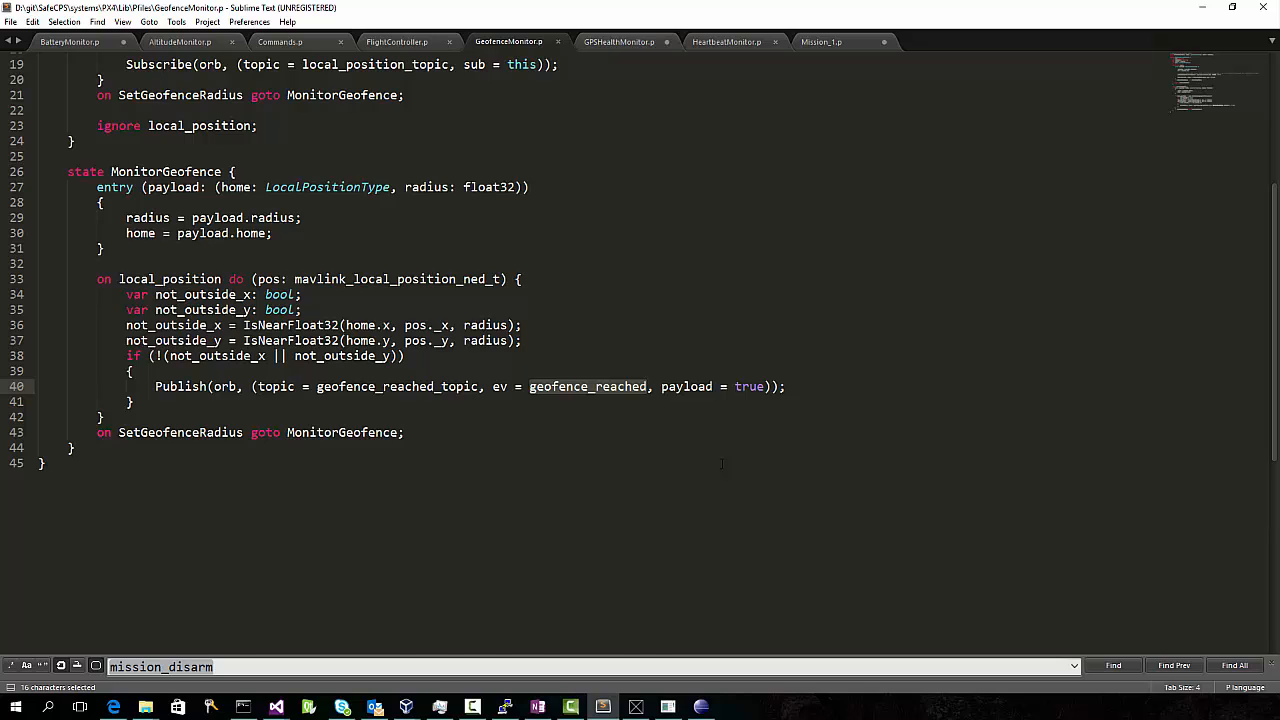
Review GPSHealthMonitor.p down to its timer_start event.
click(618, 42)
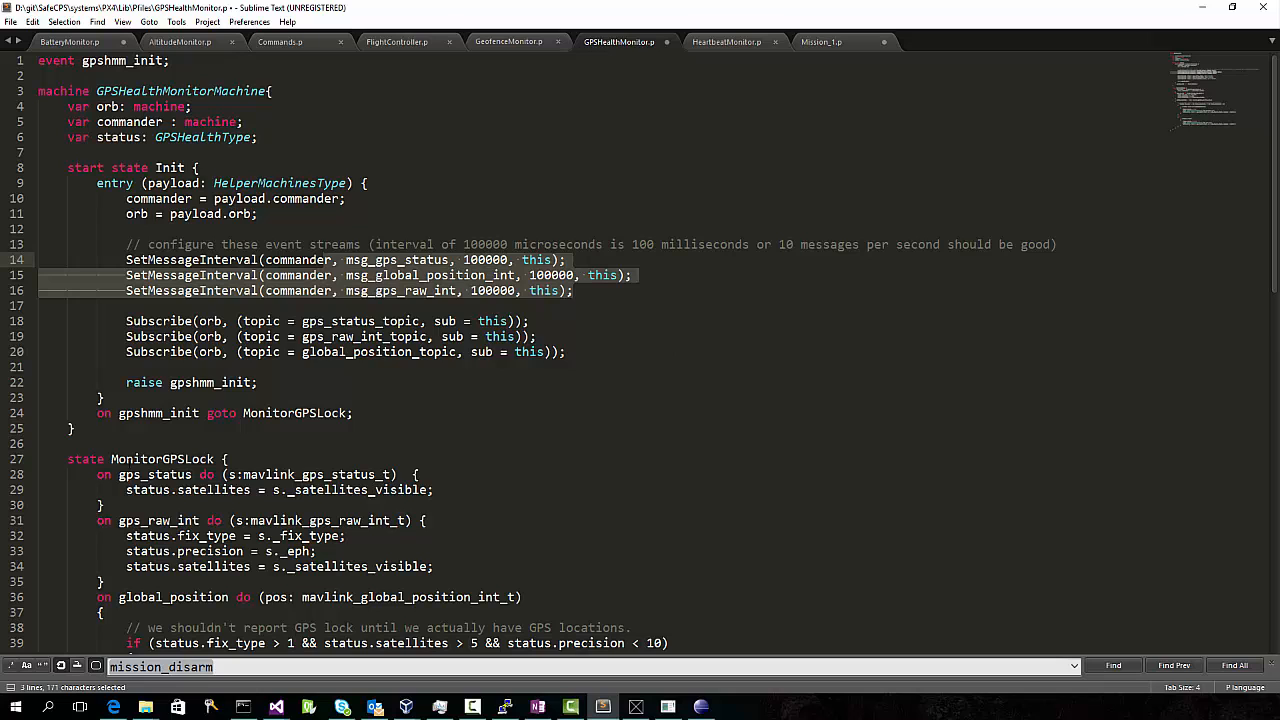
scroll(down, 3)
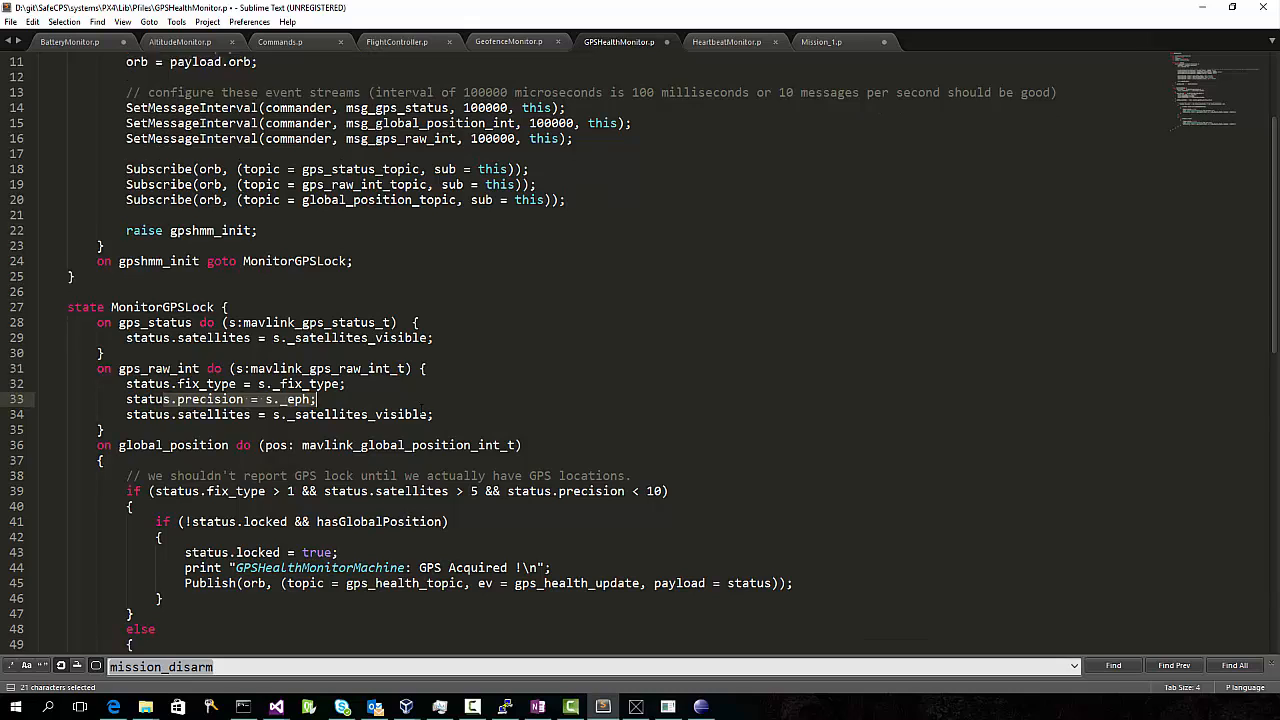
scroll(down, 3)
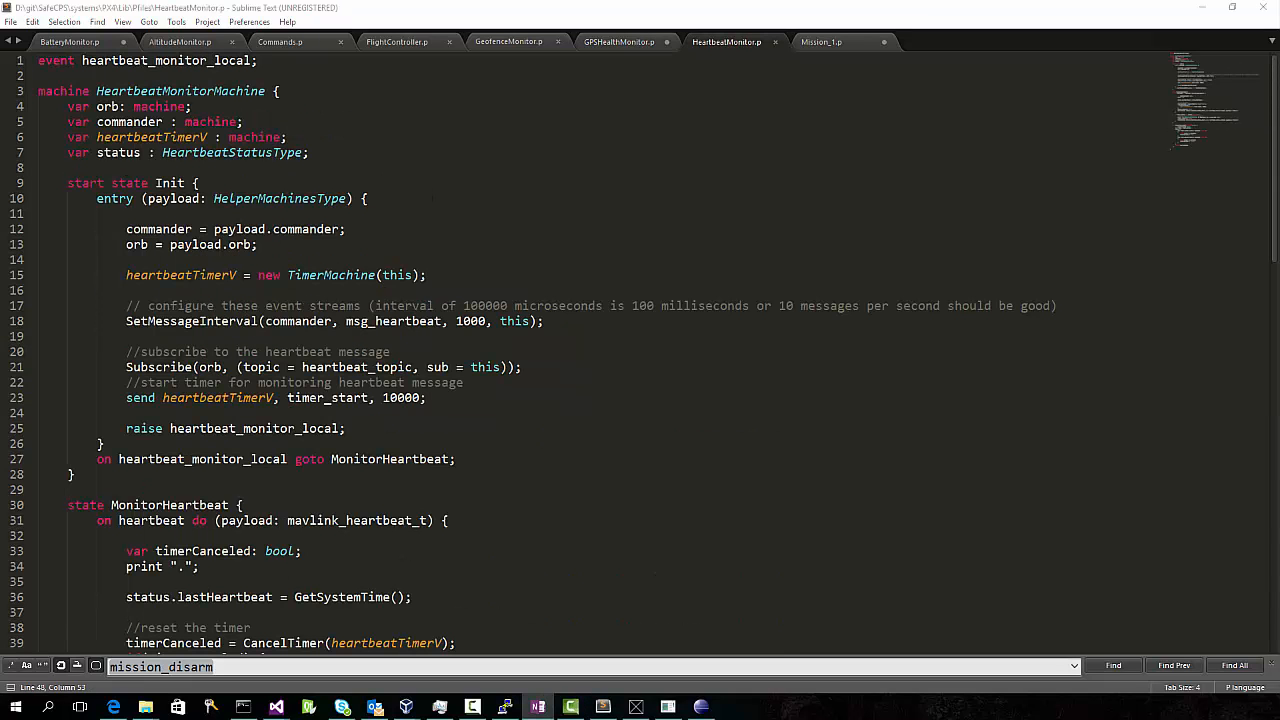
double_click(392, 320)
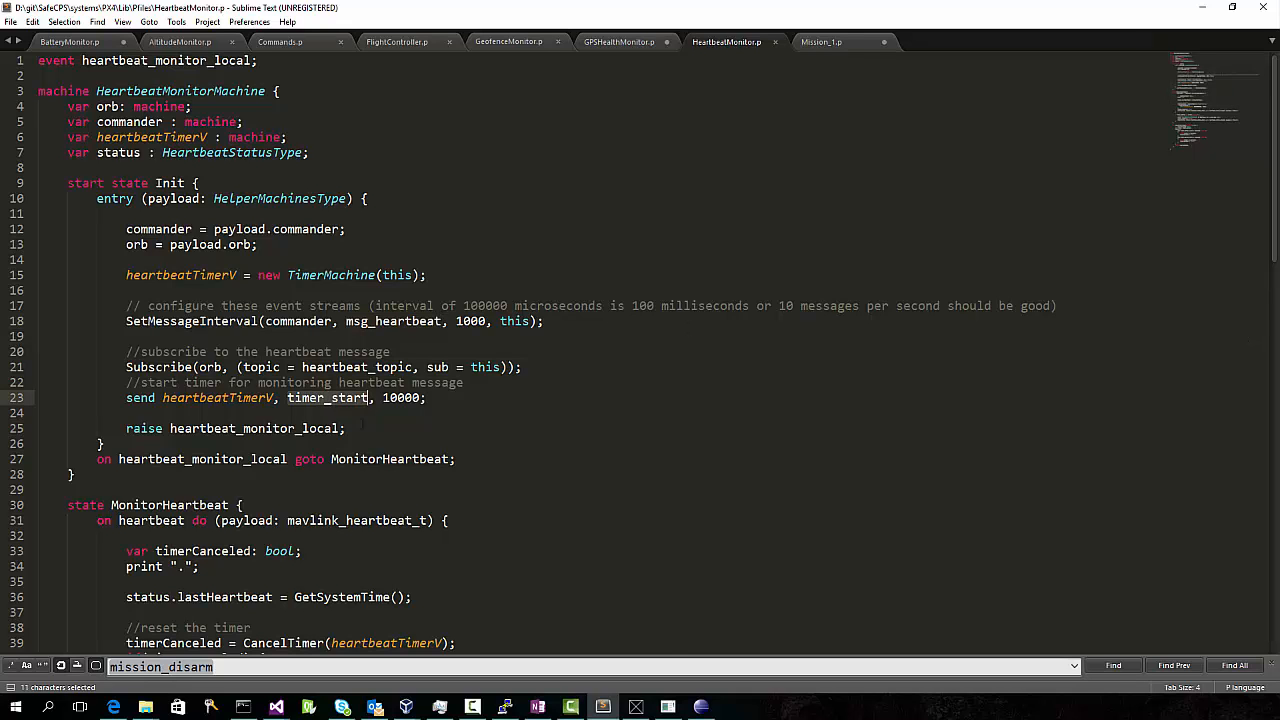
View HeartbeatMonitor.p's heartbeat_status_changed event, then bring up FlightController.p.
scroll(down, 3)
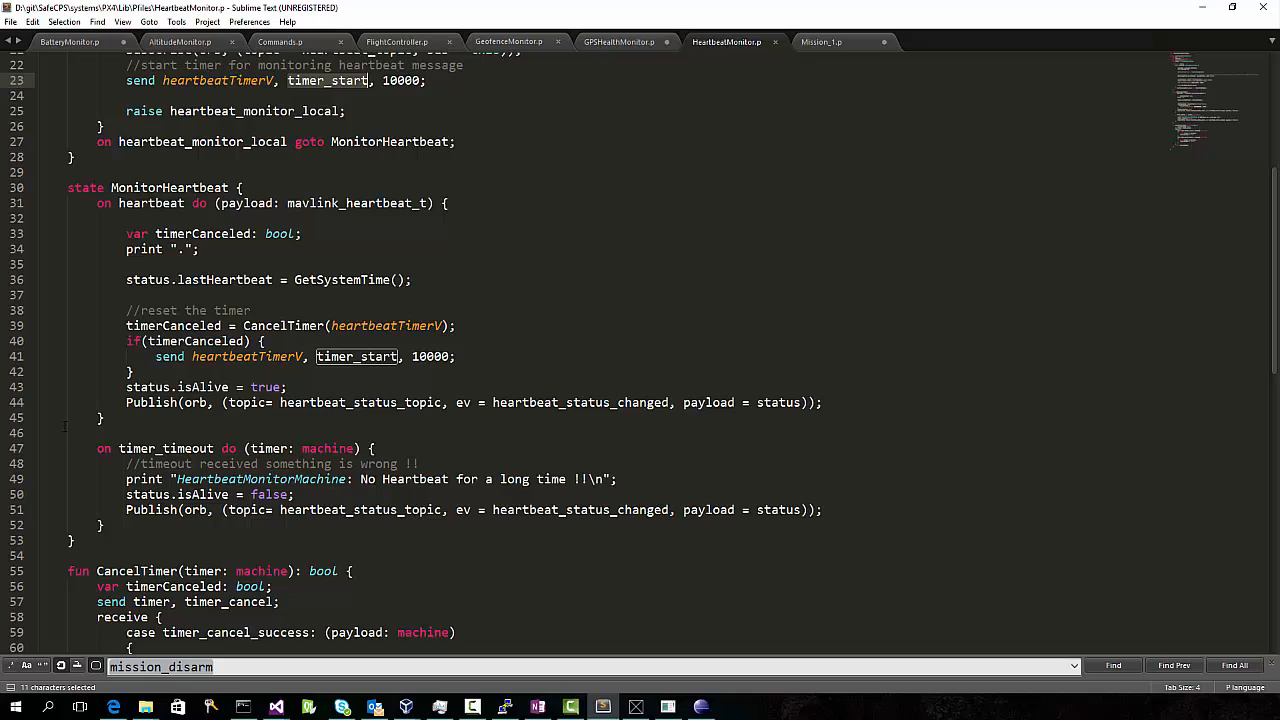
mouse_move(536, 520)
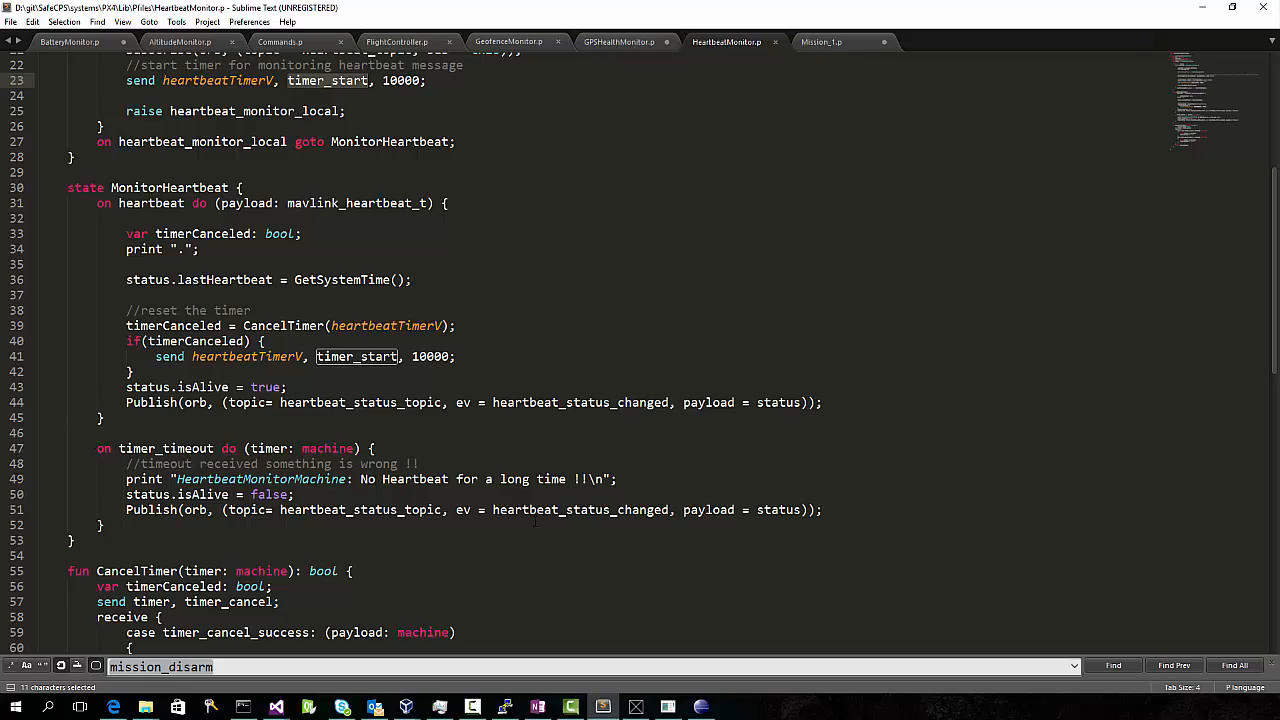
double_click(580, 402)
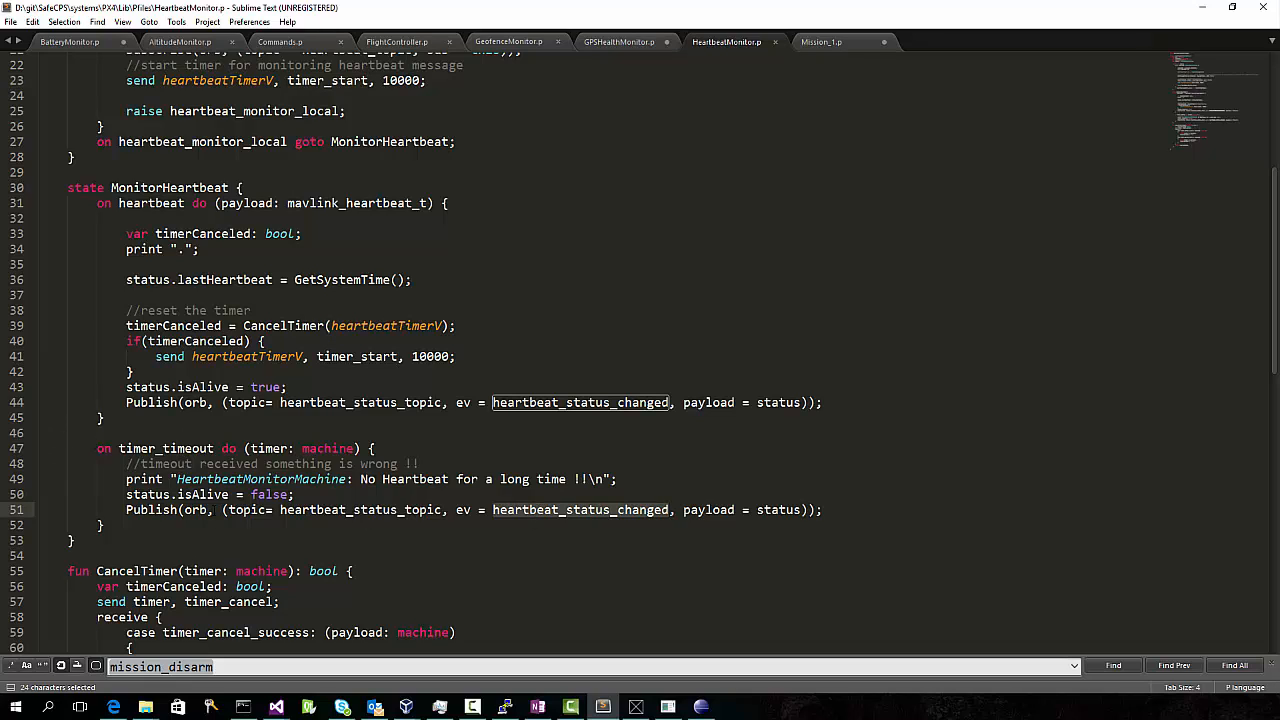
click(396, 42)
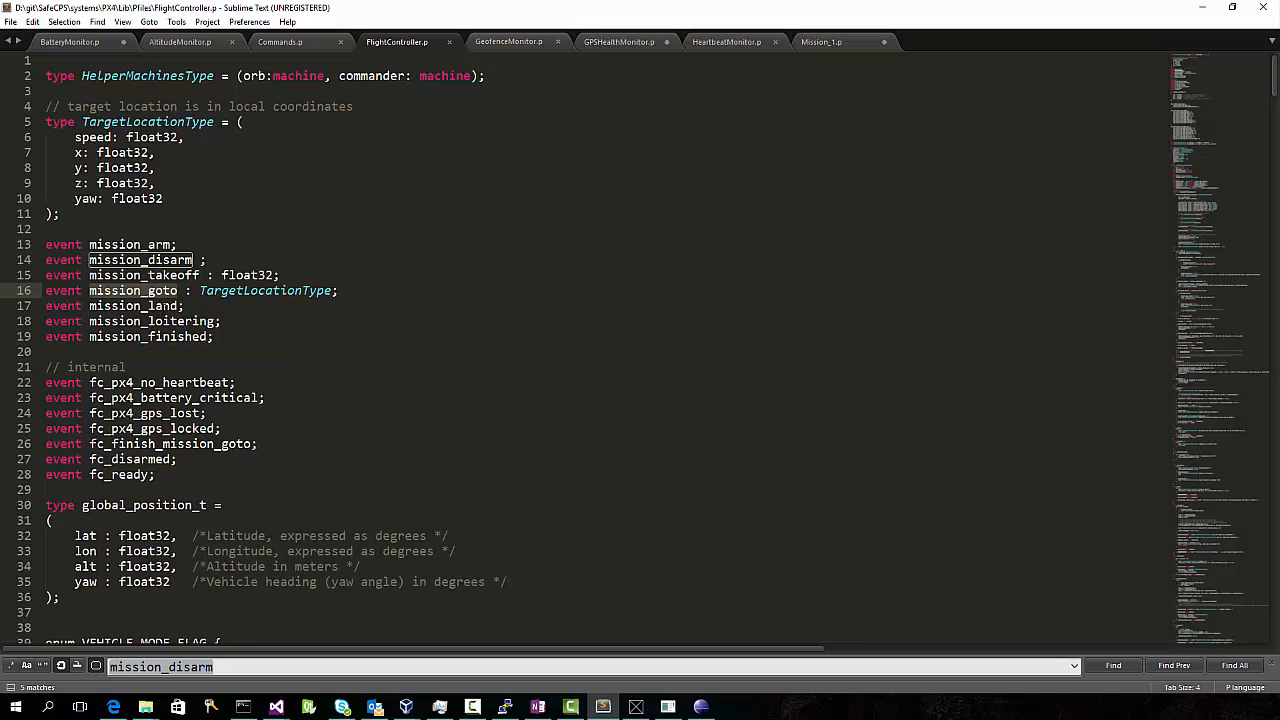
Scroll FlightController.p through the Armed and TakingOff states, ending on the MissionPlannerMachine source.
scroll(down, 3)
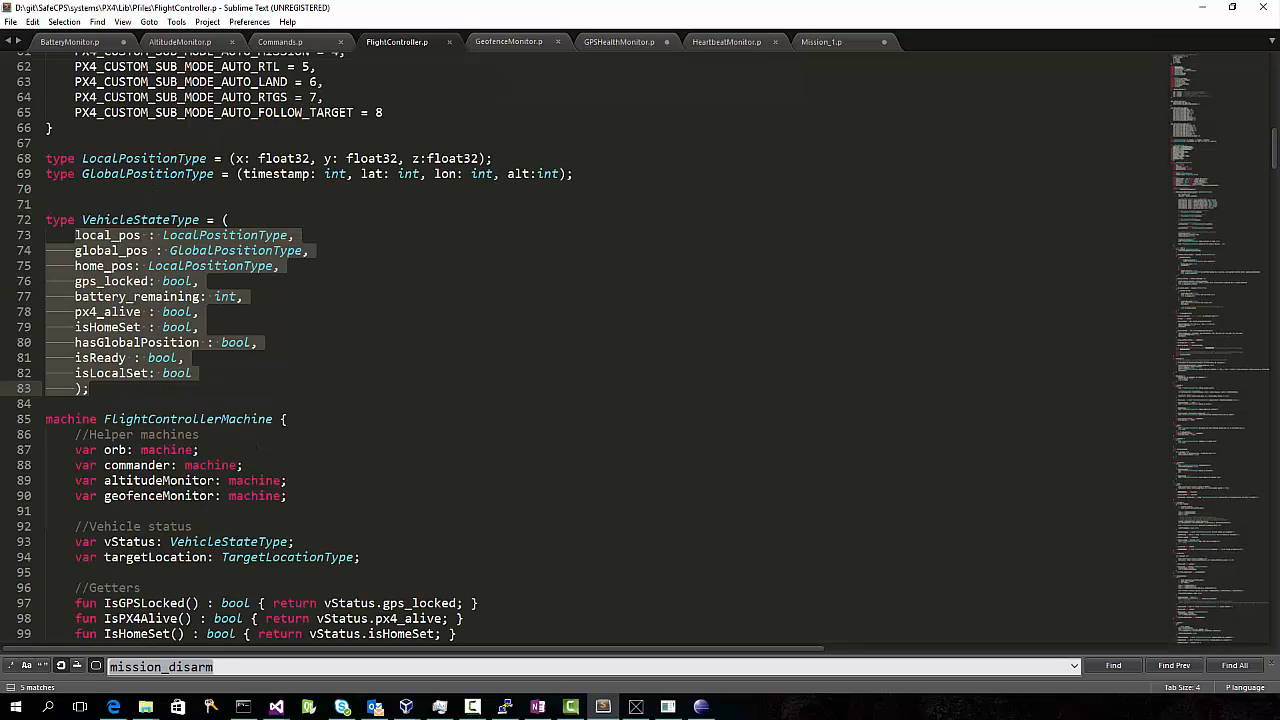
scroll(down, 3)
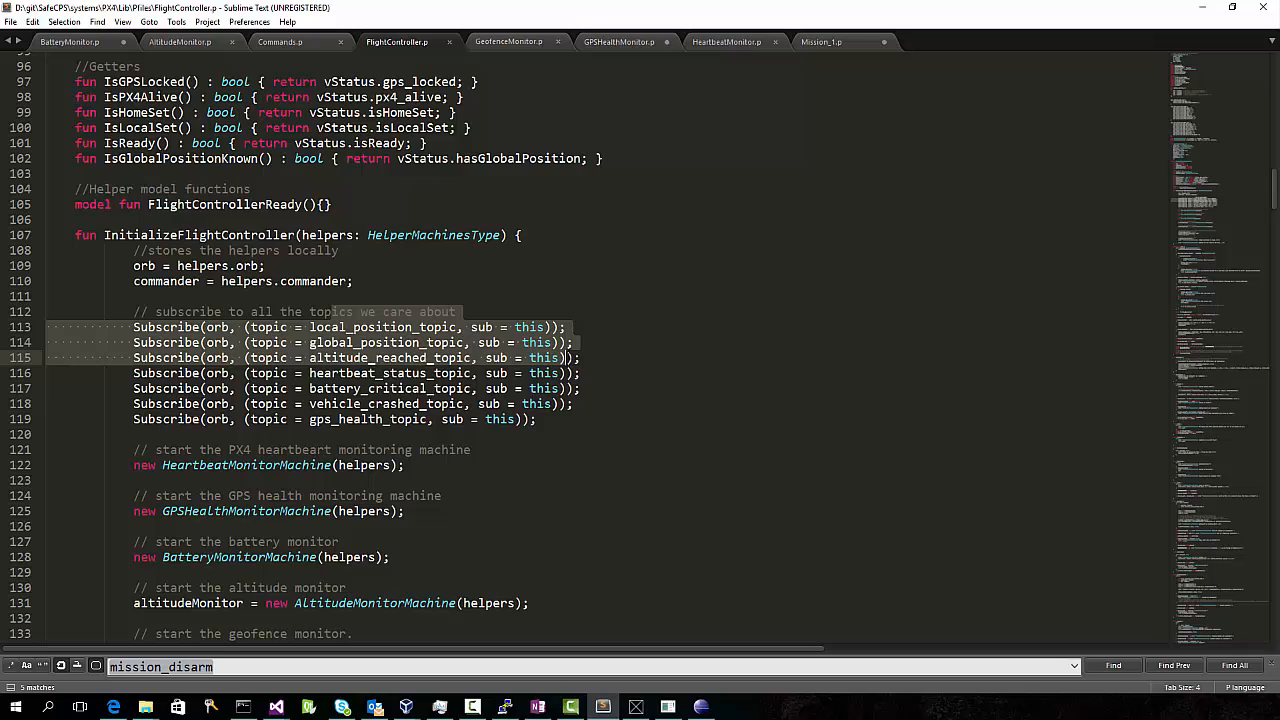
scroll(down, 3)
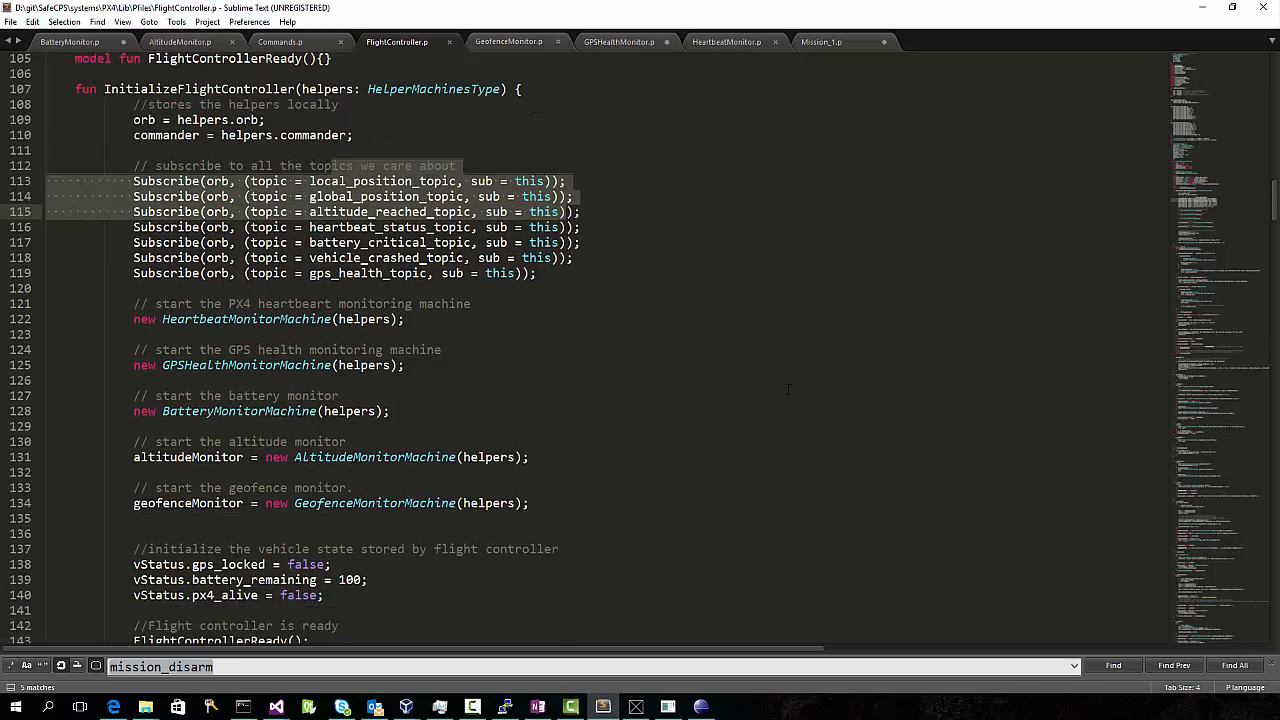
scroll(down, 3)
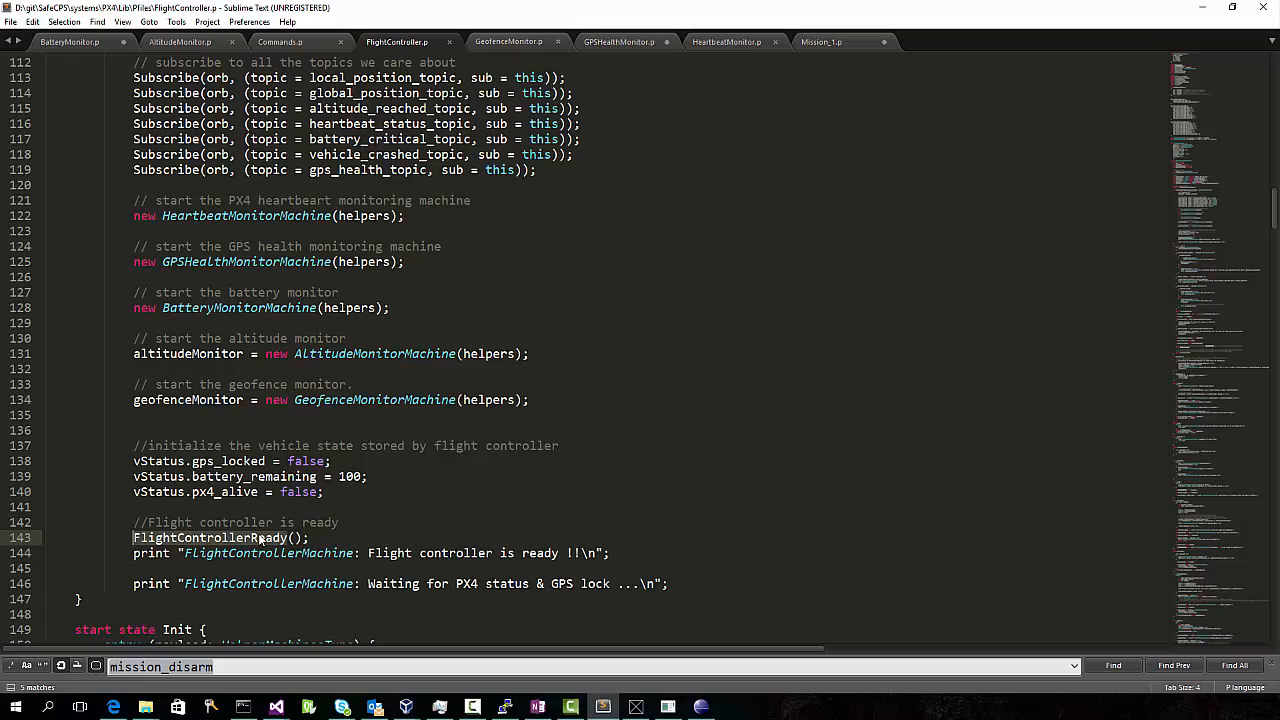
scroll(down, 3)
text(TakingOff)
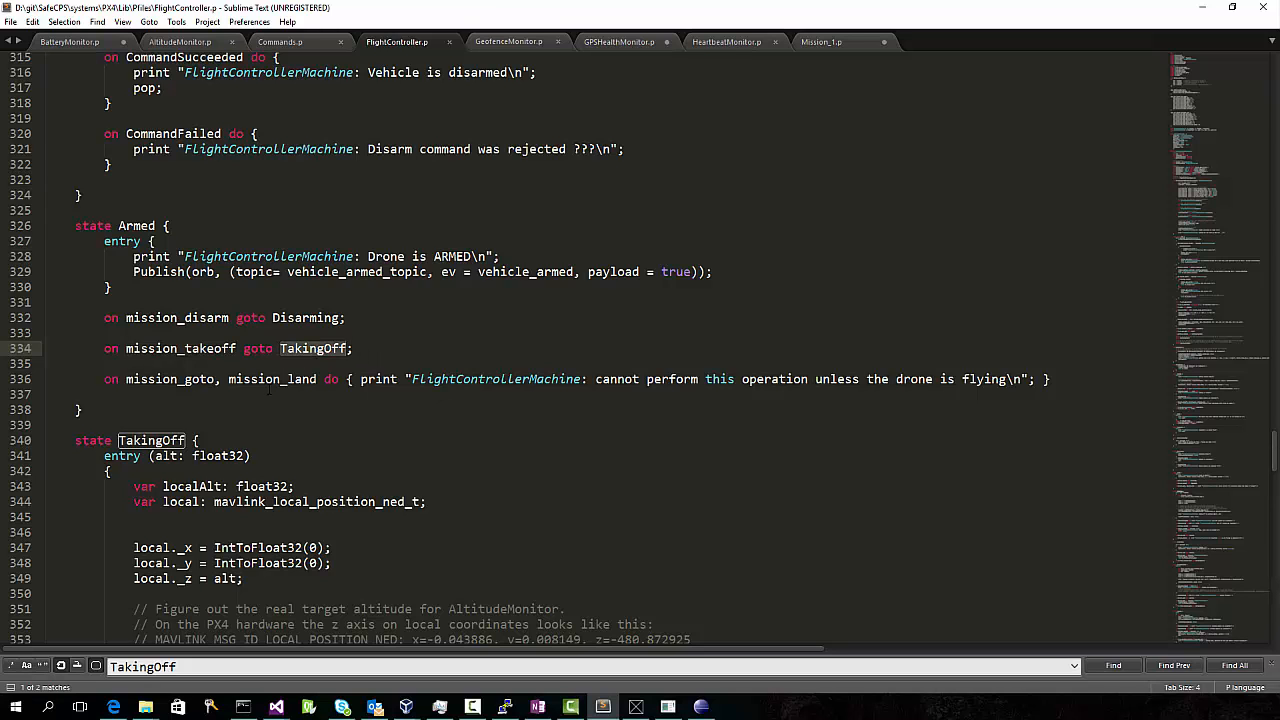
scroll(down, 3)
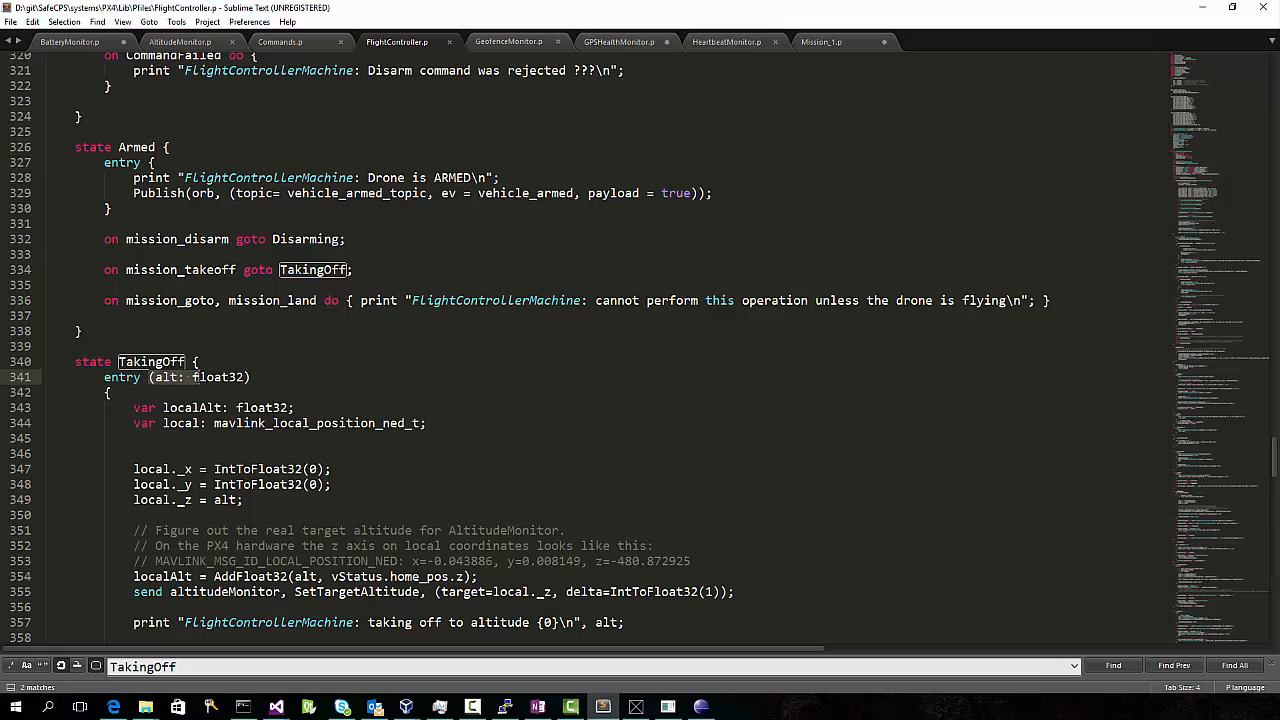
scroll(down, 3)
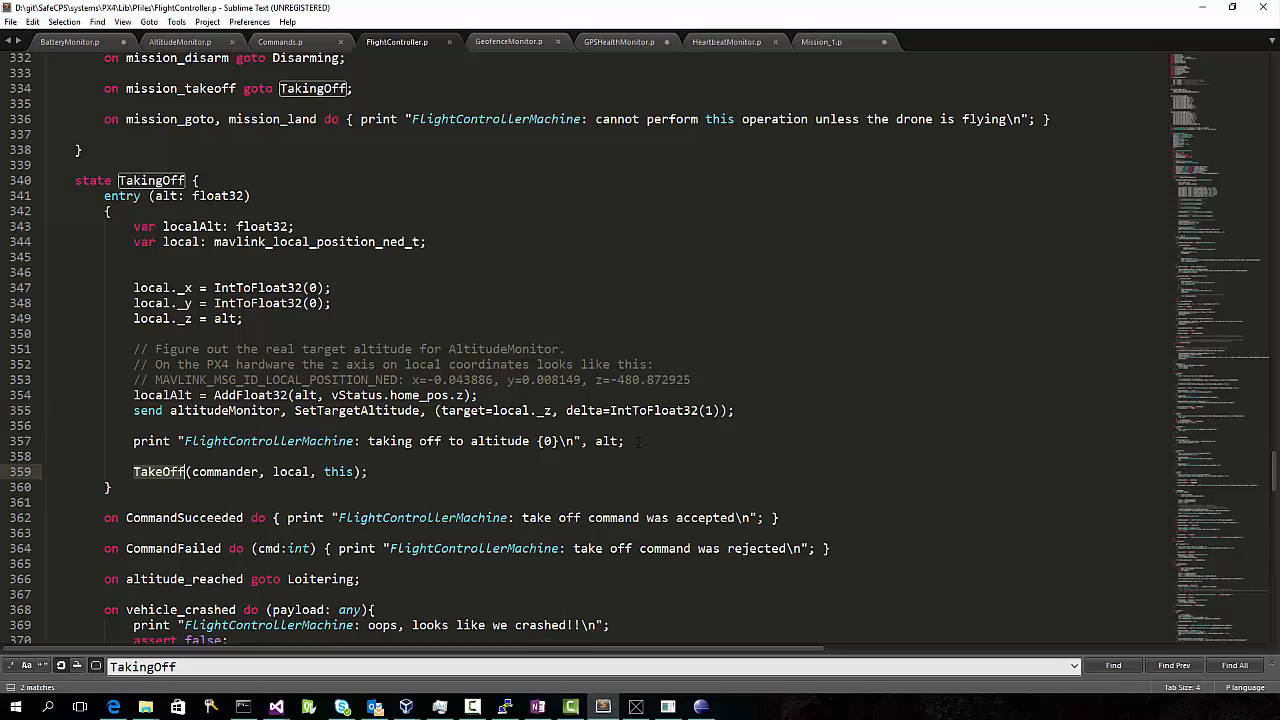
scroll(down, 3)
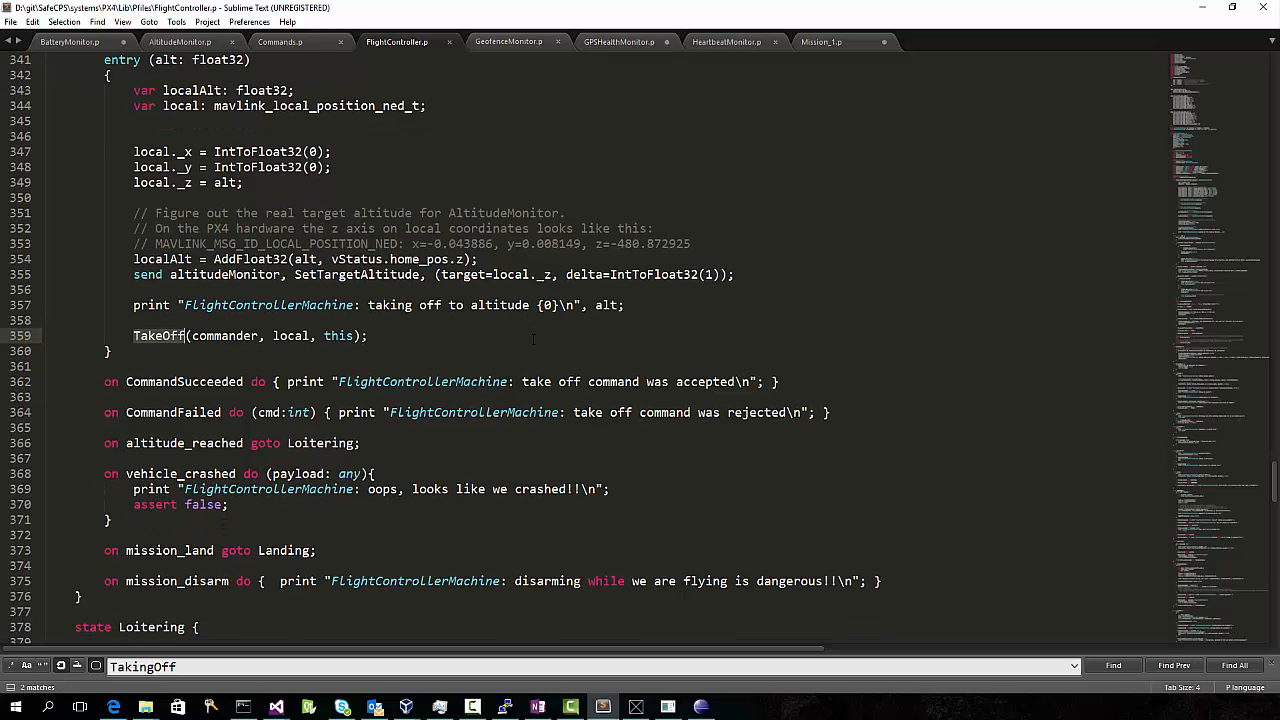
scroll(up, 3)
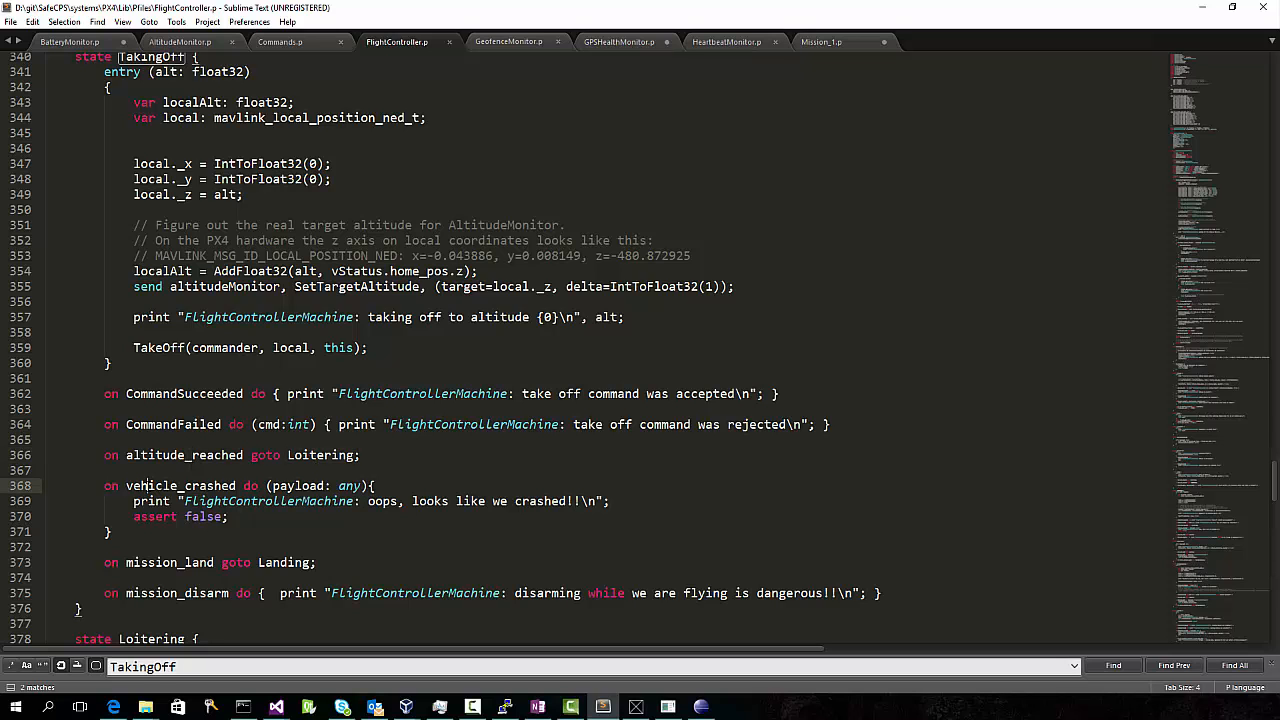
scroll(down, 3)
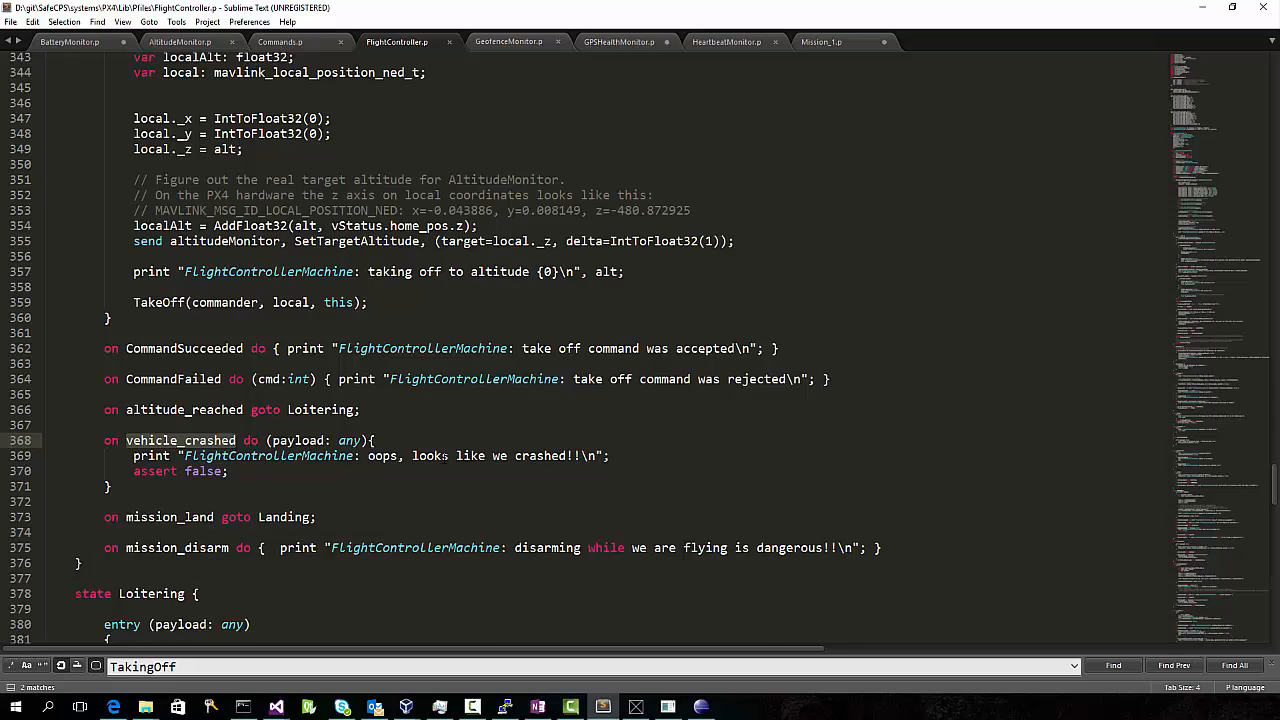
scroll(down, 3)
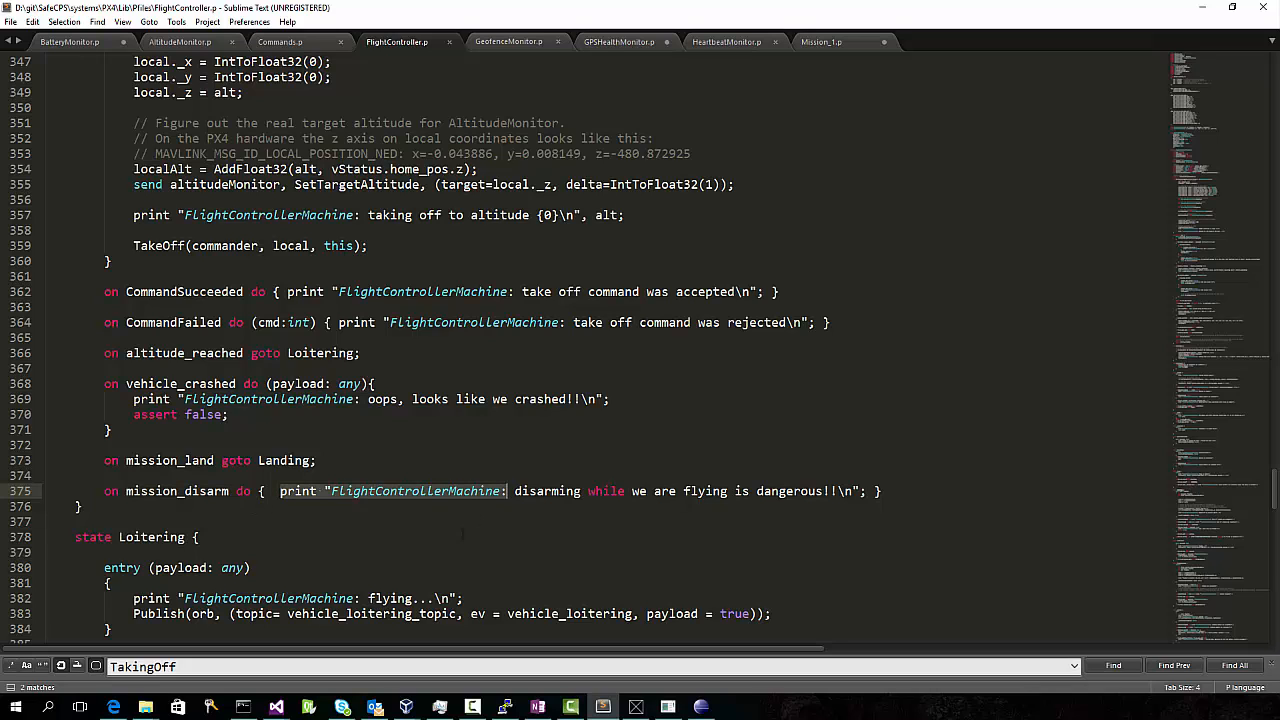
click(820, 42)
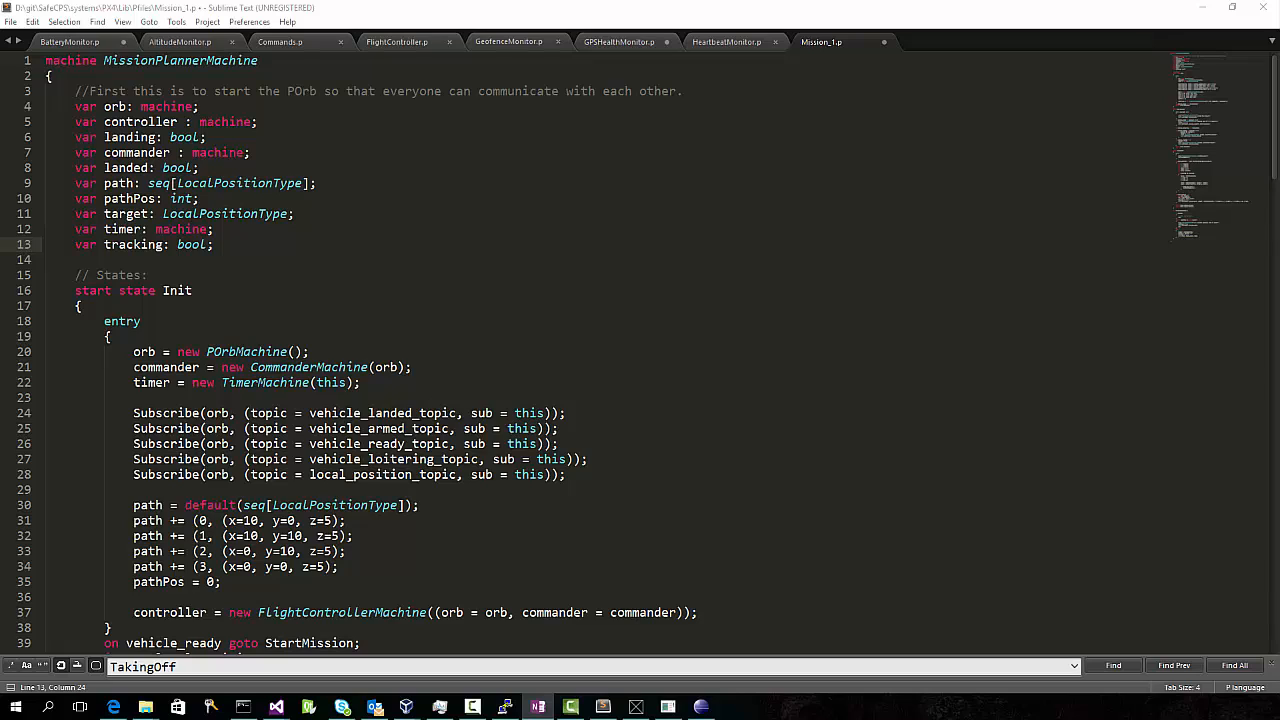
mouse_move(908, 312)
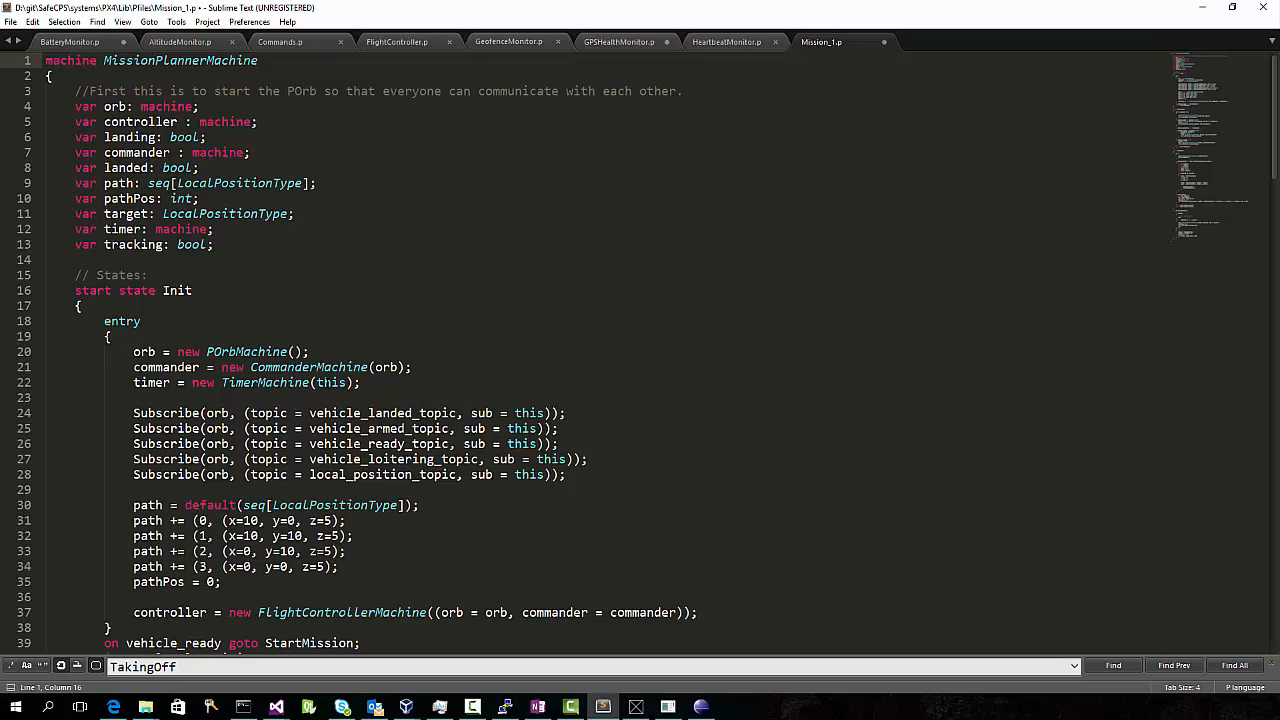
drag(132, 504, 220, 582)
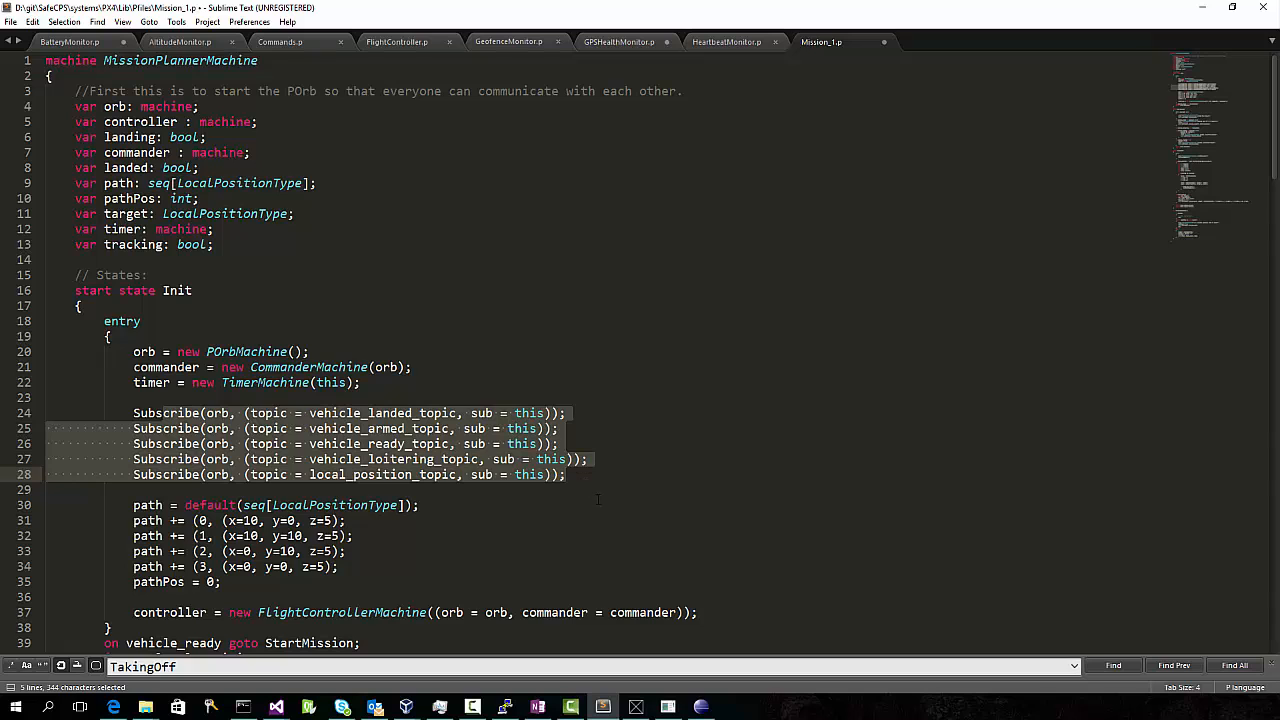
scroll(down, 3)
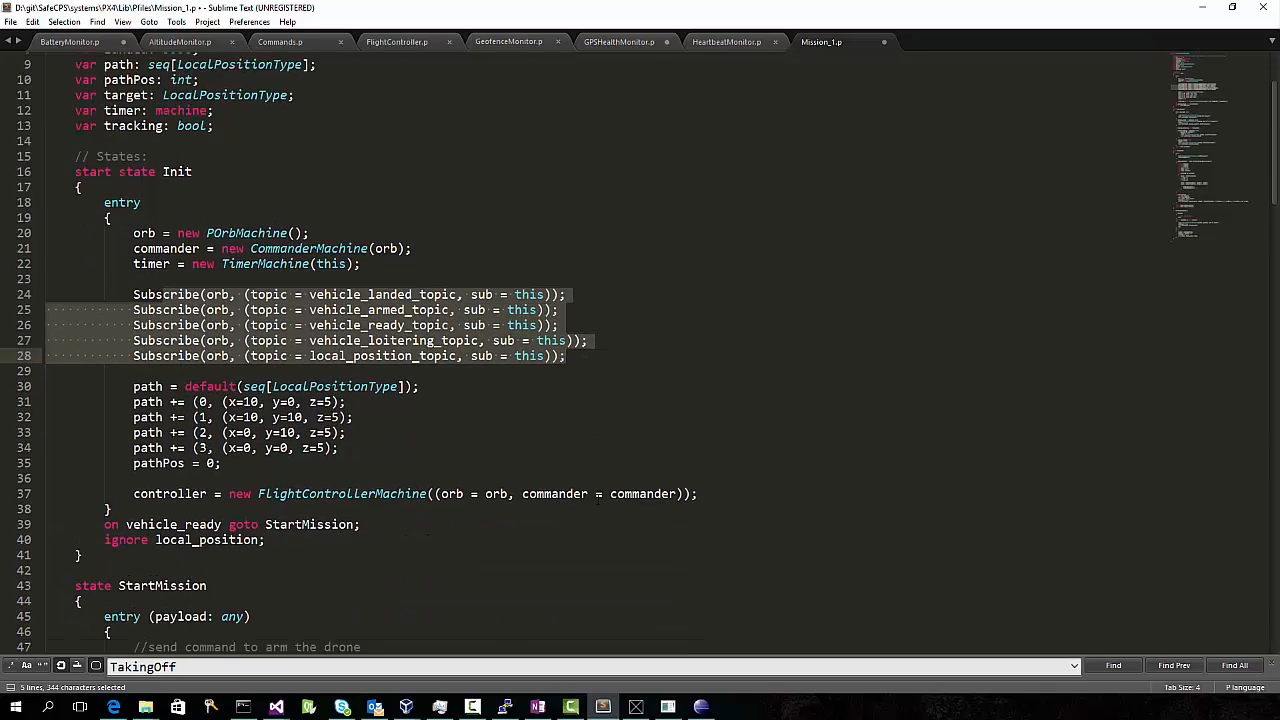
scroll(down, 3)
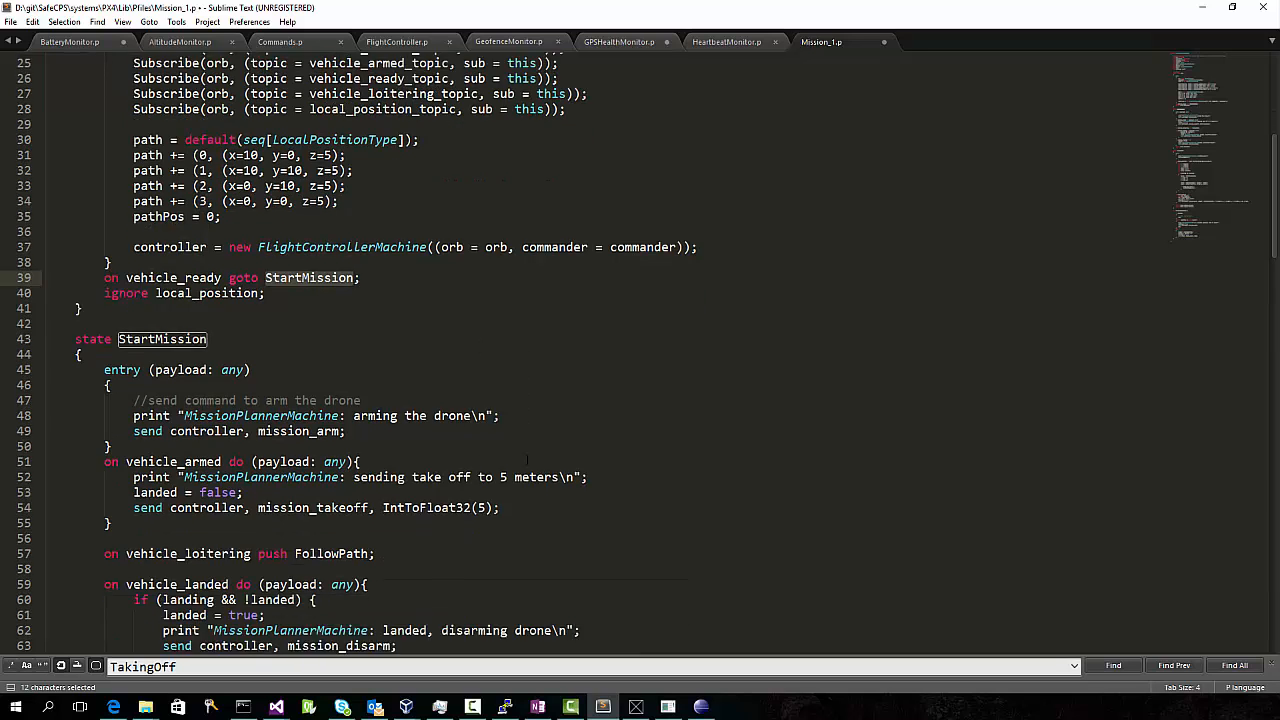
scroll(down, 3)
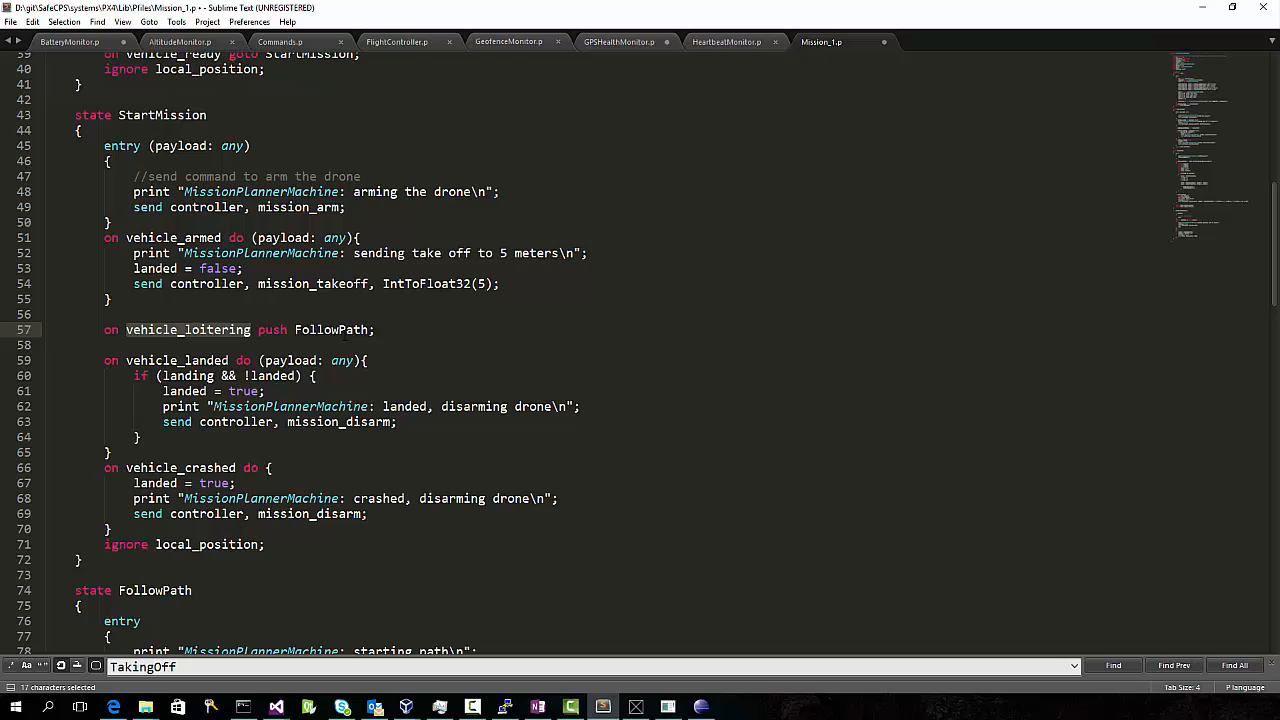
scroll(down, 3)
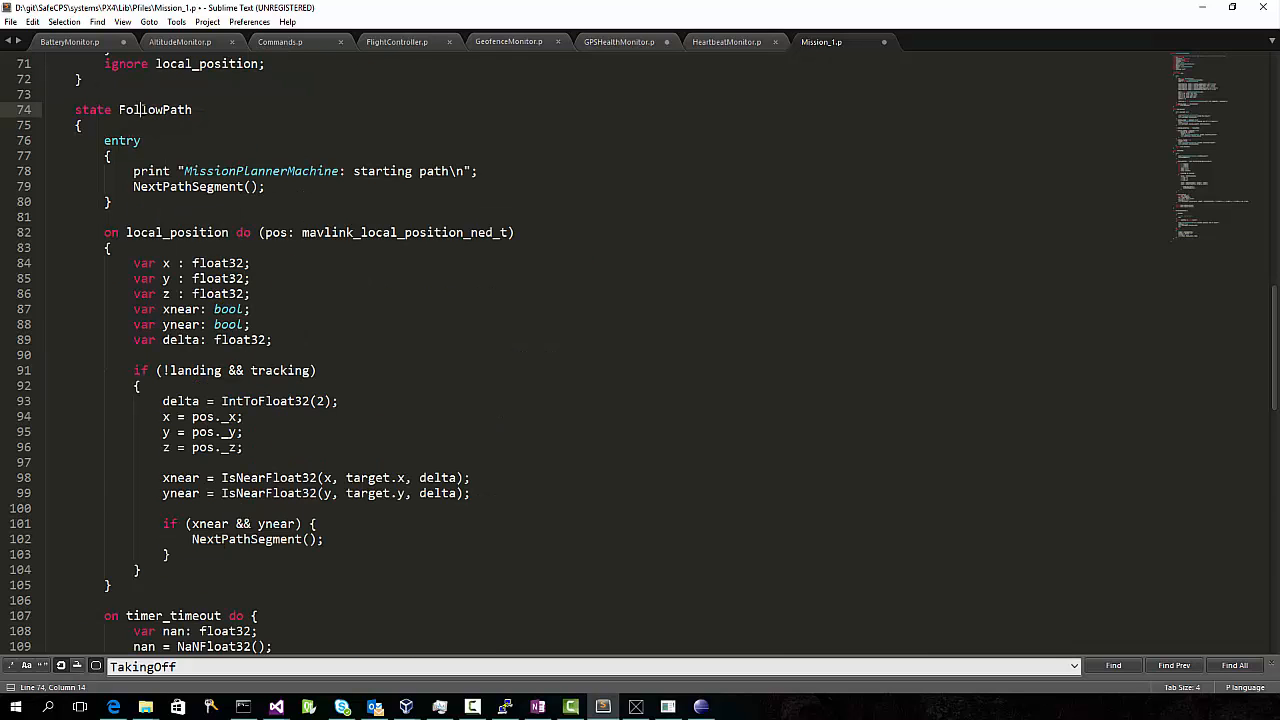
double_click(244, 540)
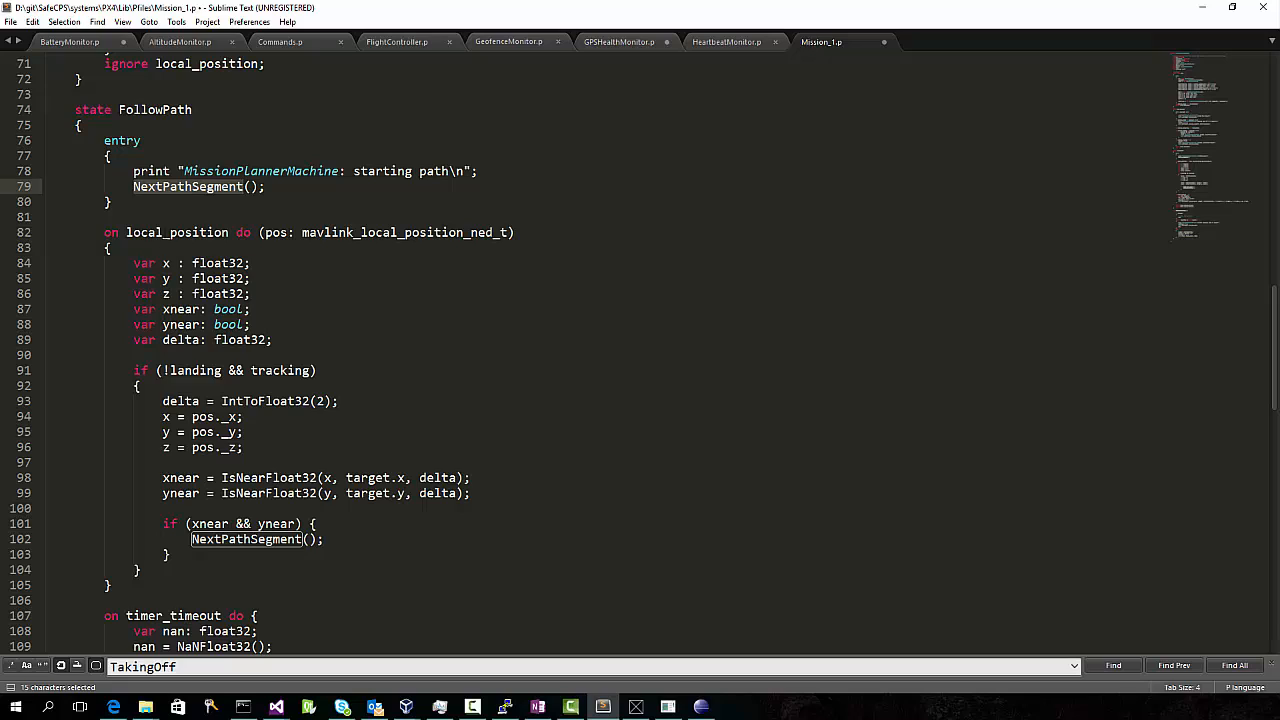
double_click(176, 232)
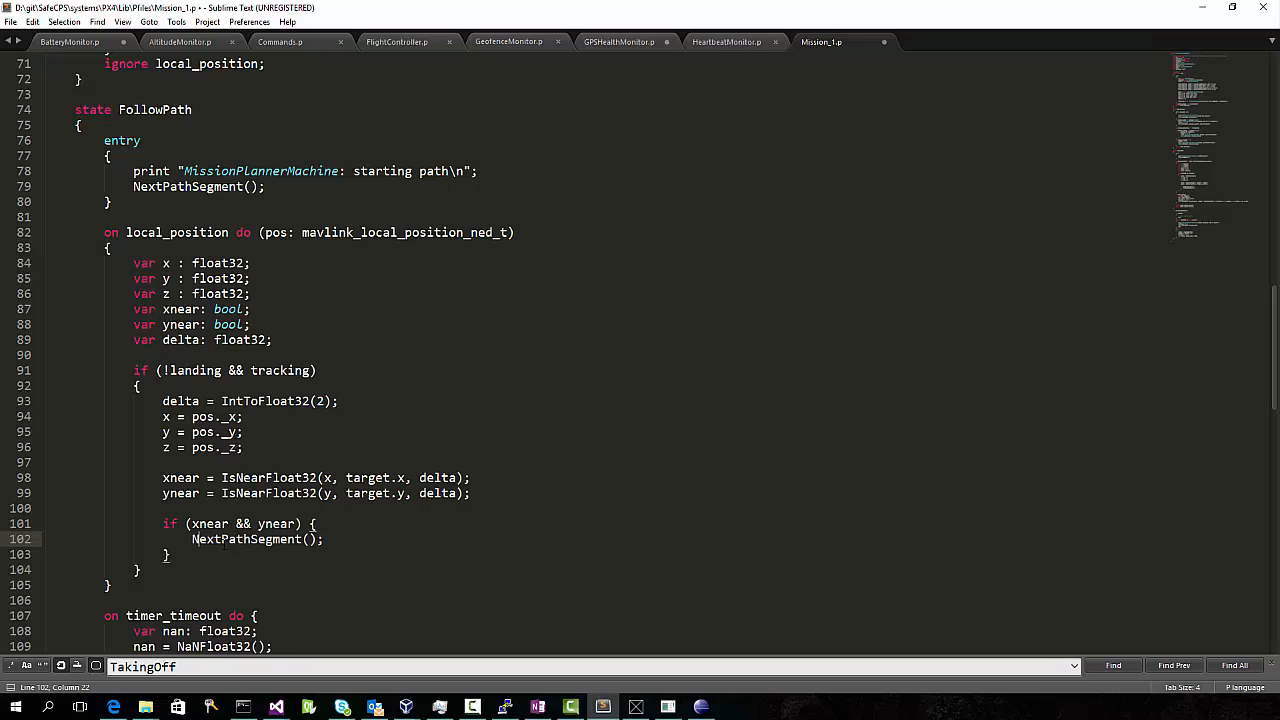
scroll(down, 3)
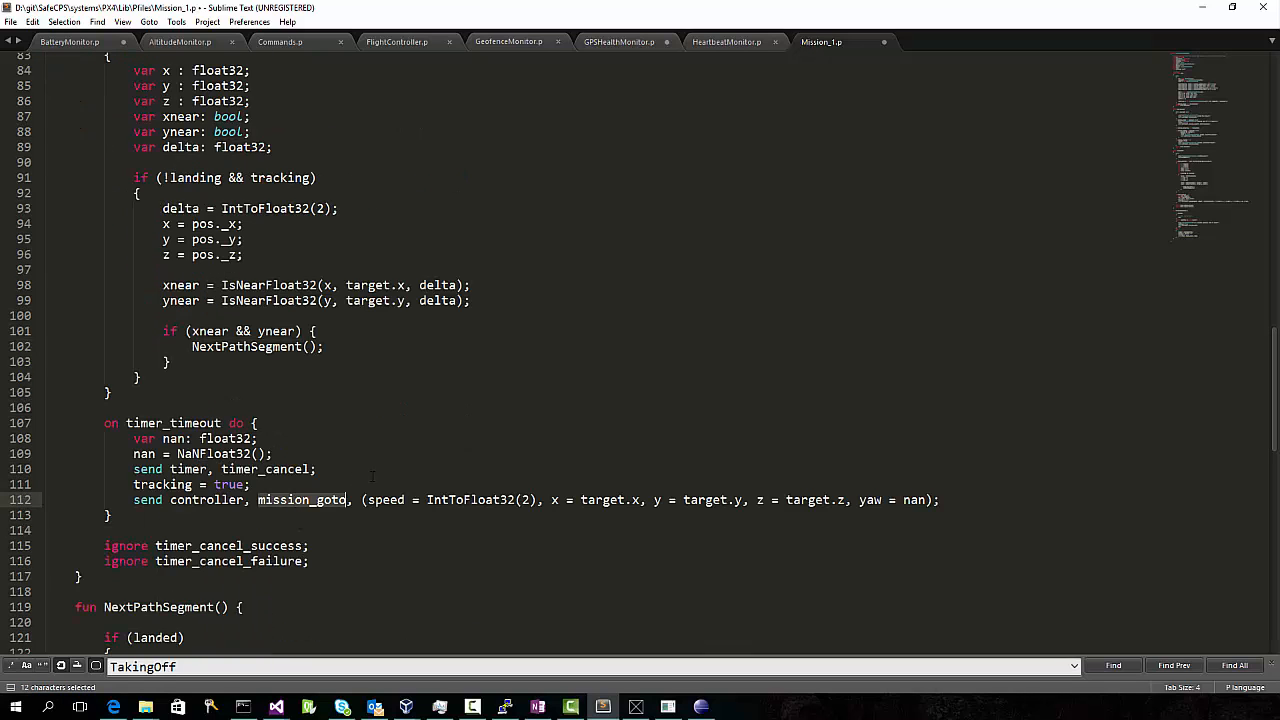
scroll(down, 3)
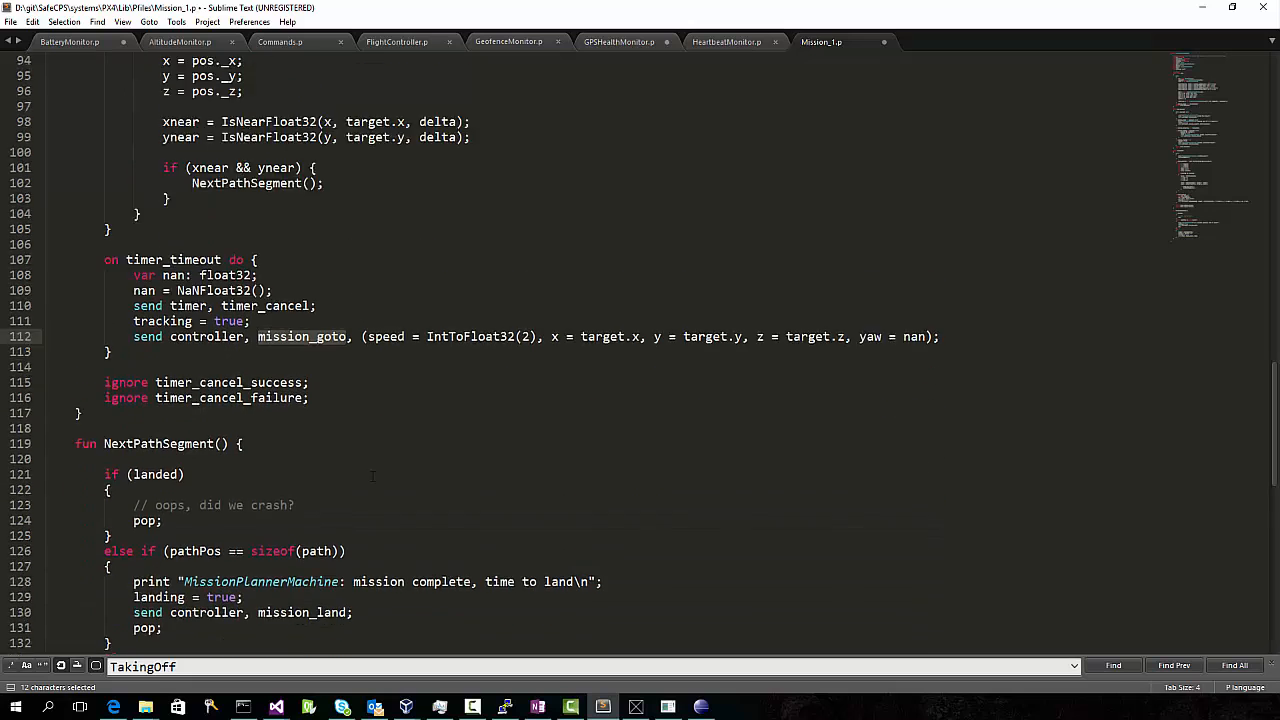
scroll(down, 3)
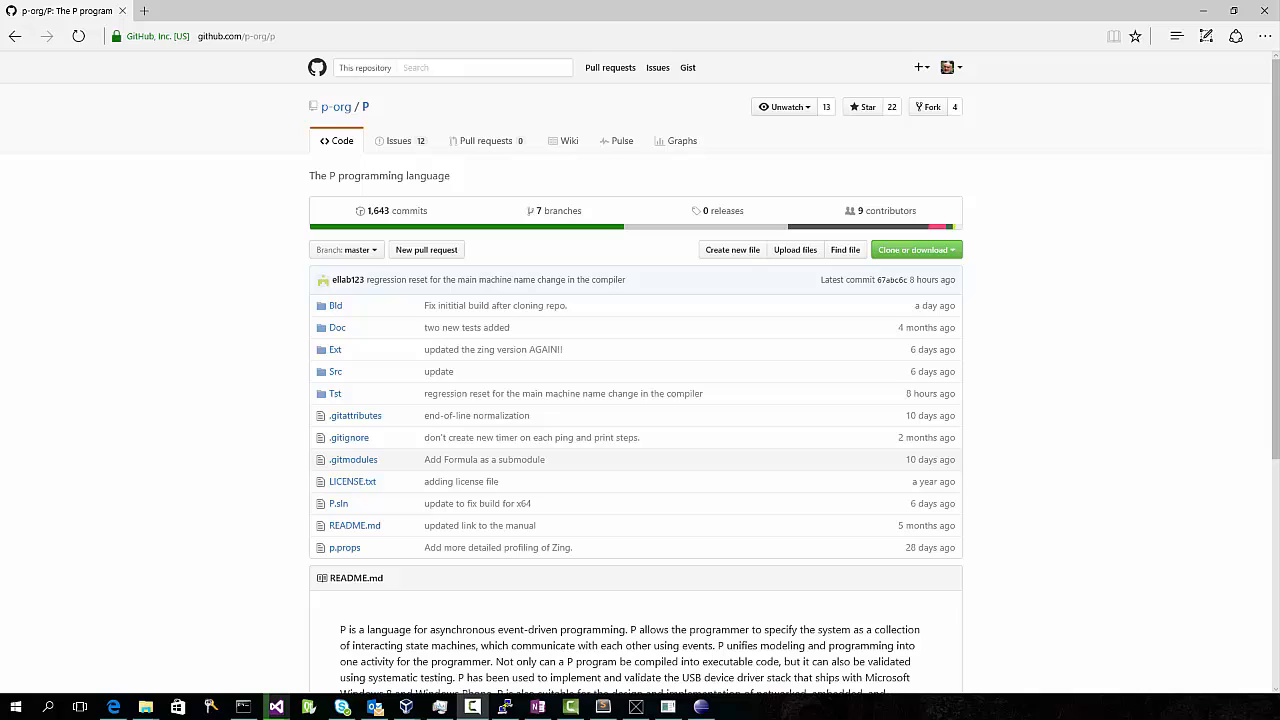
mouse_move(236, 232)
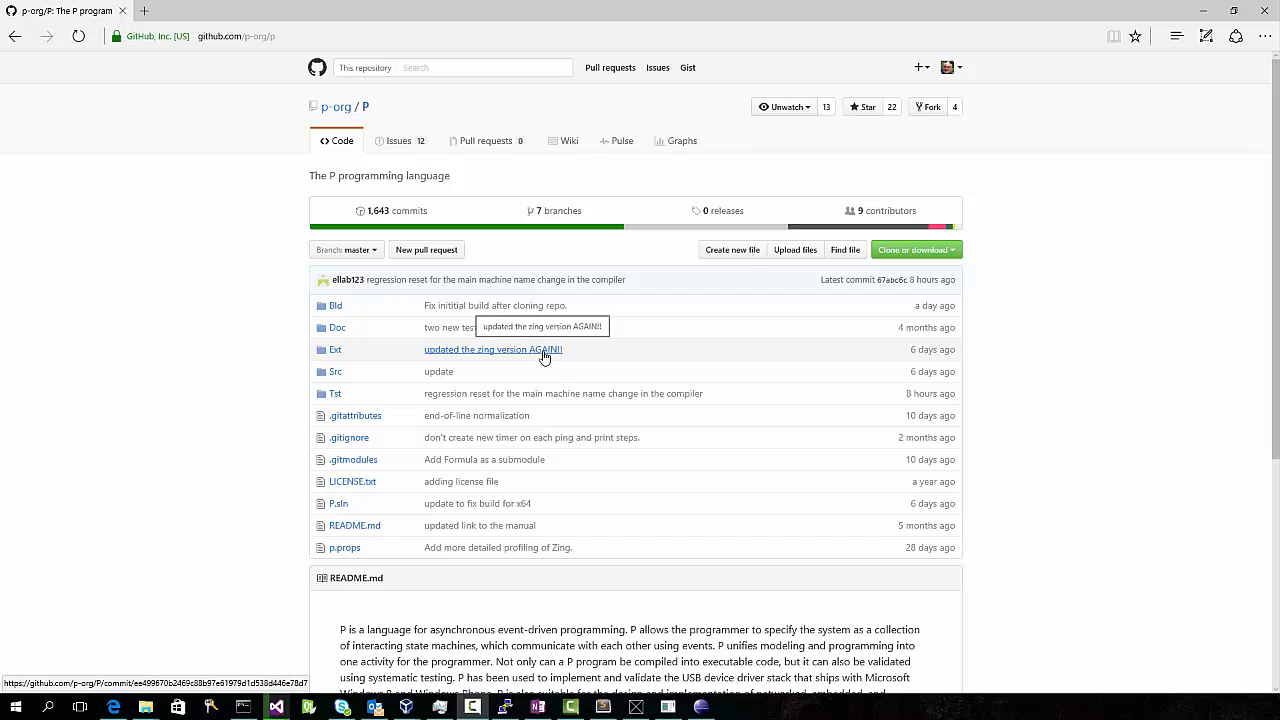
mouse_move(276, 708)
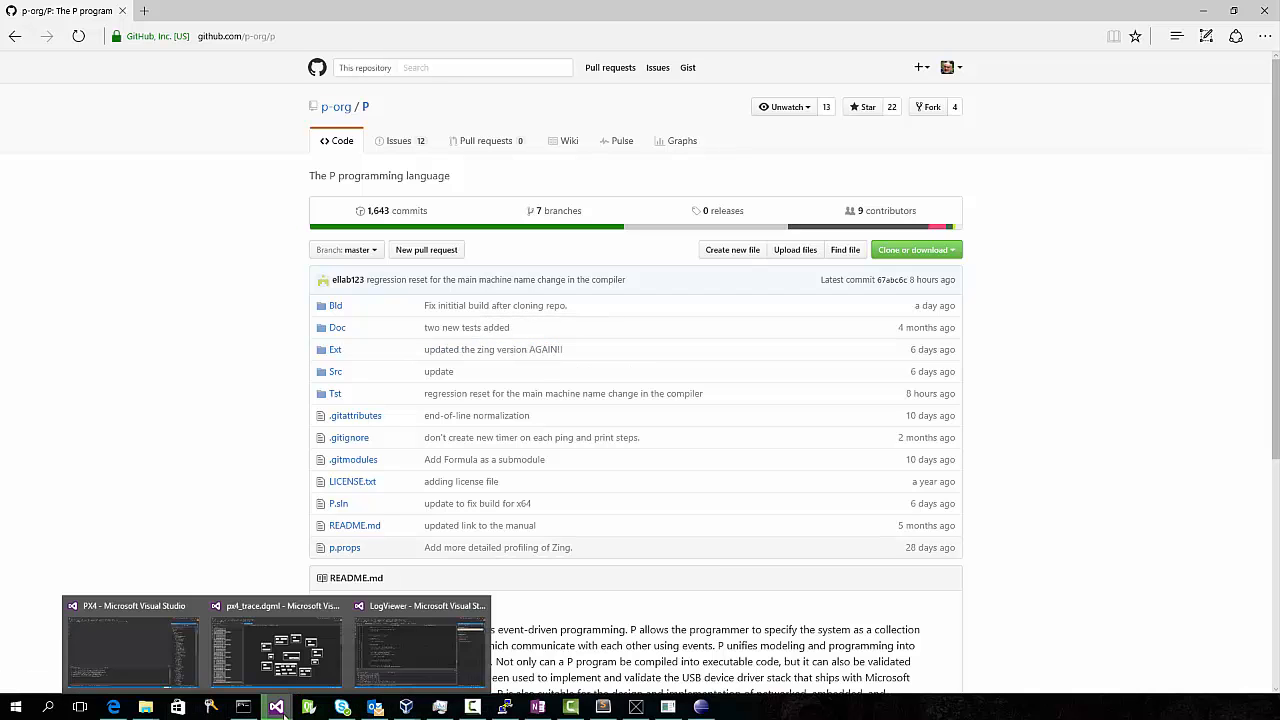
Bring the Visual Studio PX4 solution back to the front from the taskbar.
click(132, 650)
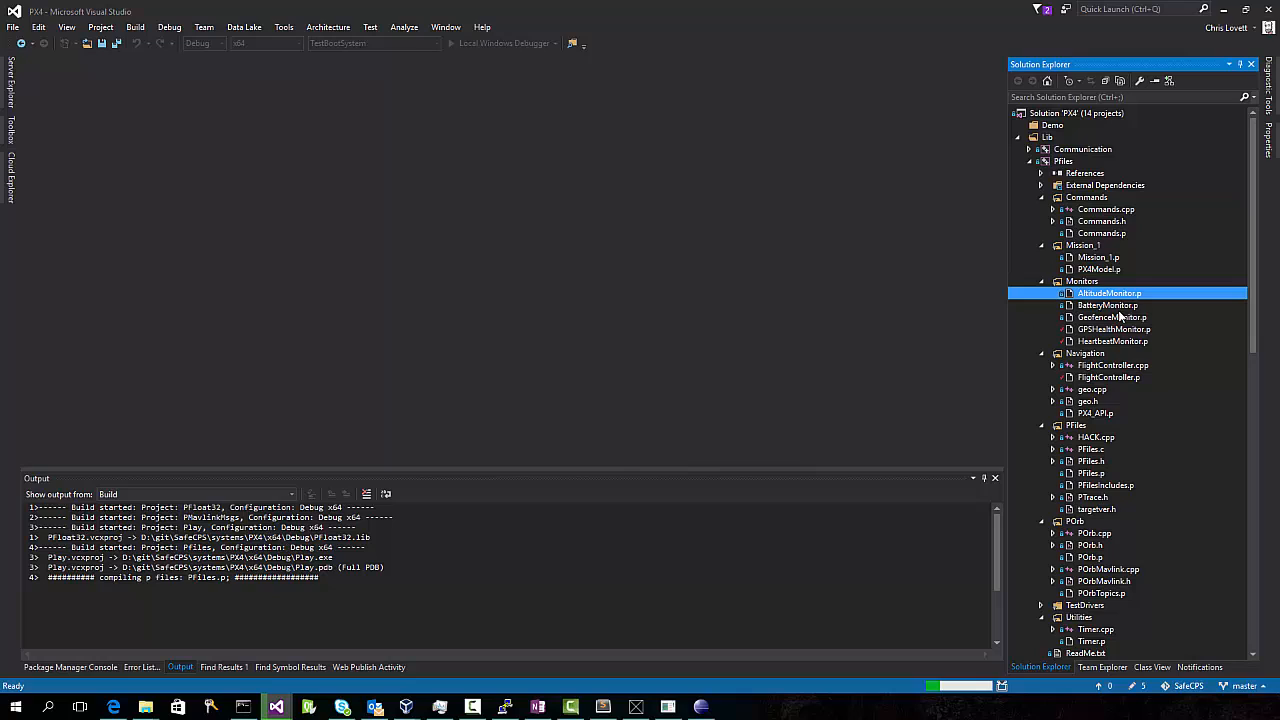
View the C source generated from the P program, then bring up the jMAVSim simulator VM.
click(1112, 316)
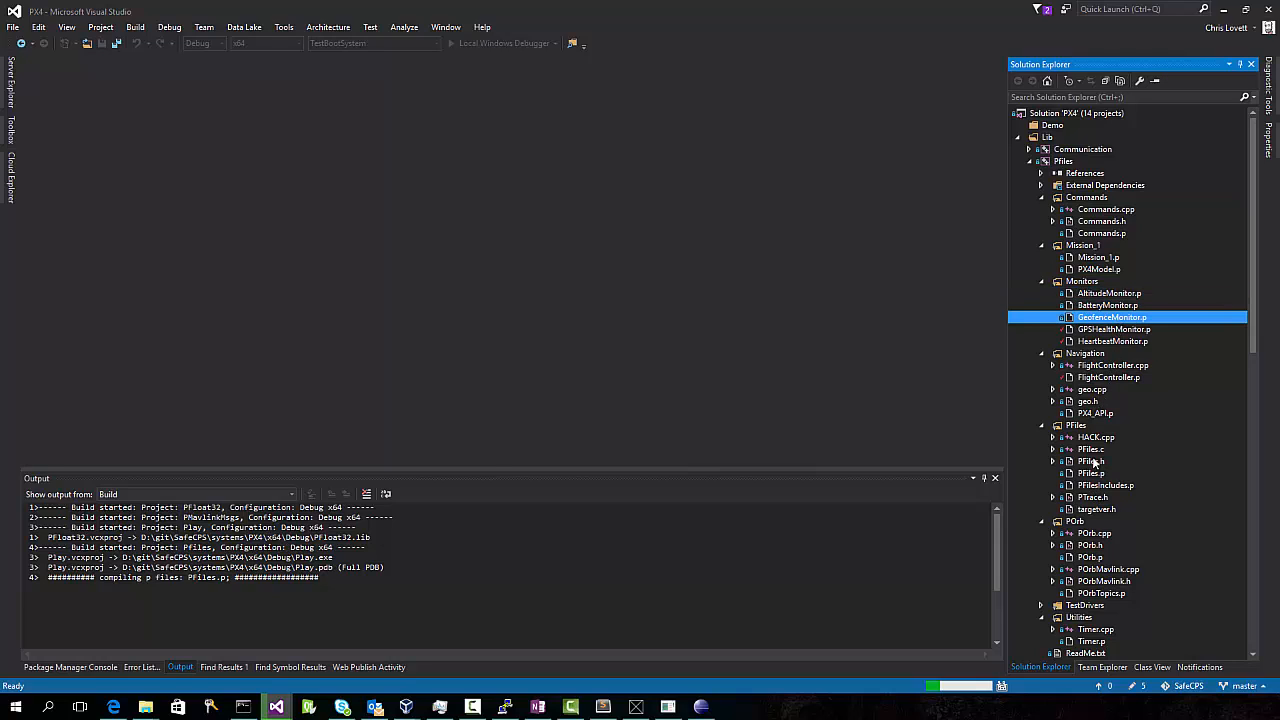
double_click(1092, 448)
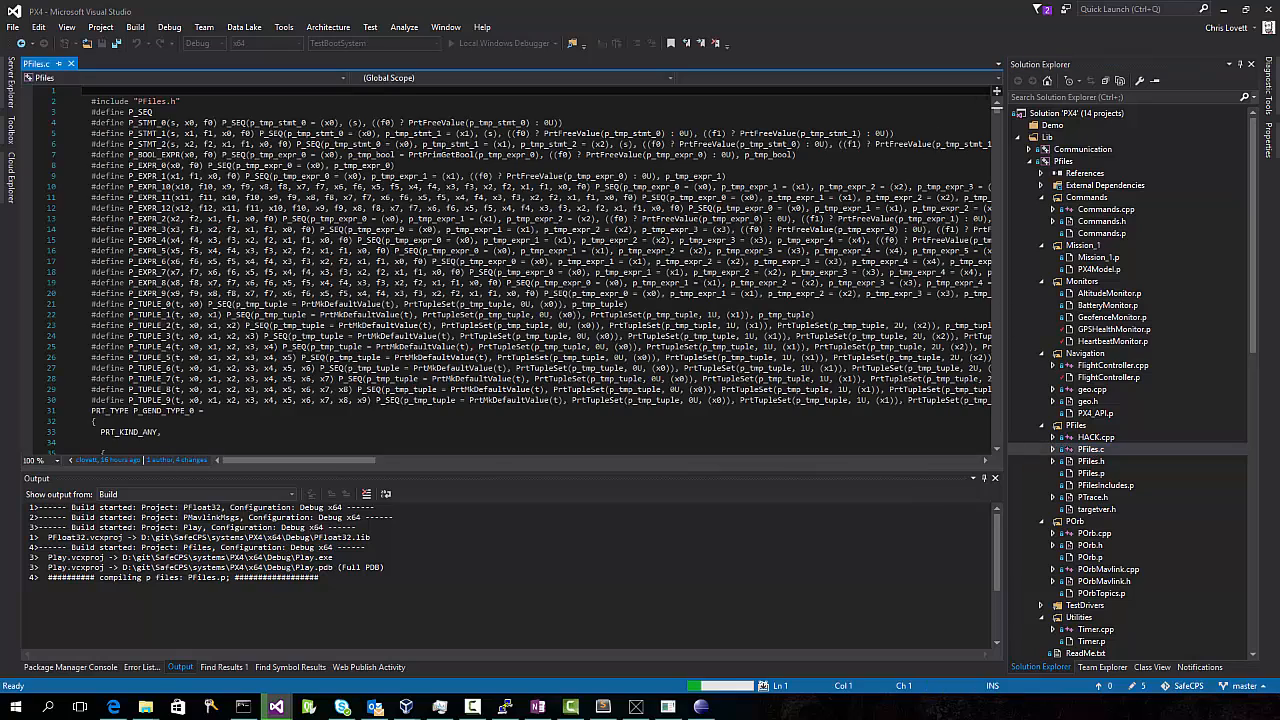
scroll(down, 3)
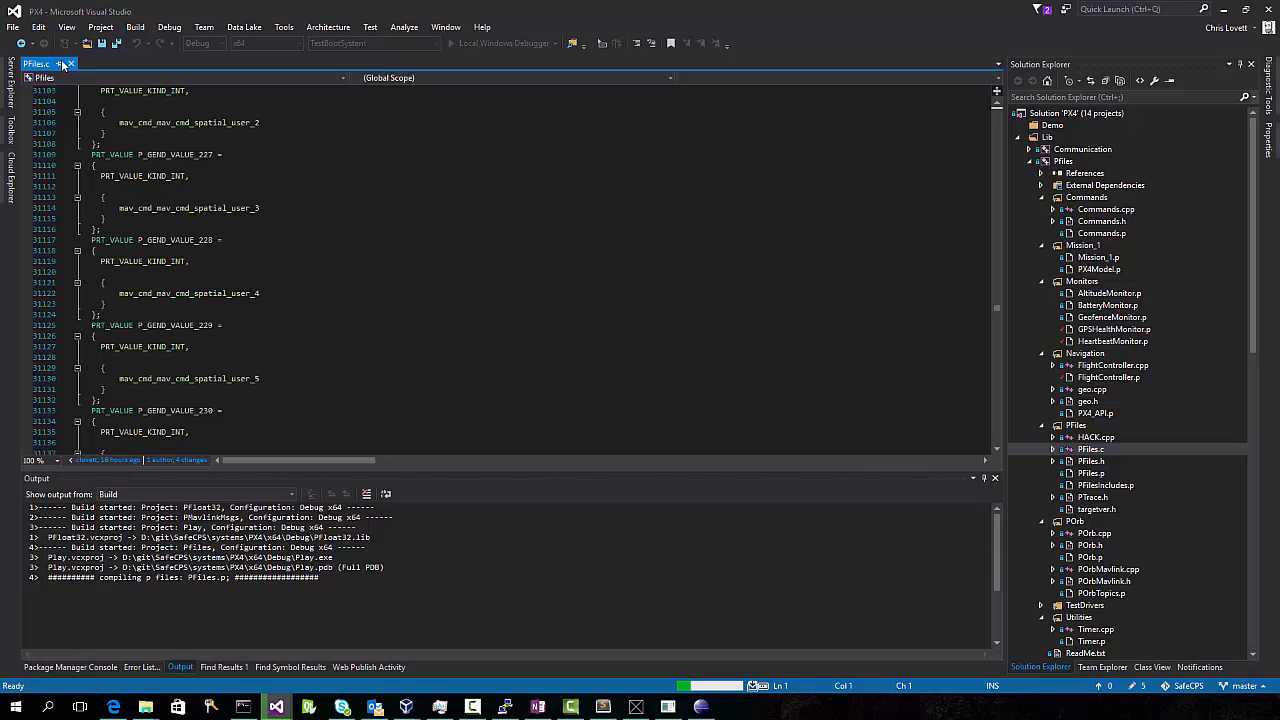
mouse_move(70, 64)
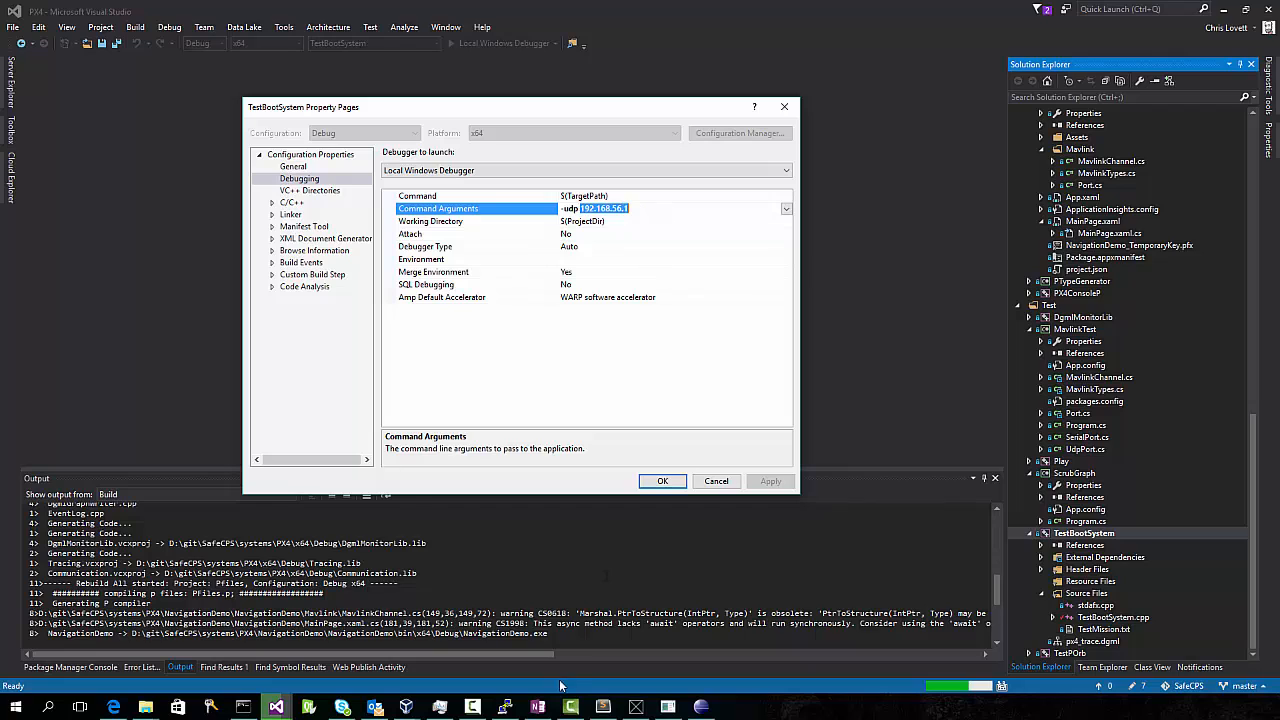
scroll(down, 3)
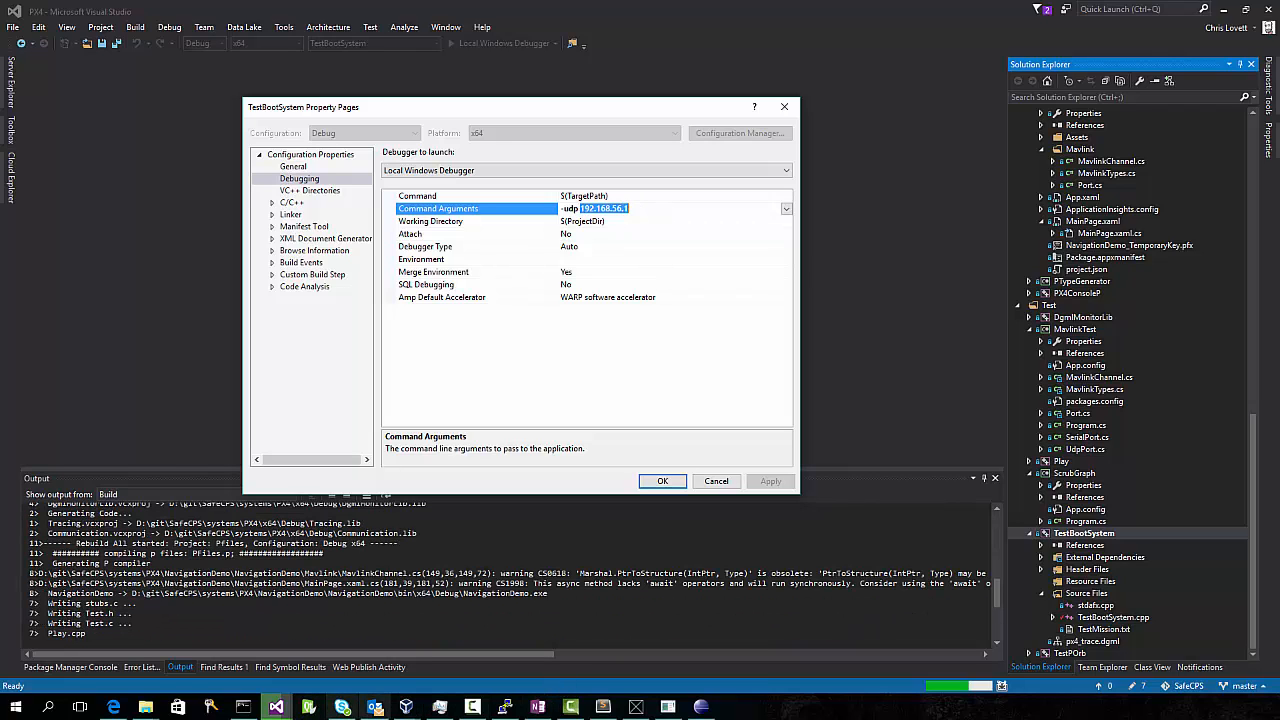
mouse_move(376, 708)
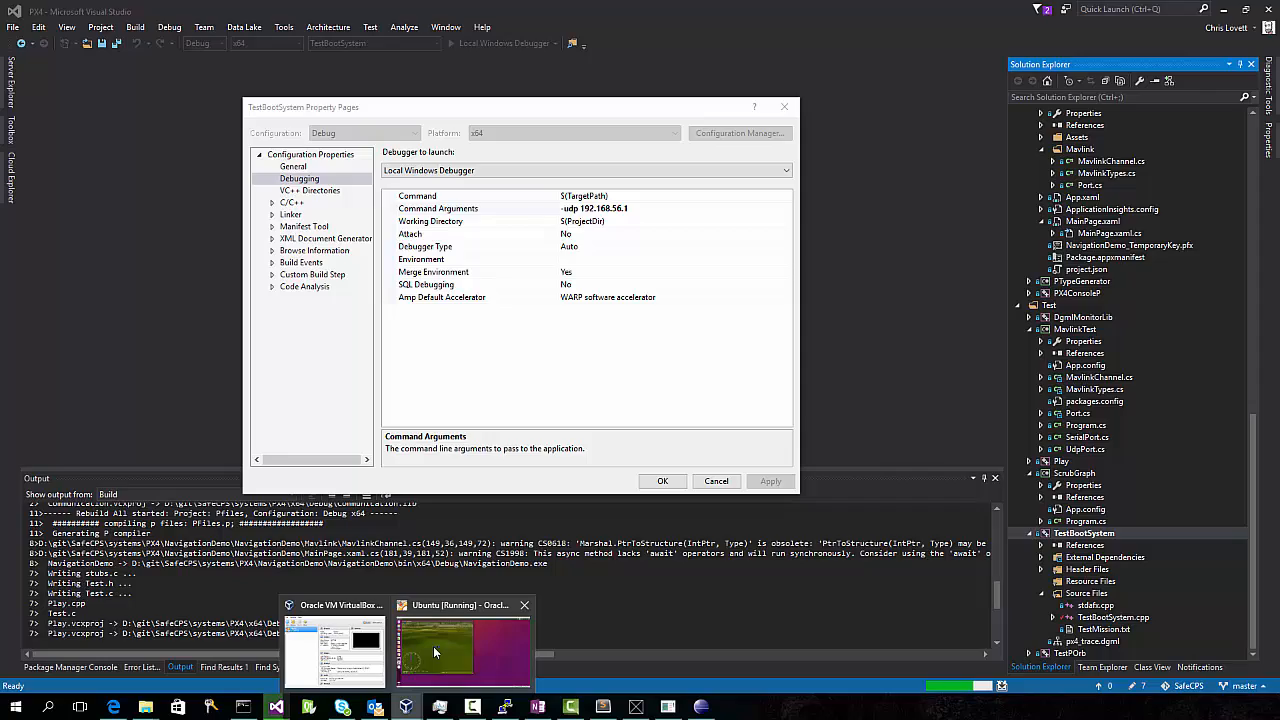
click(464, 650)
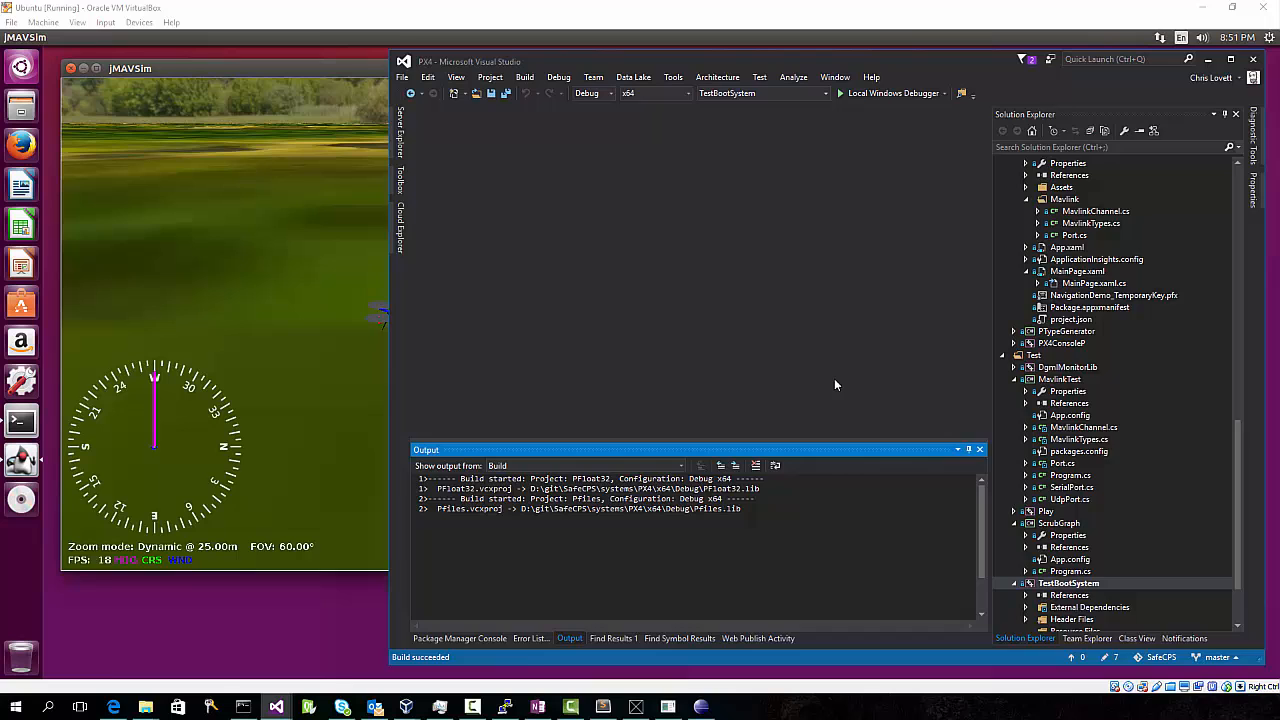
Start debugging TestBootSystem so MAVLink messages stream into the Output pane.
click(840, 94)
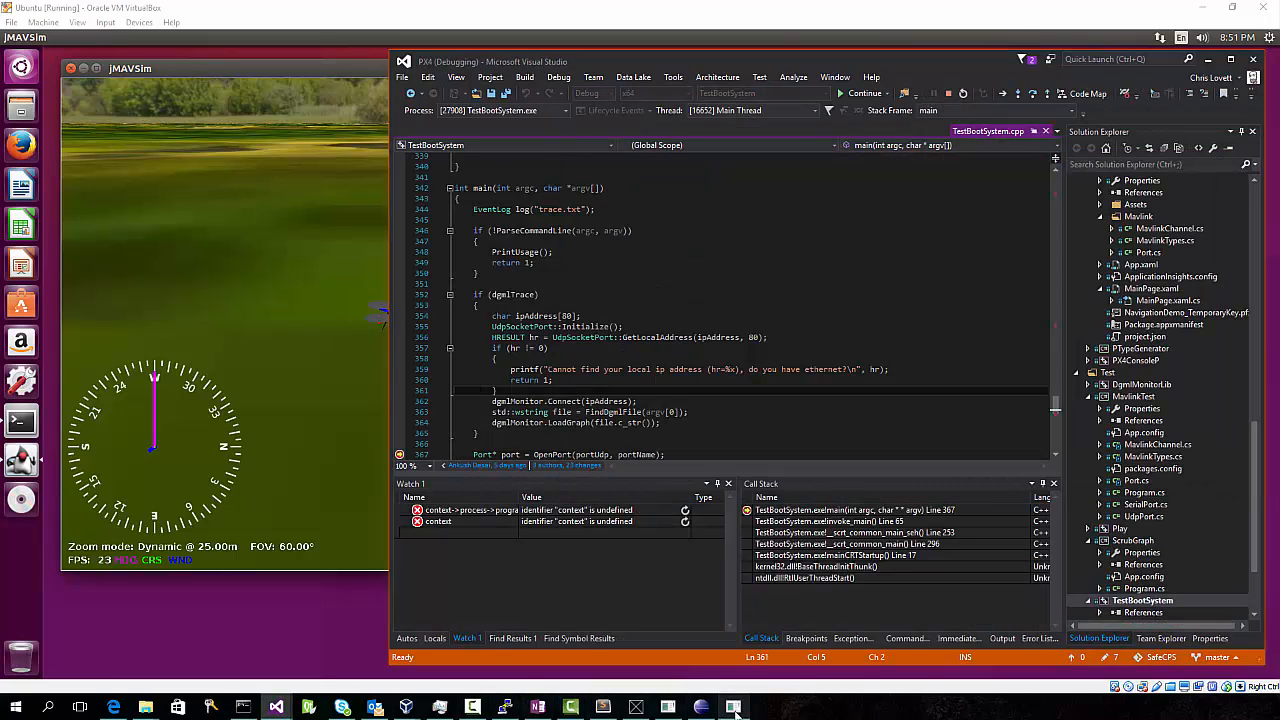
click(864, 94)
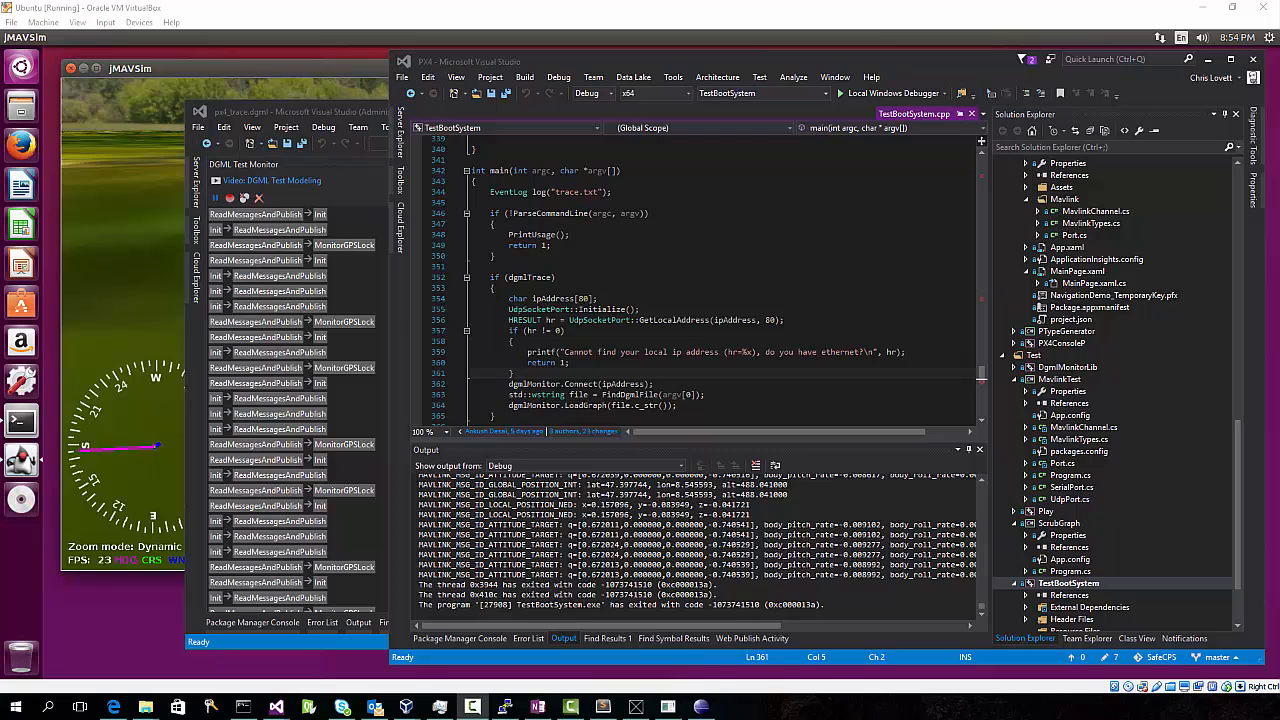
Add 'dgml' to TestBootSystem's Command Arguments in its Debugging settings.
right_click(1068, 584)
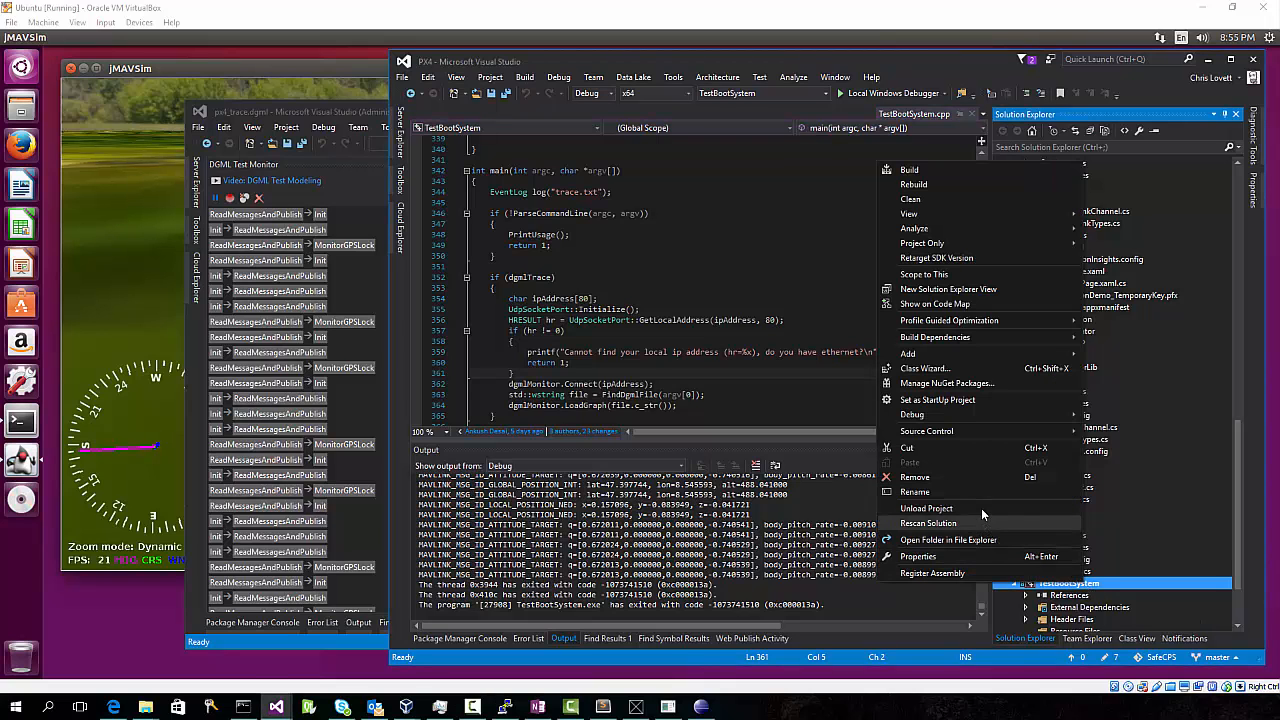
click(916, 556)
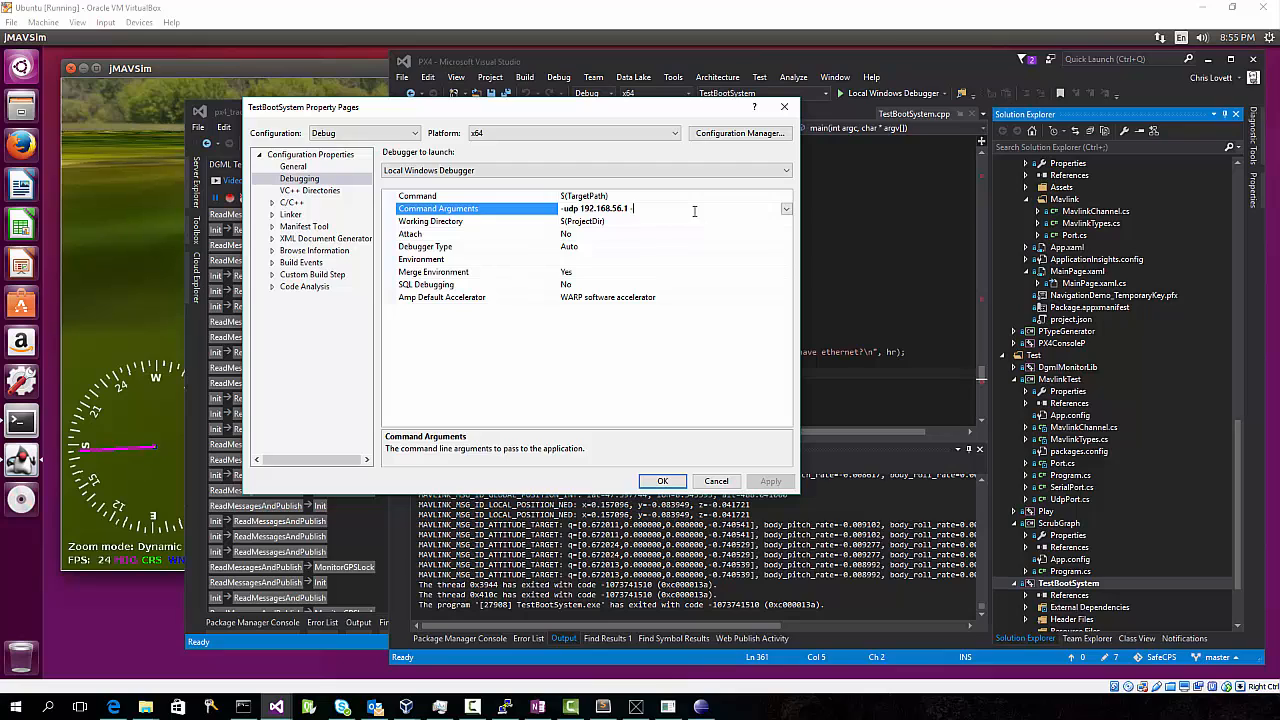
text(dgml)
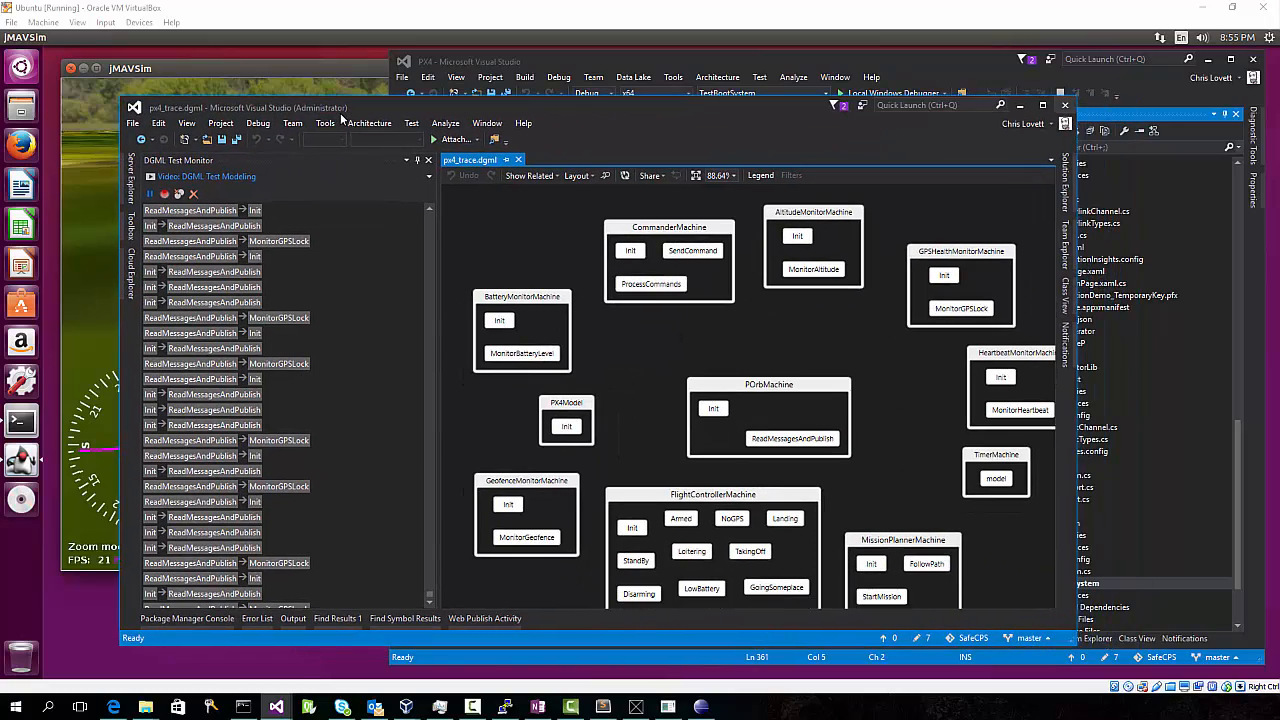
View p4_trace.dgml's machine graph, inspecting GPSHealthMonitorMachine, and reload it when changed on disk.
click(1042, 104)
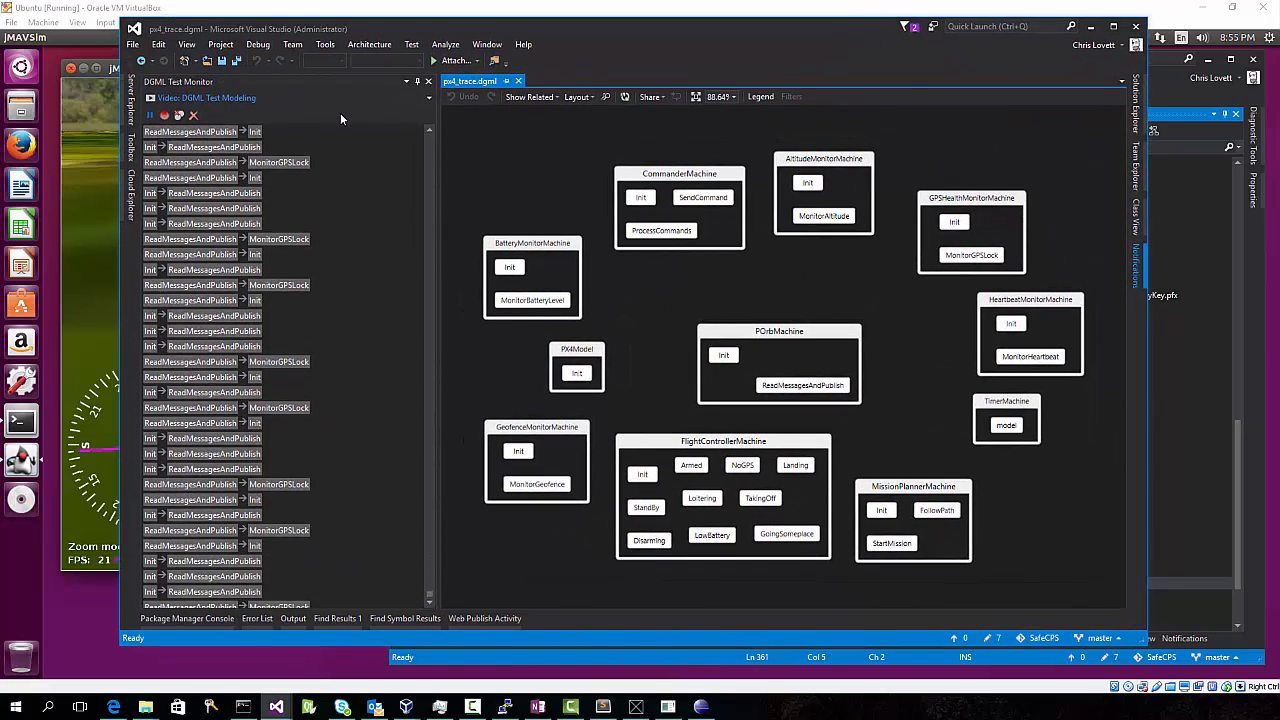
click(578, 96)
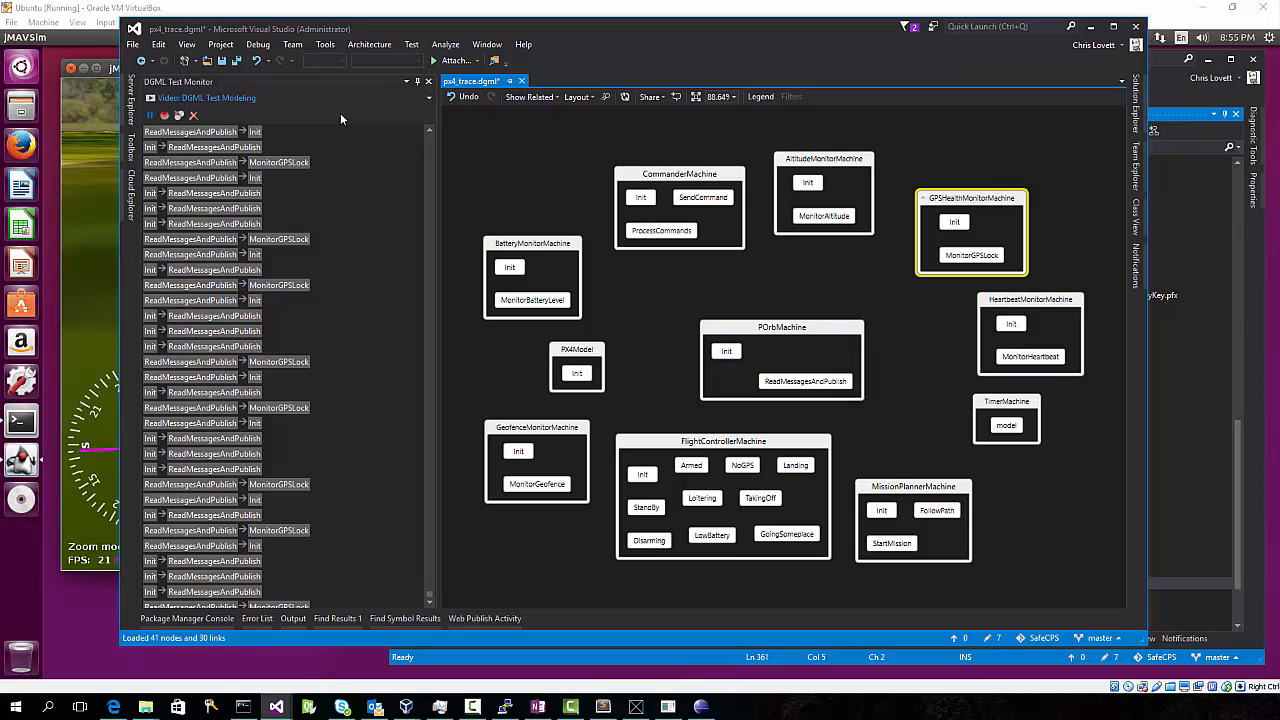
click(532, 276)
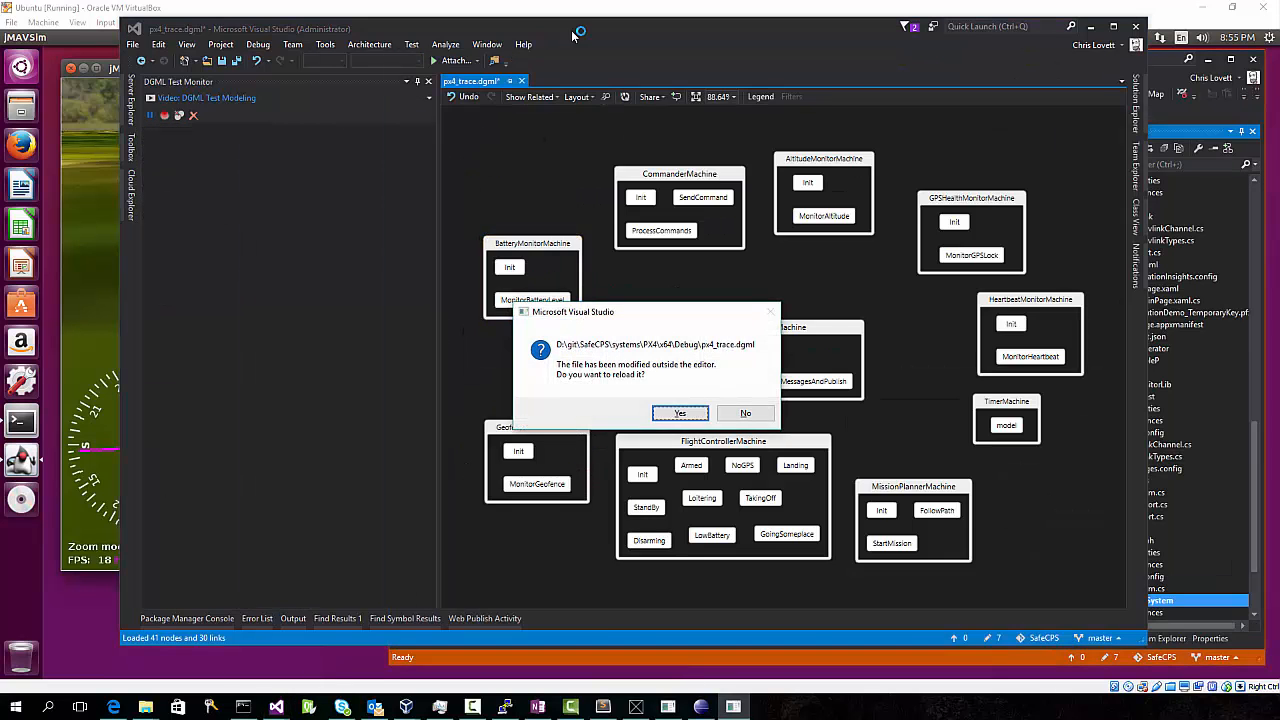
click(680, 412)
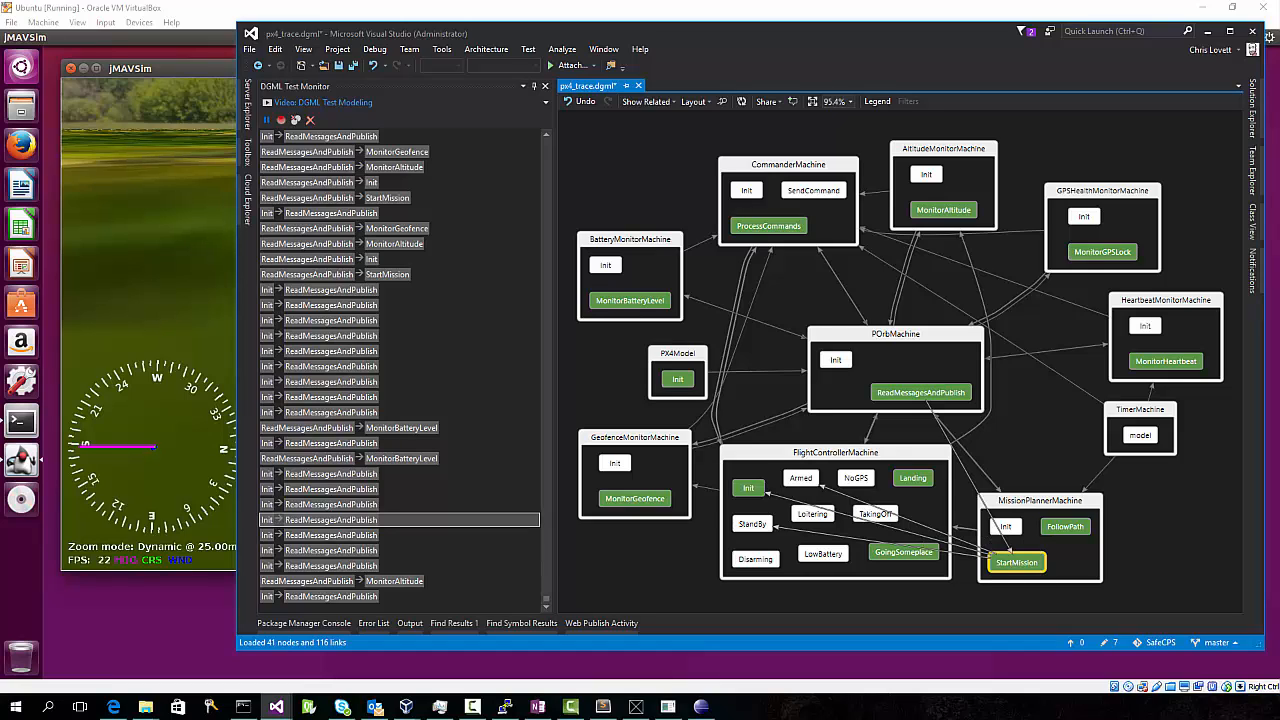
mouse_move(904, 552)
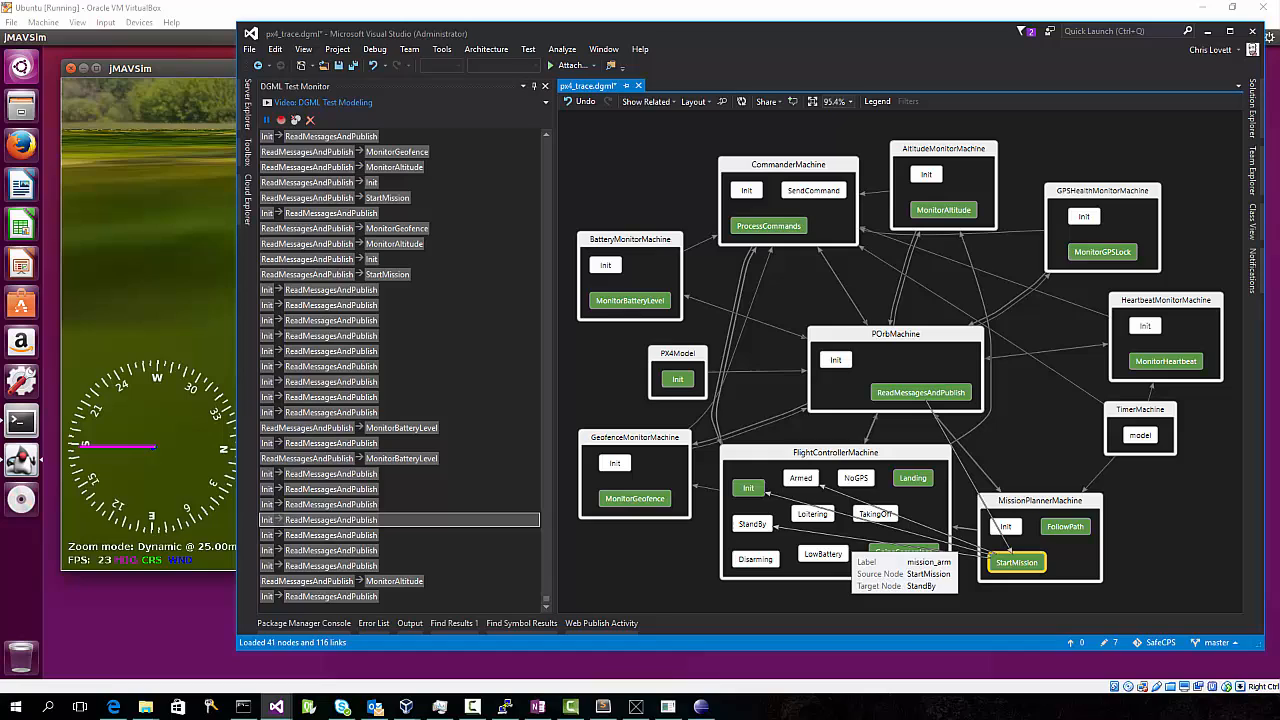